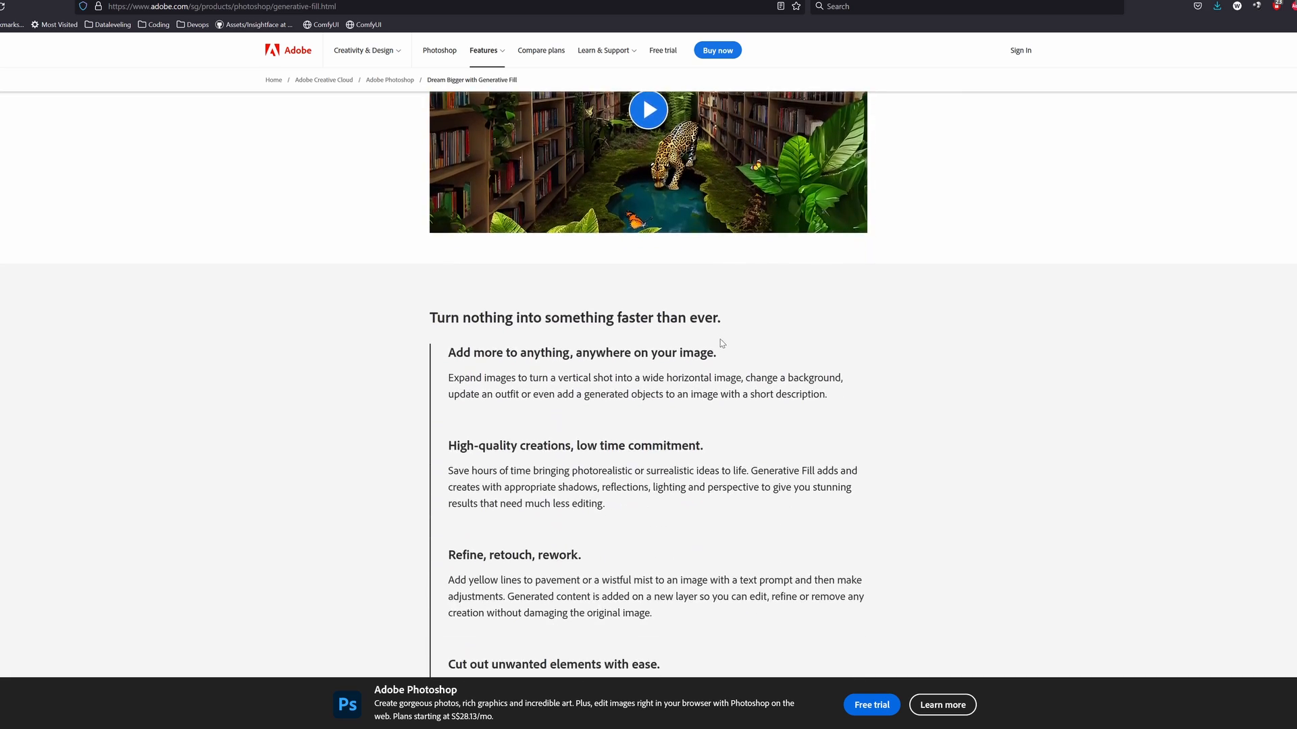
Bring up ComfyUI Manager's full list of installable custom nodes.
scroll(down, 3)
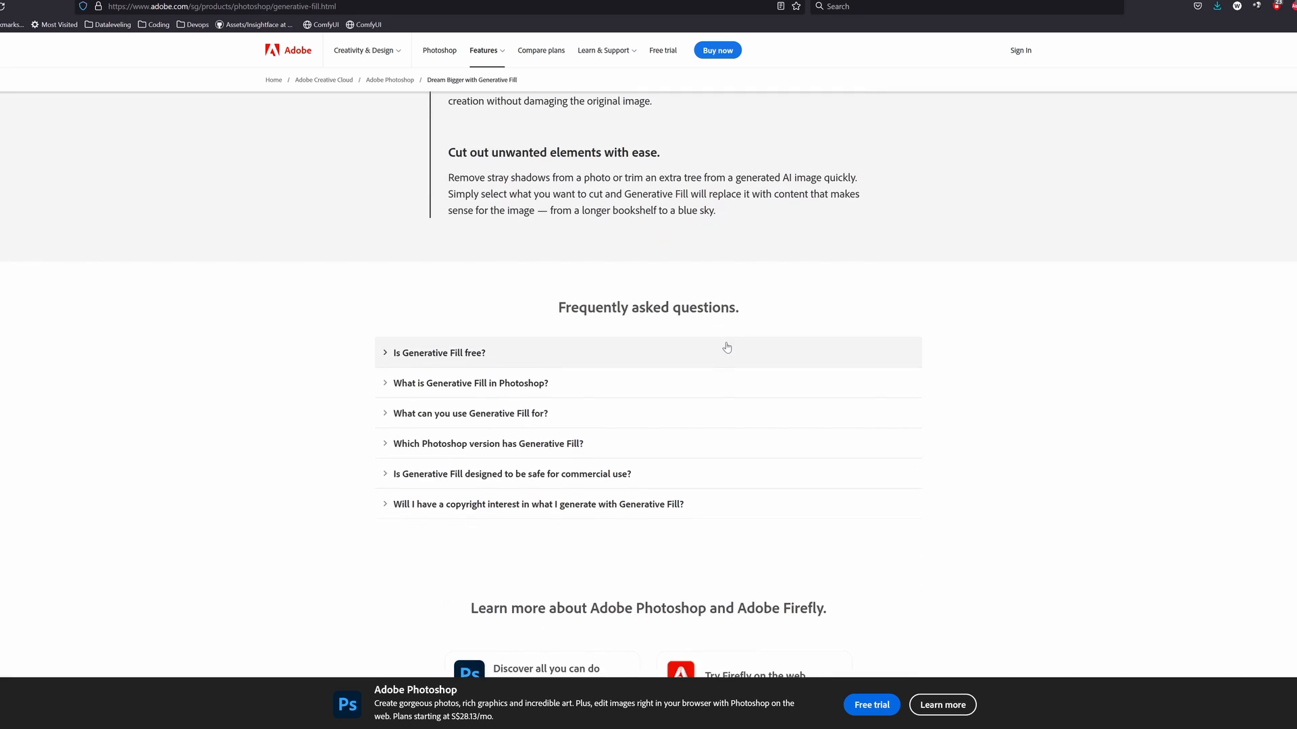
click(440, 353)
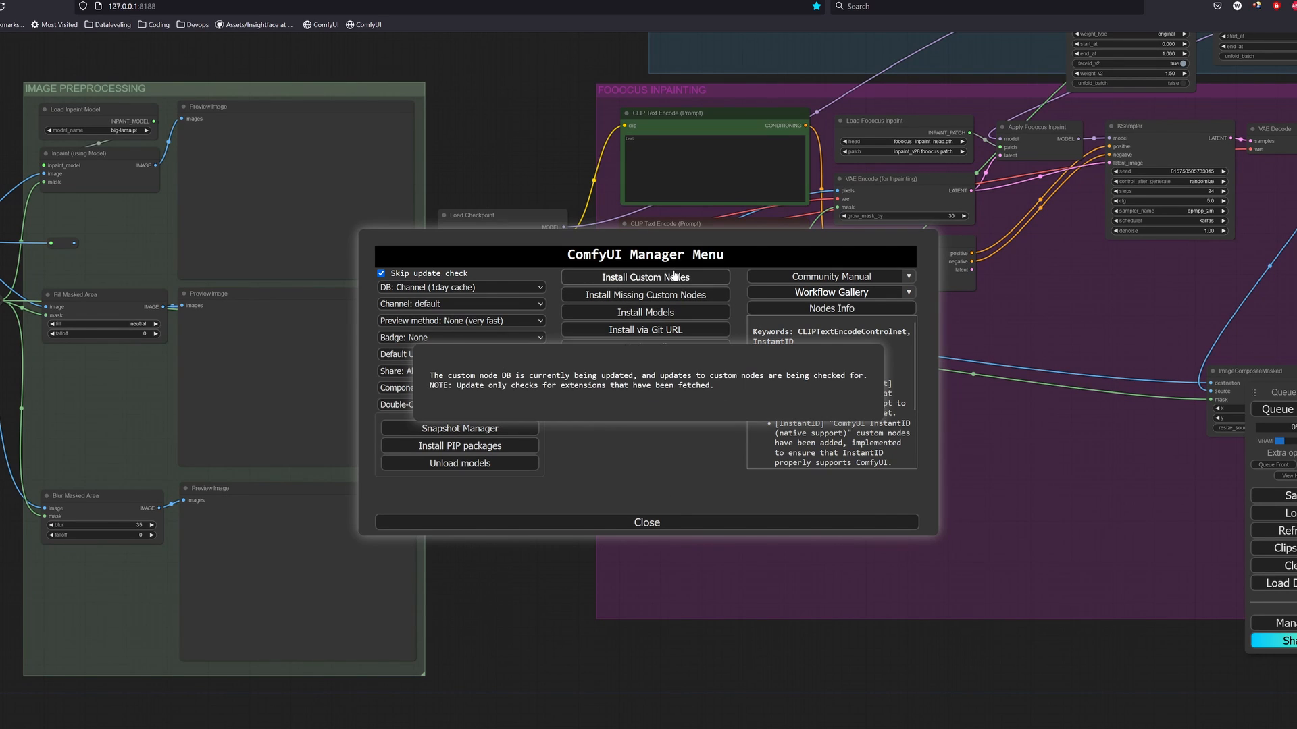
click(645, 277)
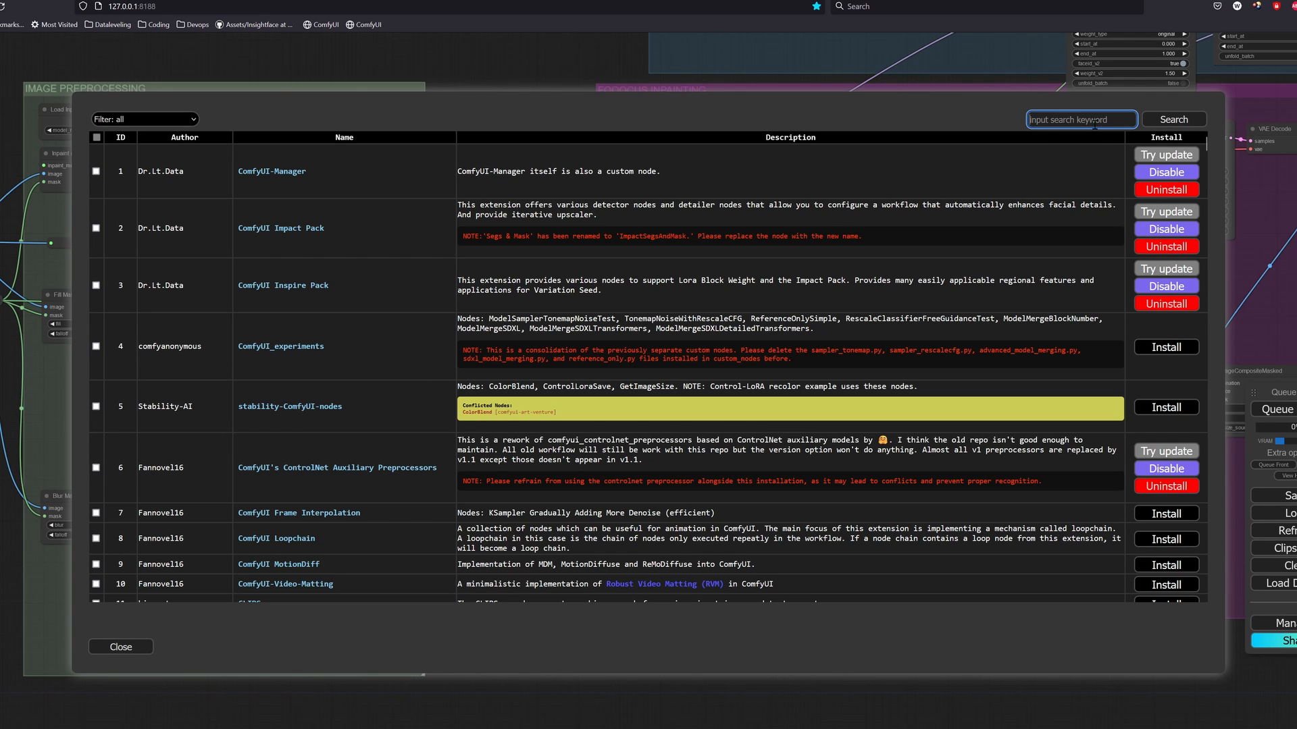
Search the catalogue for 'inpai' node packs, then clear it and start a second query for the IPAdapter pack.
text(inpai)
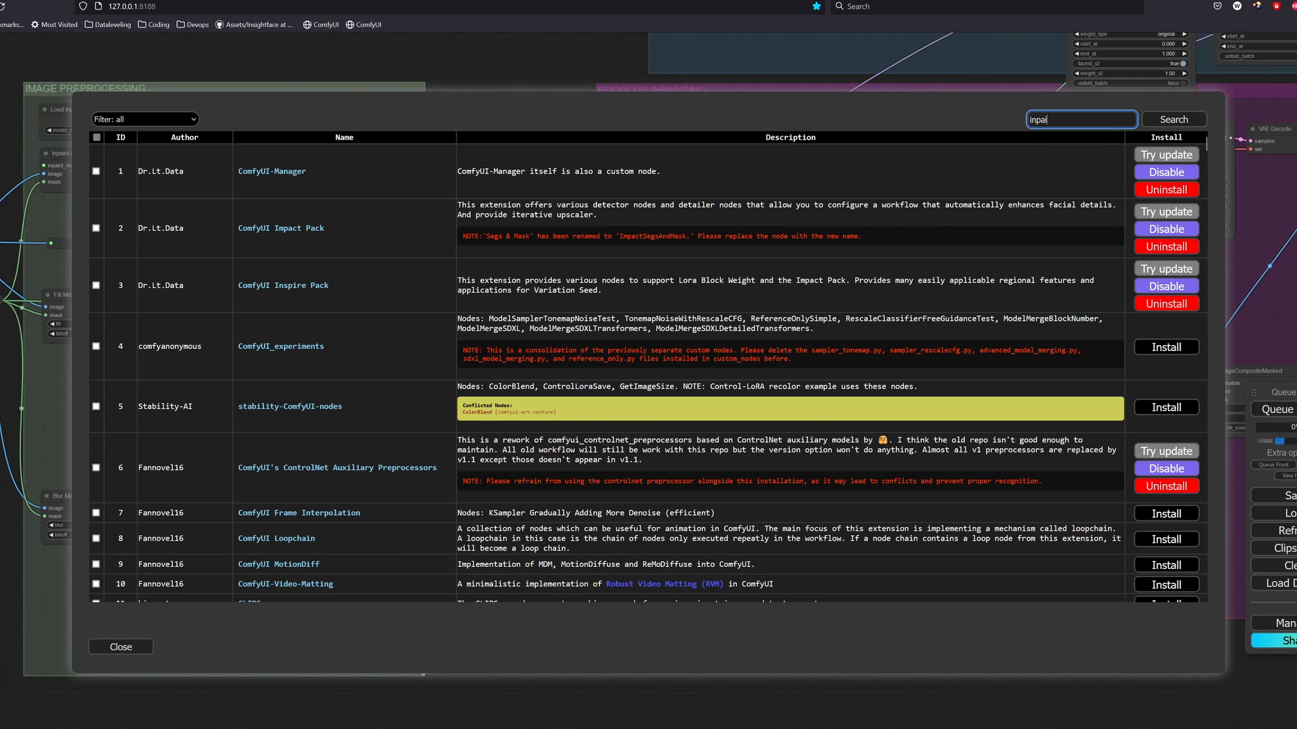
click(1172, 119)
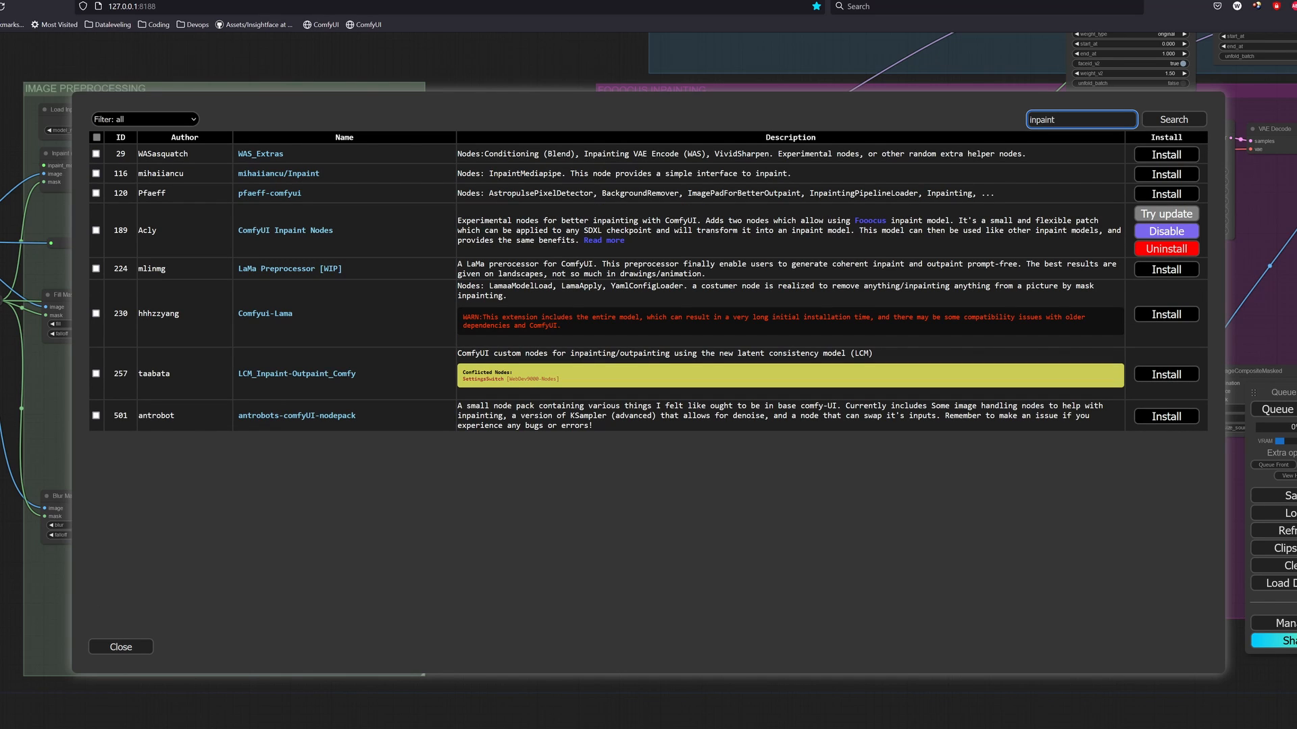
mouse_move(296, 230)
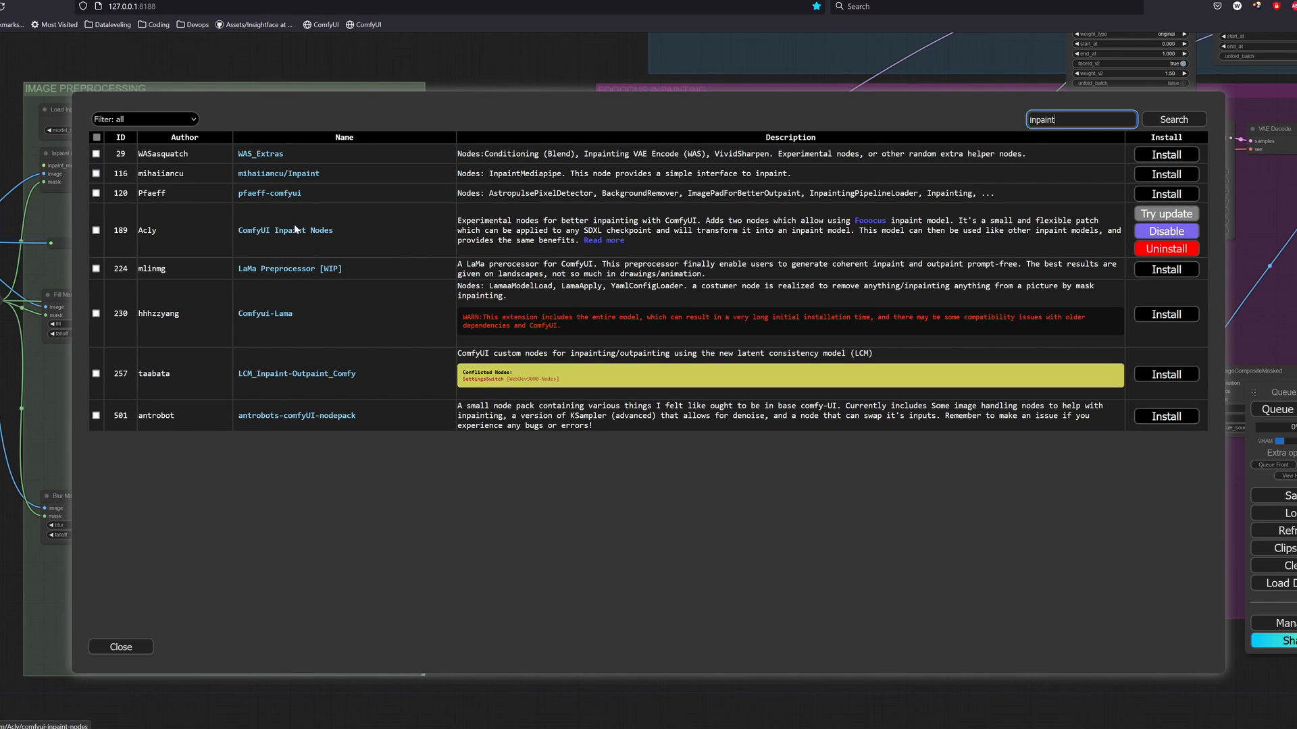
mouse_move(750, 245)
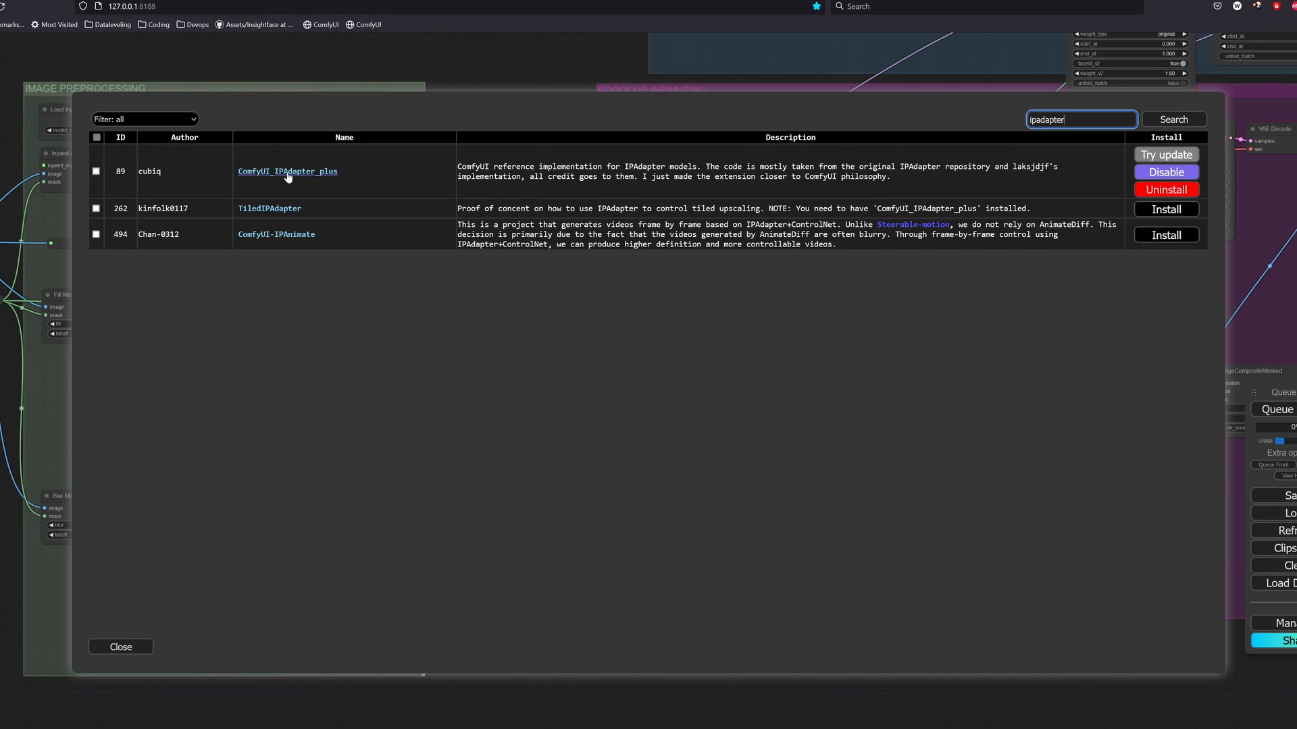
mouse_move(1071, 161)
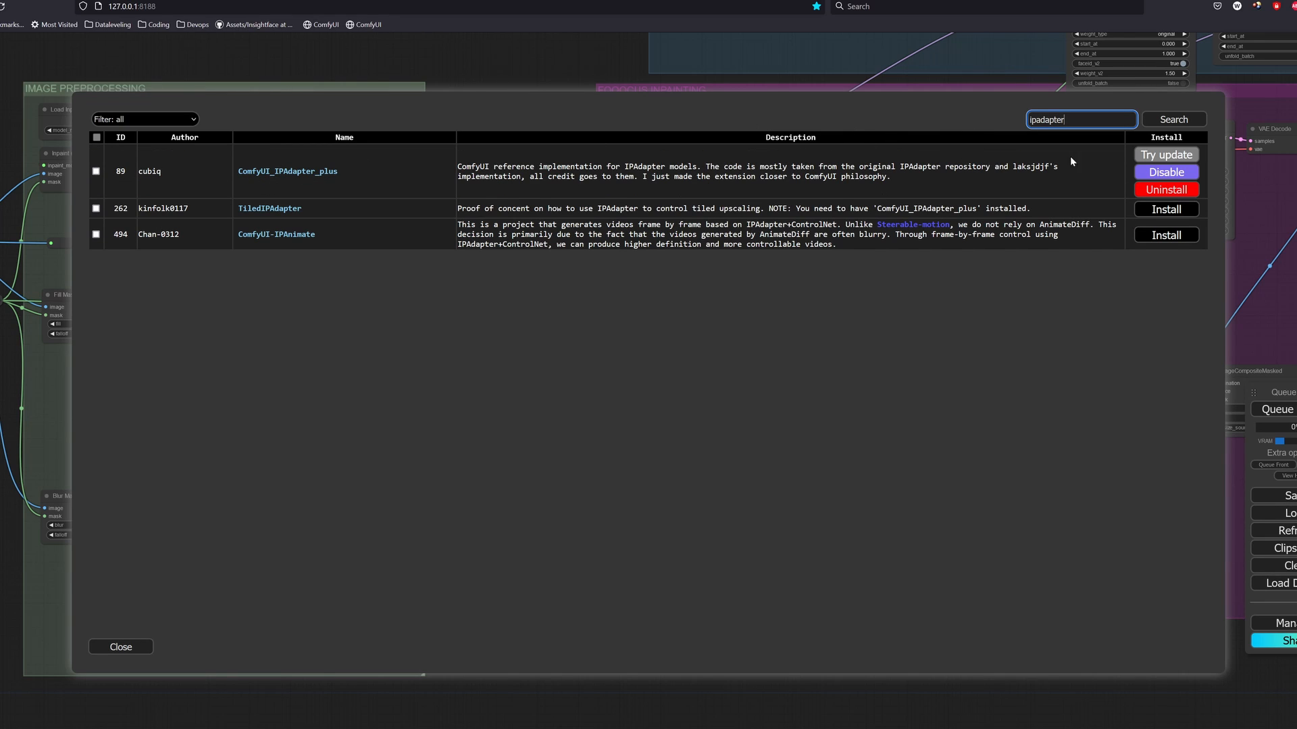
click(1081, 119)
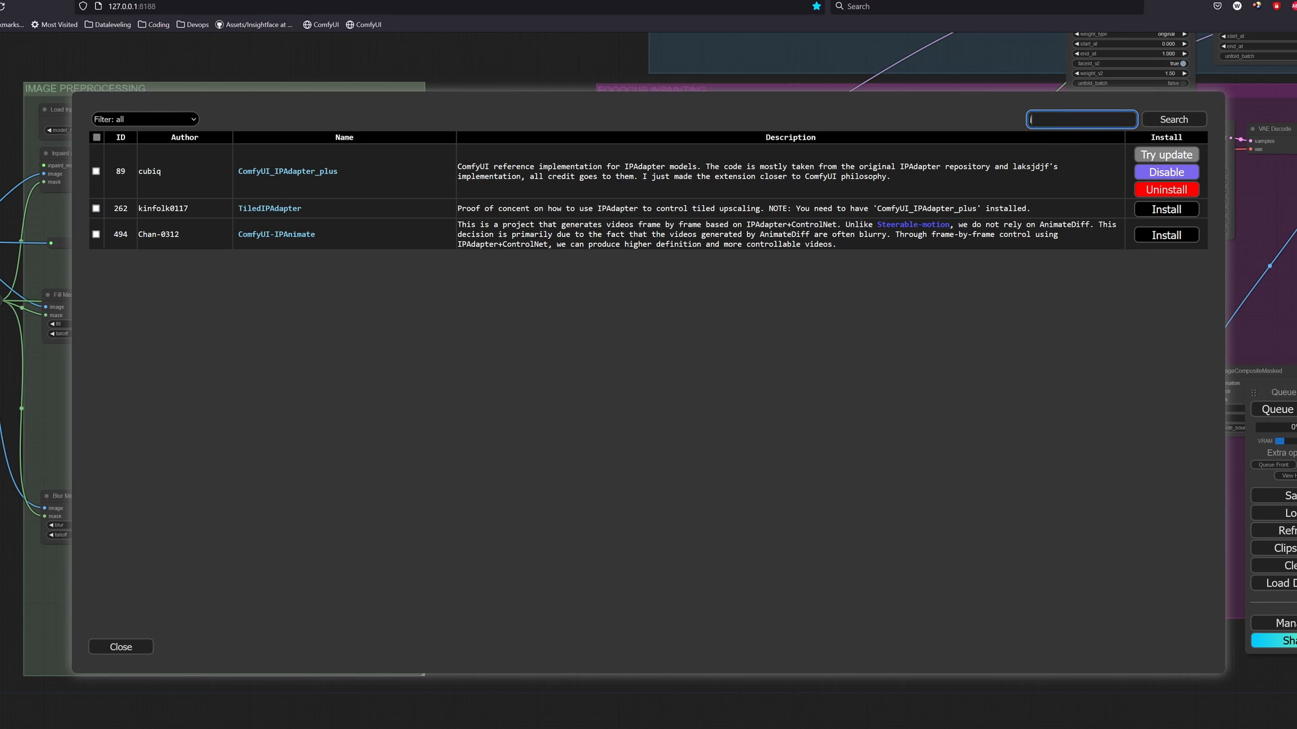
text(impact)
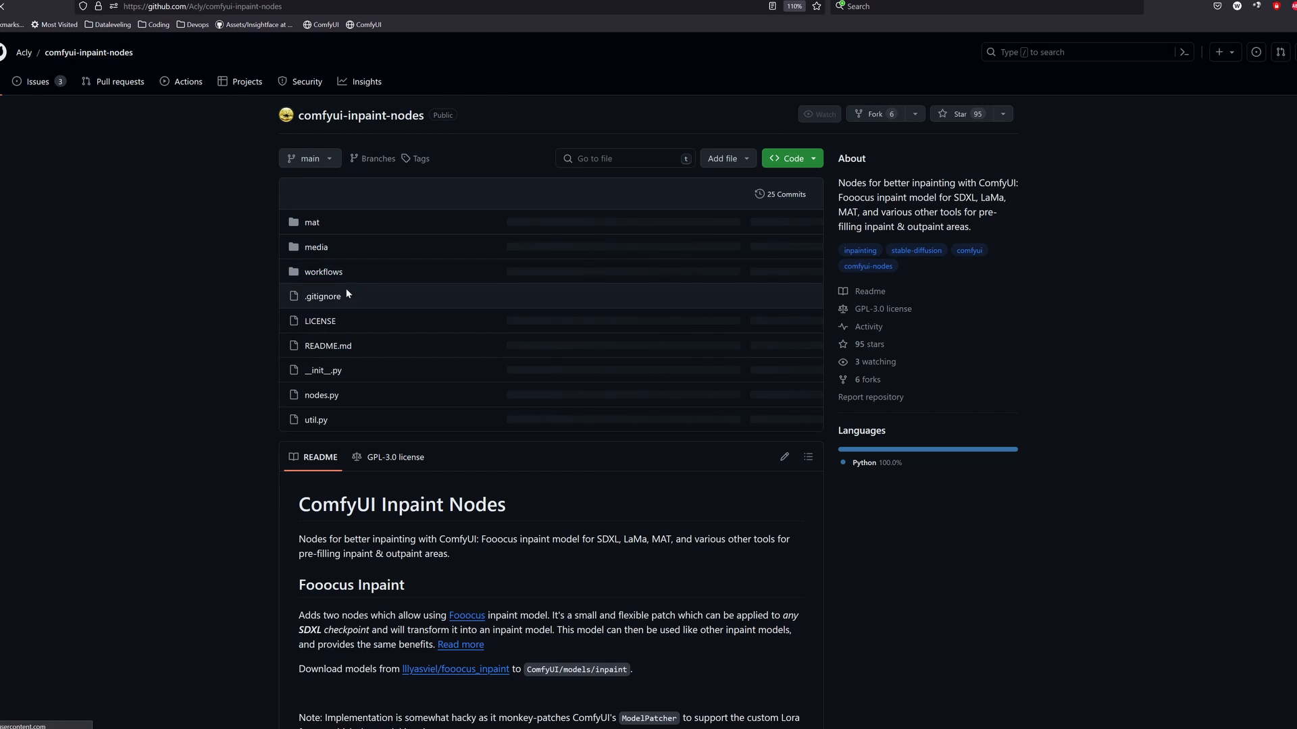
Read down the comfyui-inpaint-nodes README and follow the lllyasviel/fooocus_inpaint model link.
scroll(down, 3)
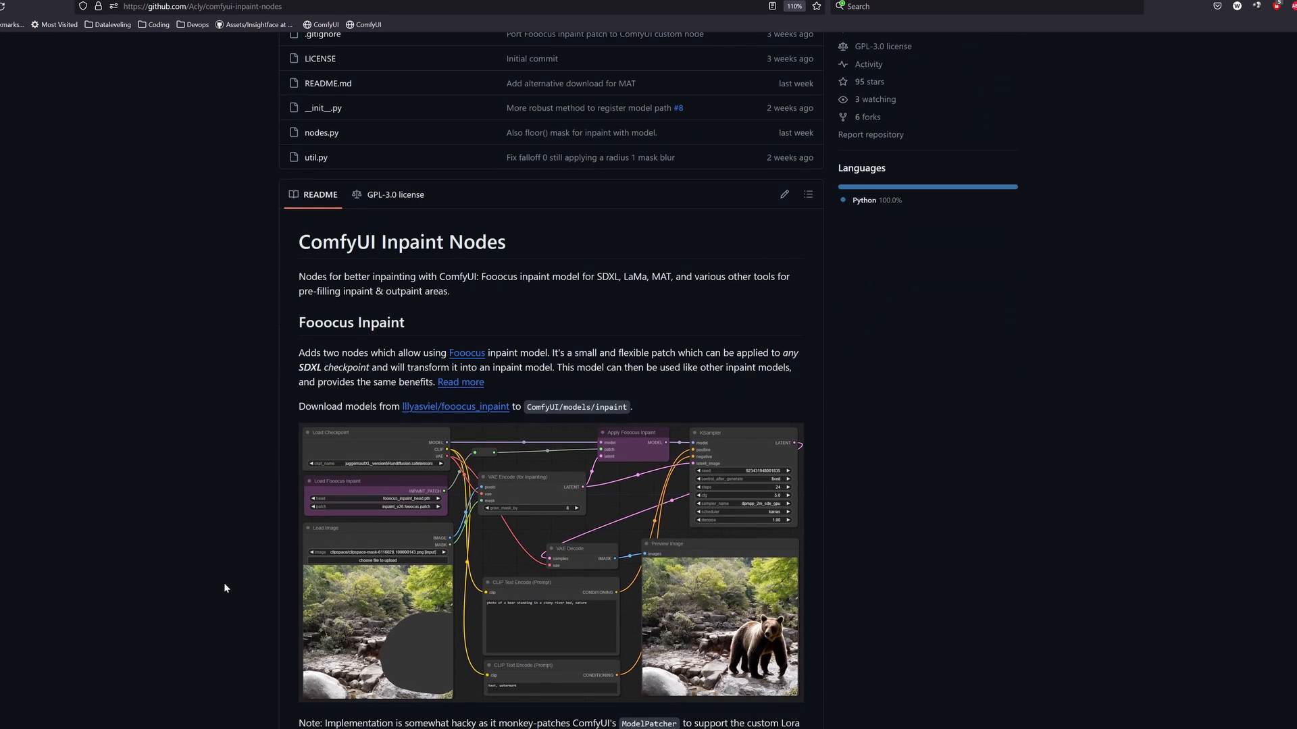
scroll(down, 3)
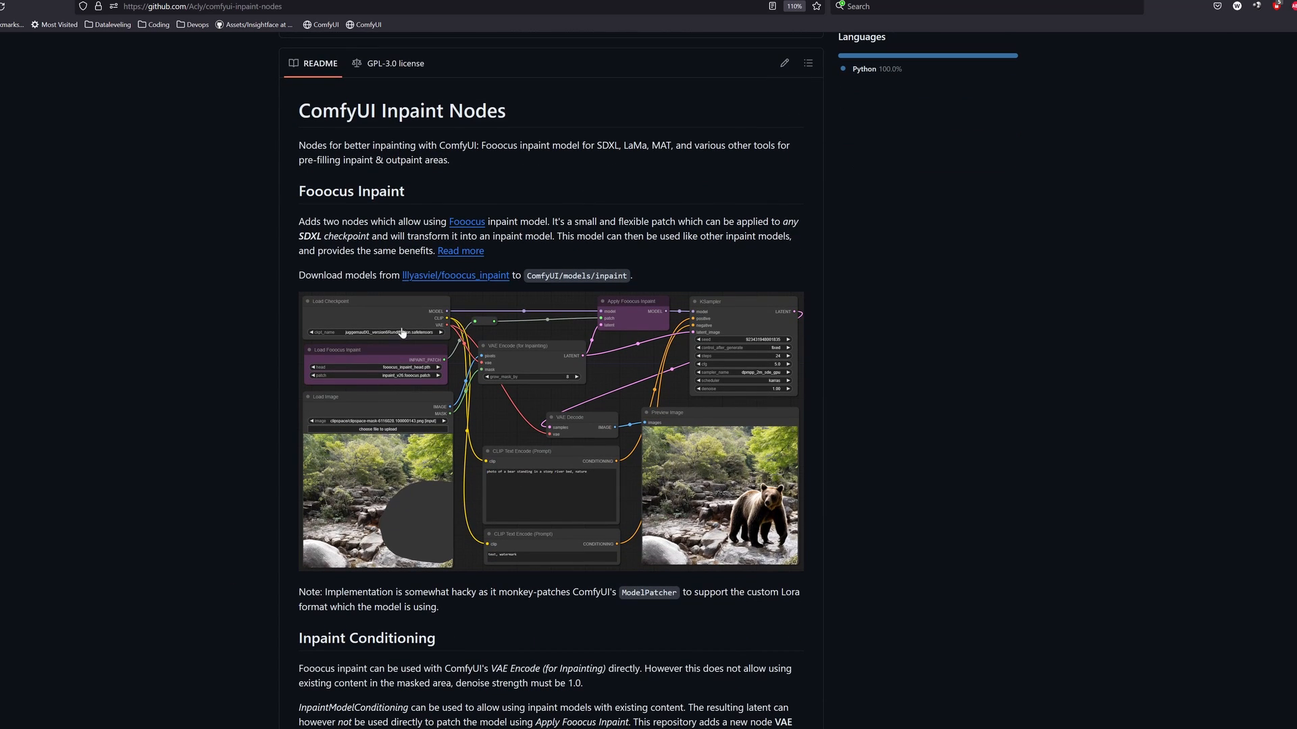
mouse_move(445, 280)
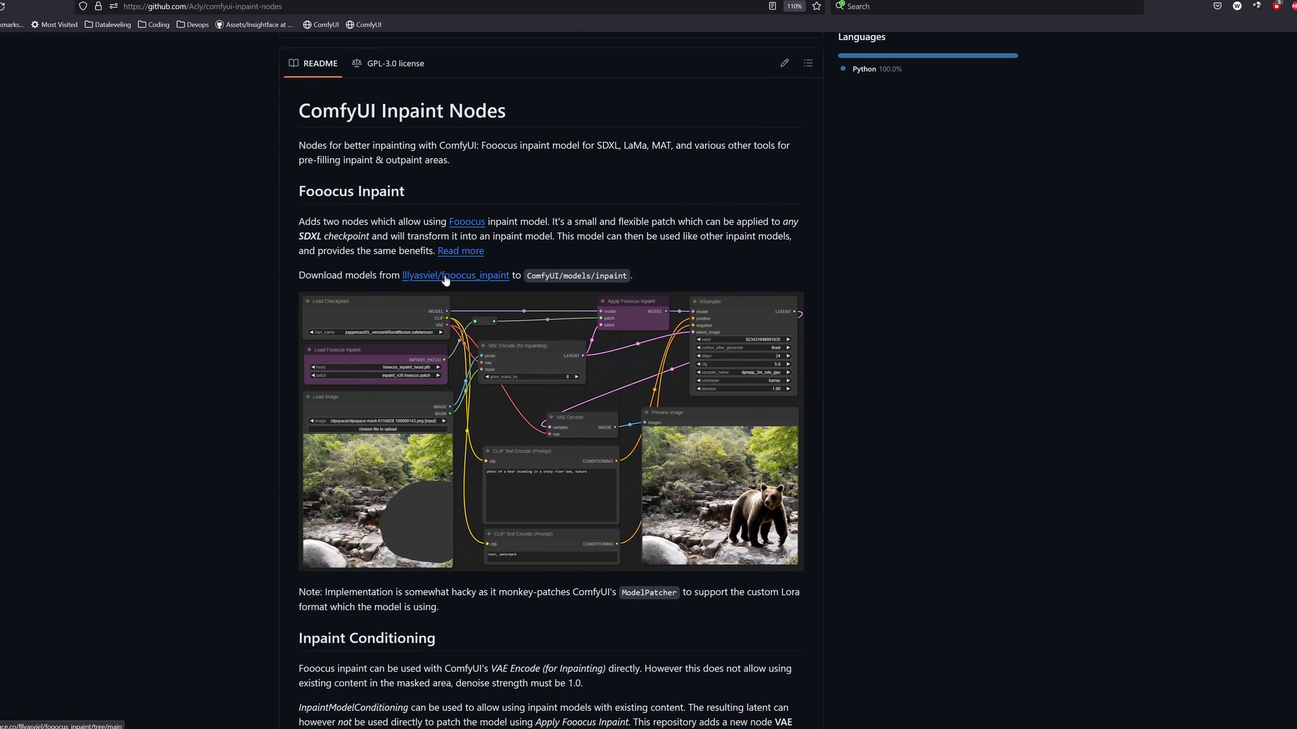
click(454, 275)
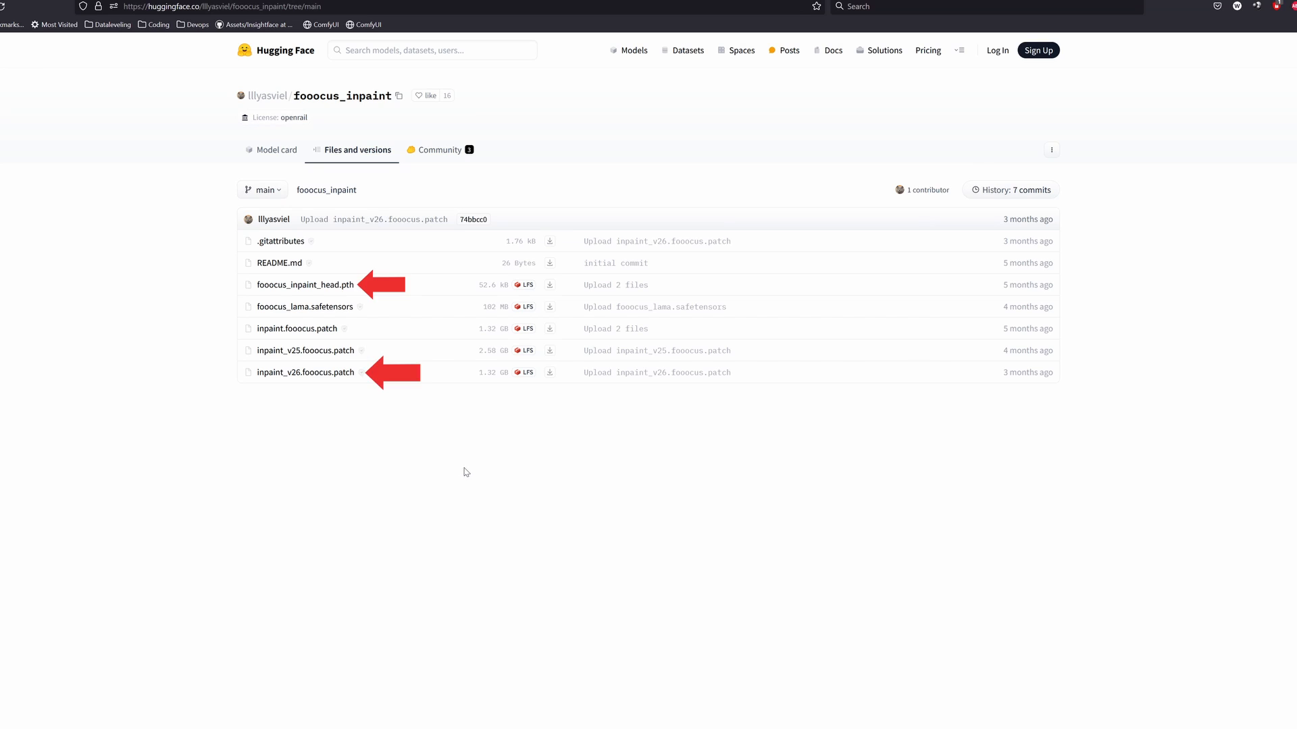
mouse_move(222, 437)
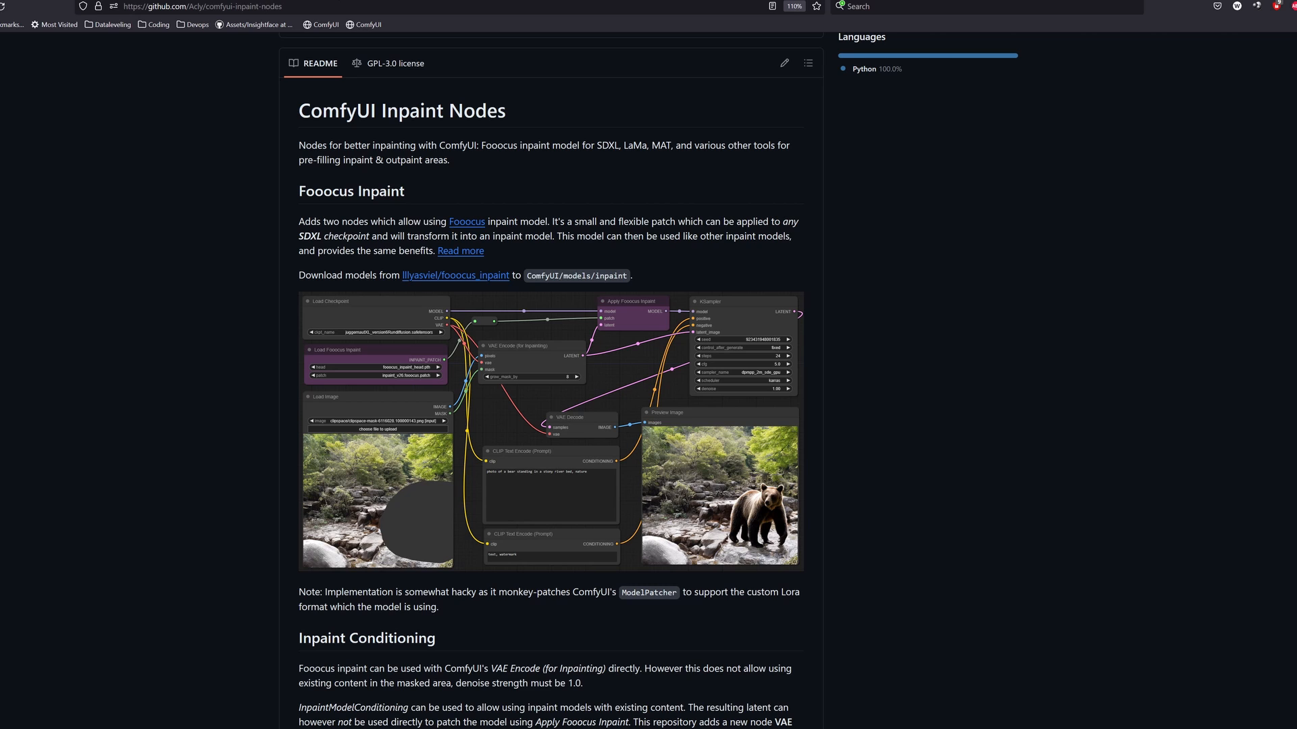
Check the local models\inpaint folder for the downloaded Fooocus inpaint files.
scroll(down, 3)
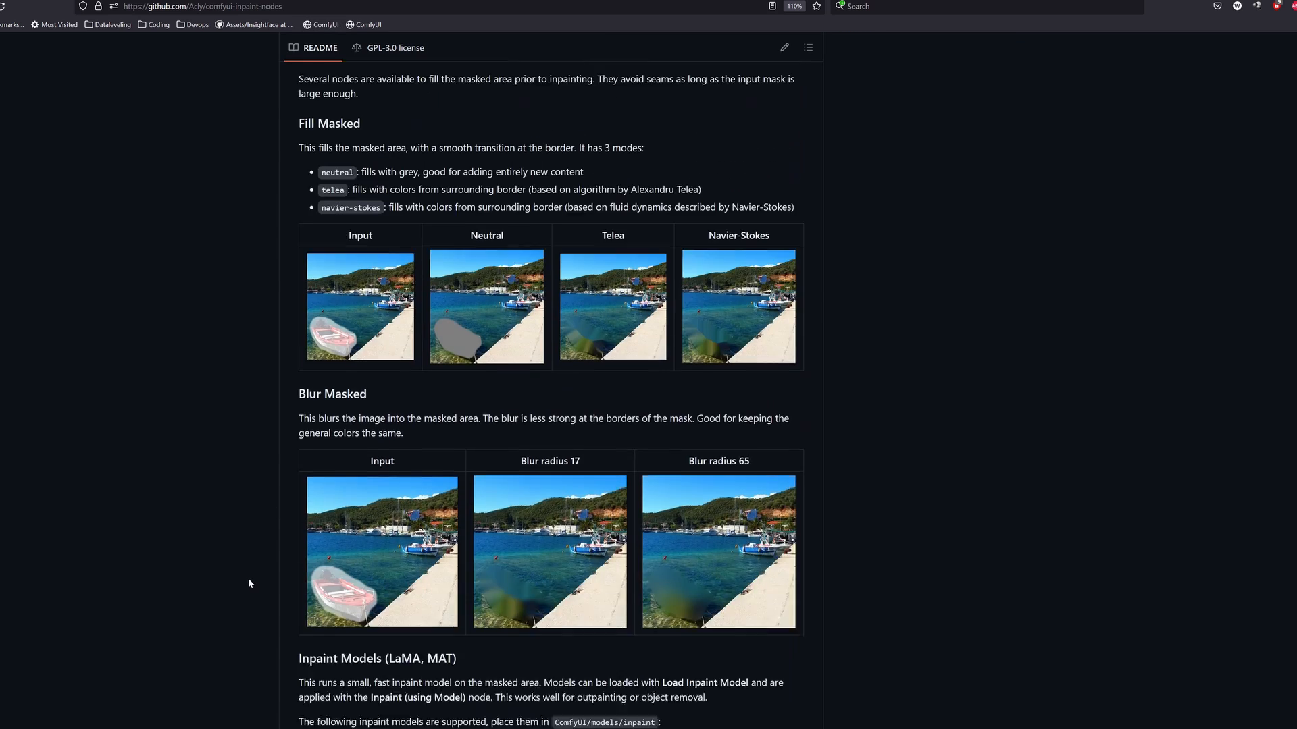
scroll(down, 3)
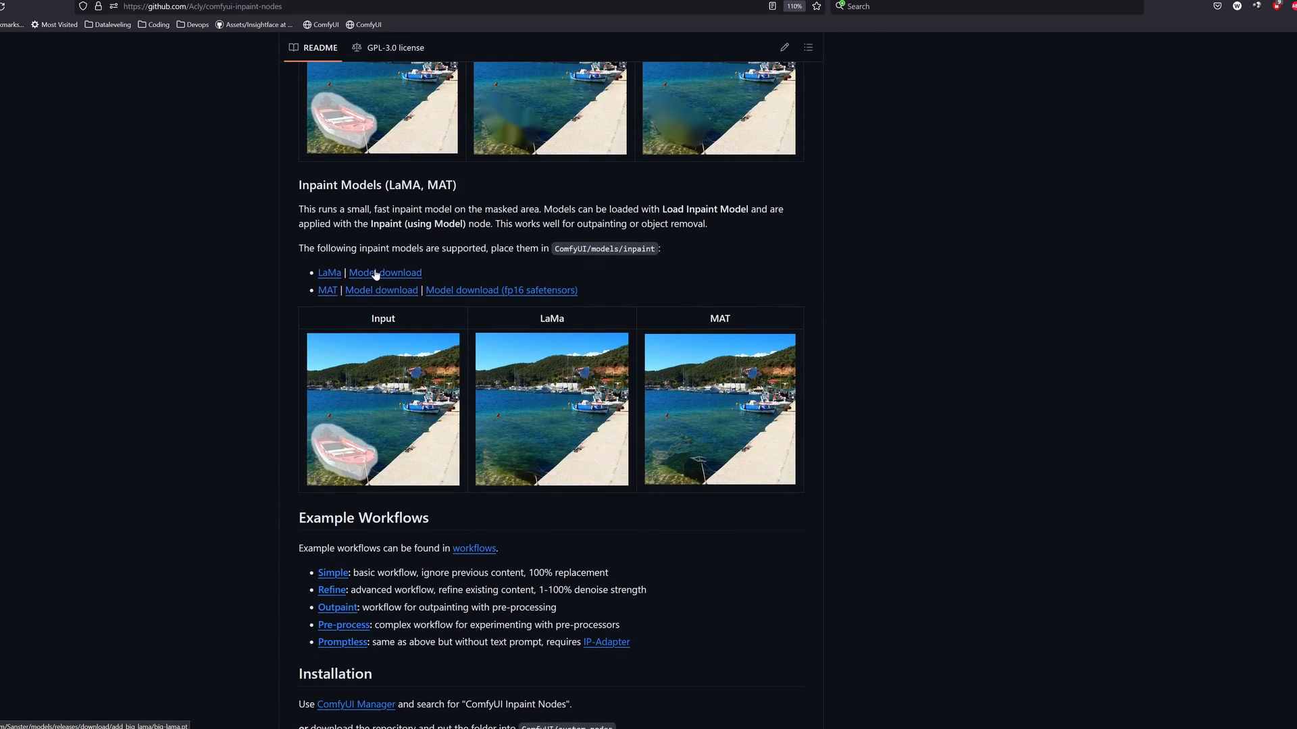
mouse_move(388, 276)
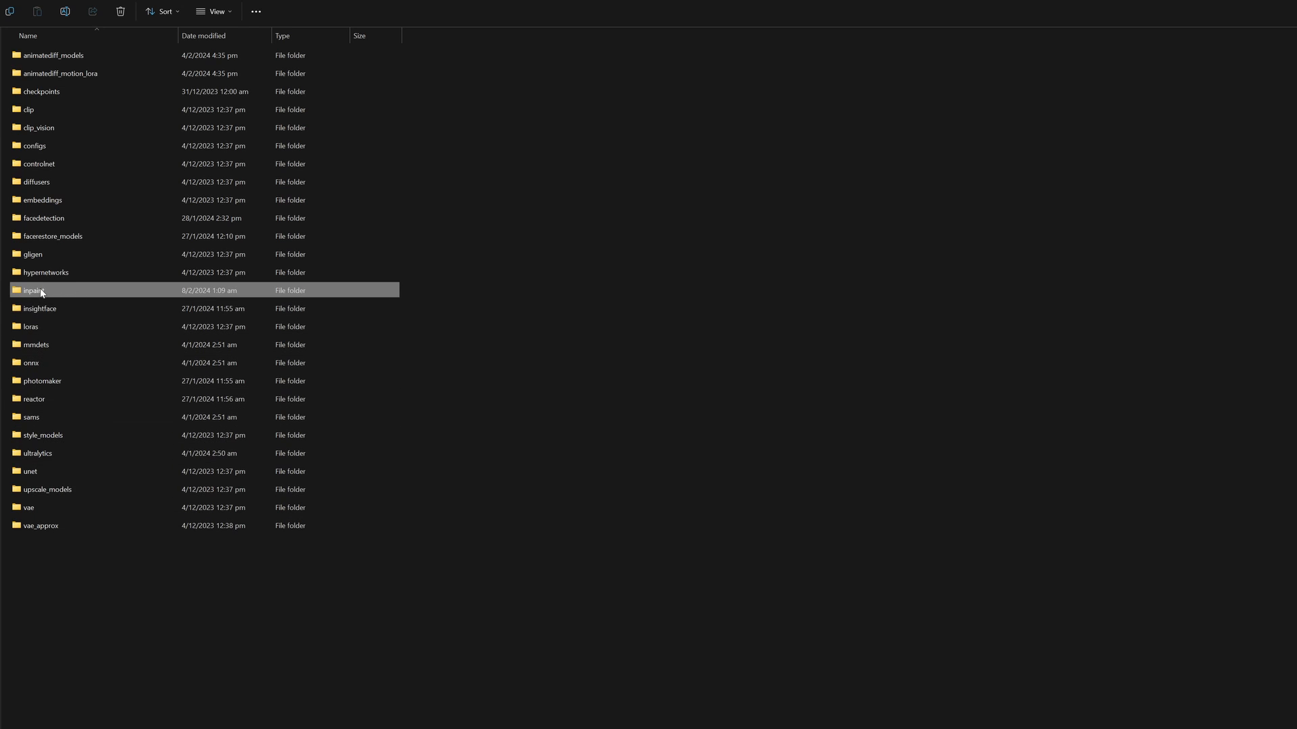
double_click(33, 291)
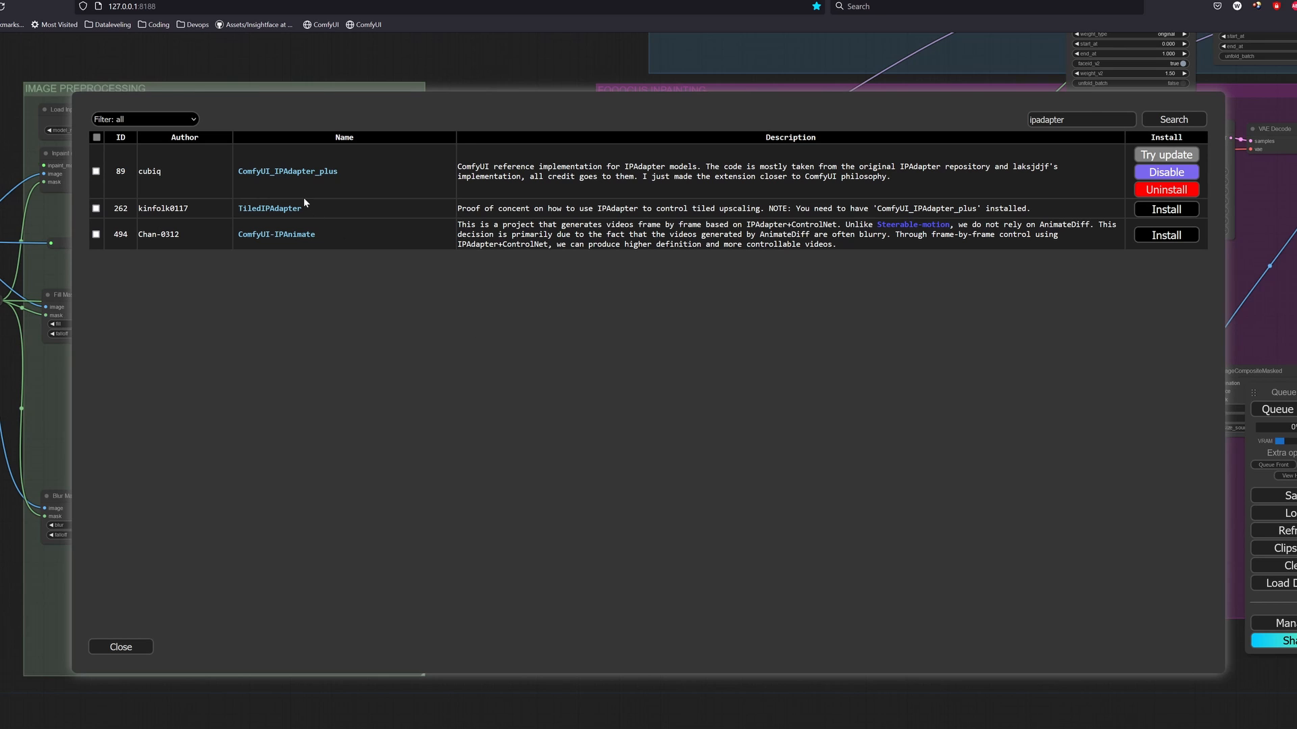
Go to the ComfyUI_IPAdapter_plus project and scroll to its Installation section on image encoders.
click(286, 172)
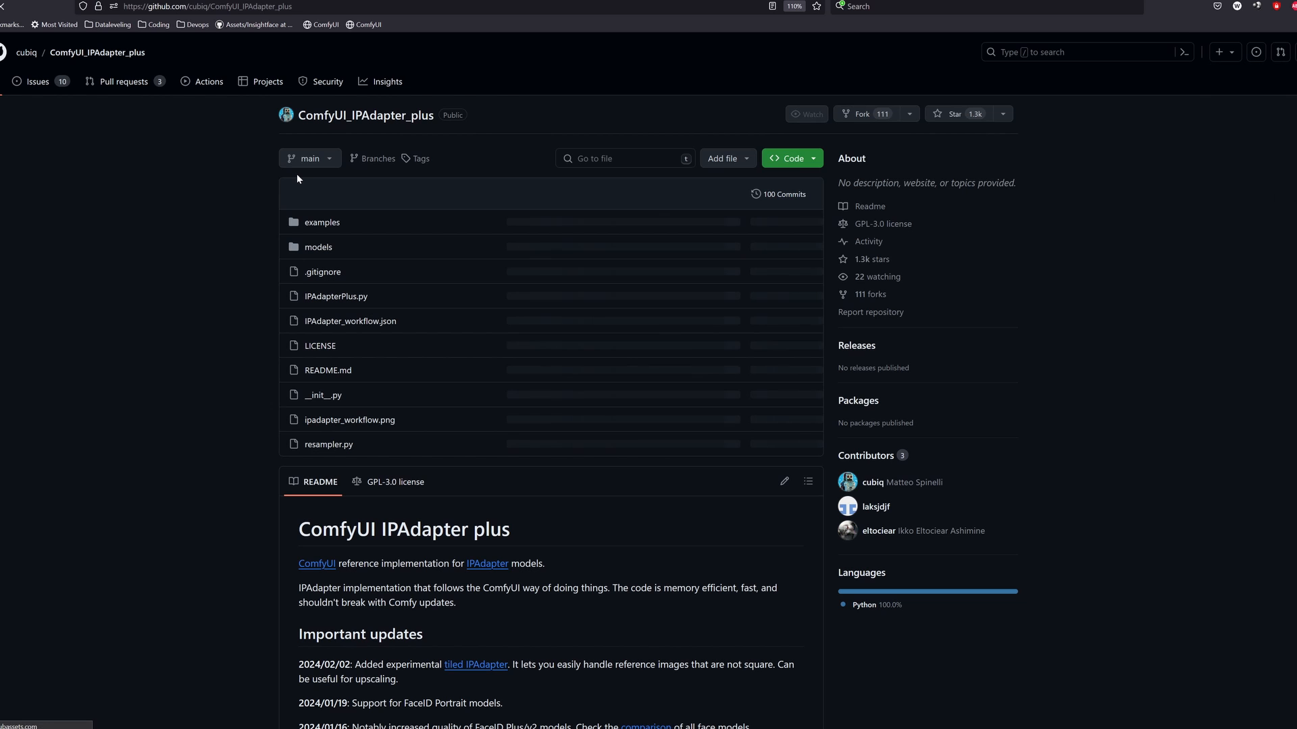
scroll(down, 3)
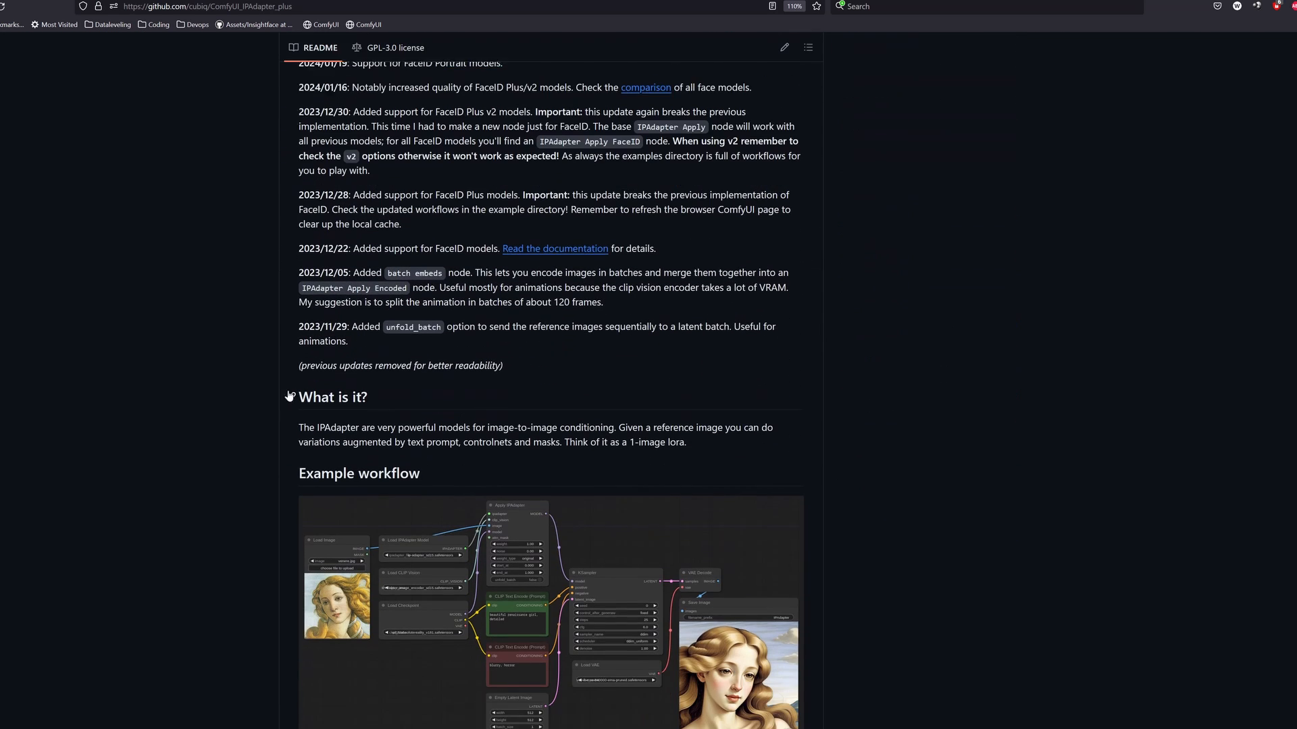
scroll(down, 3)
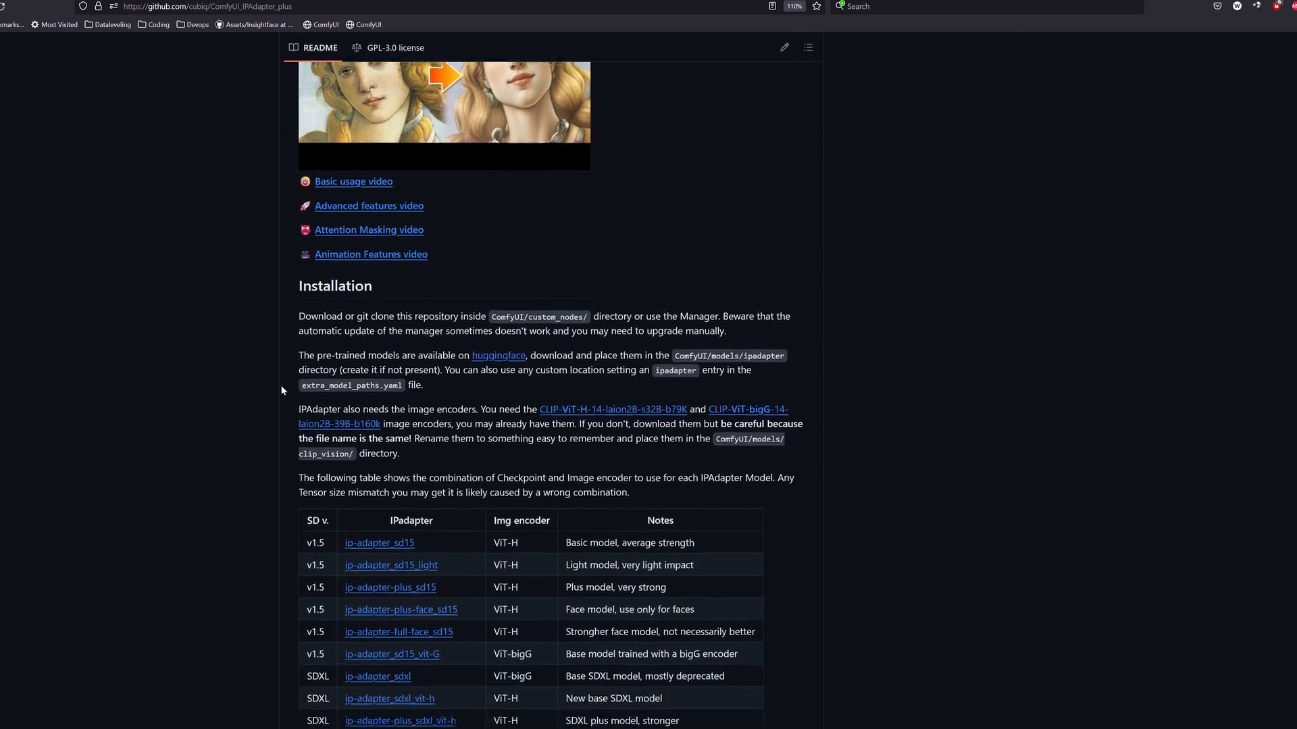
scroll(down, 3)
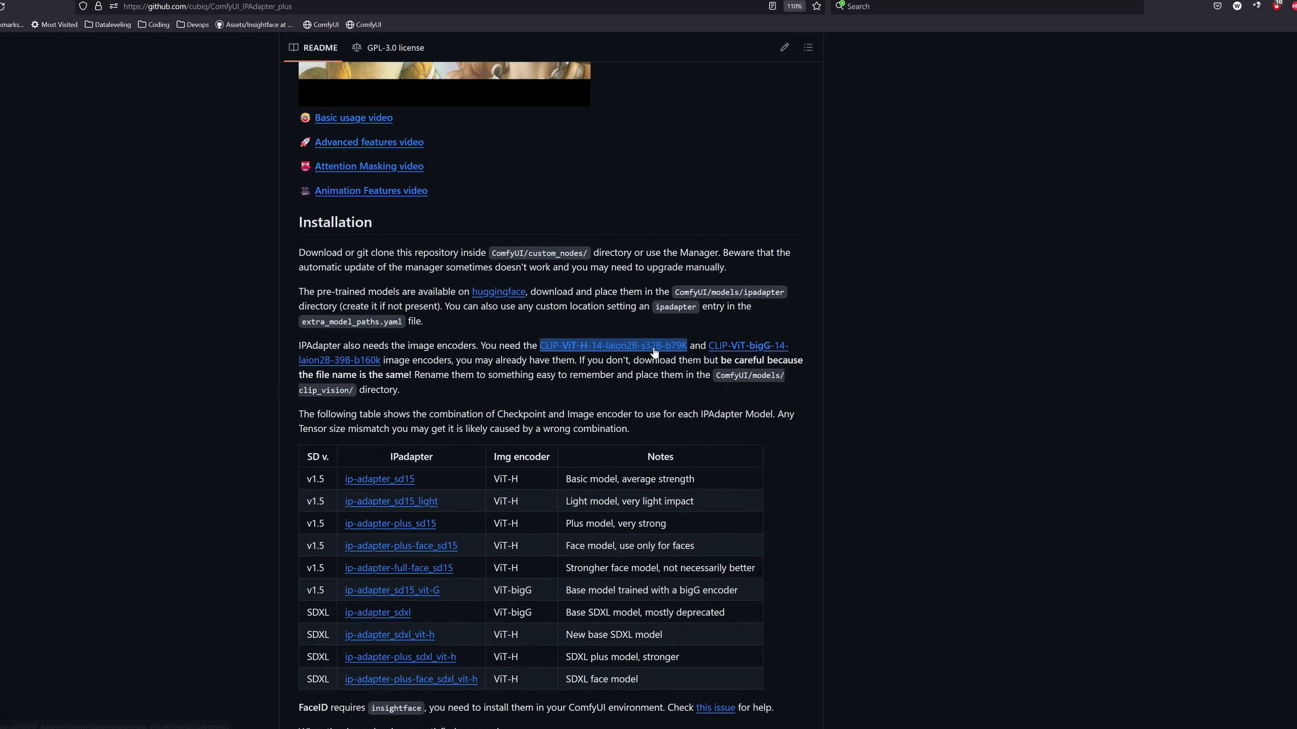
Download the ViT-H image encoder saved as CLIP-ViT-H-14-laion2B-s32B-b79K.
click(612, 344)
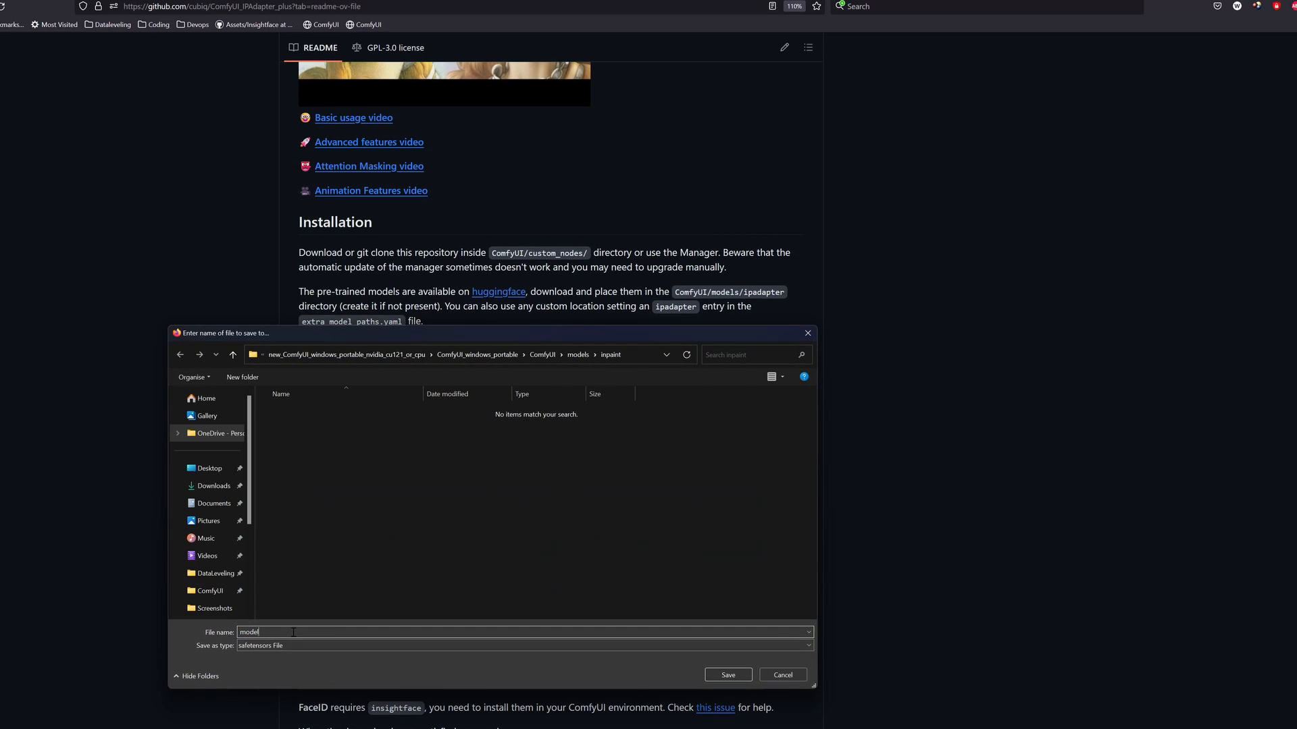
text(CLIP-ViT-H-14-laion2B-s32B-b79K)
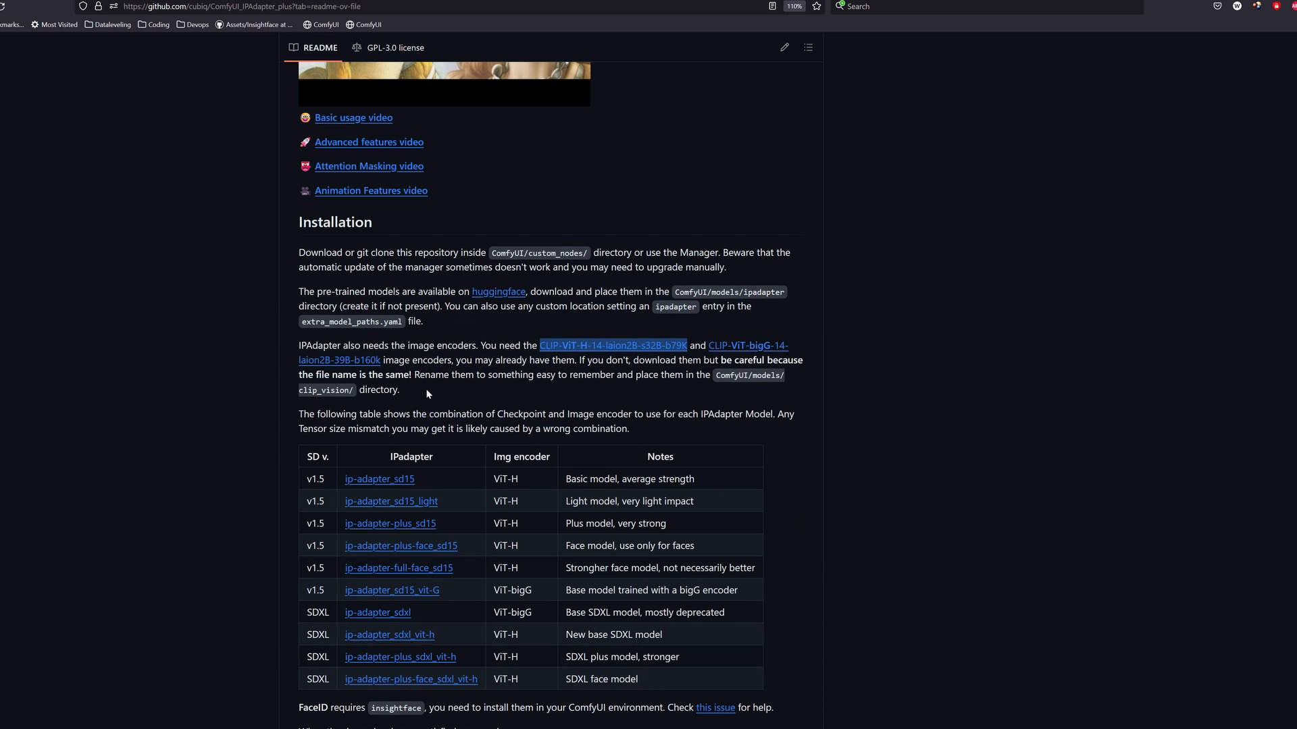
scroll(down, 3)
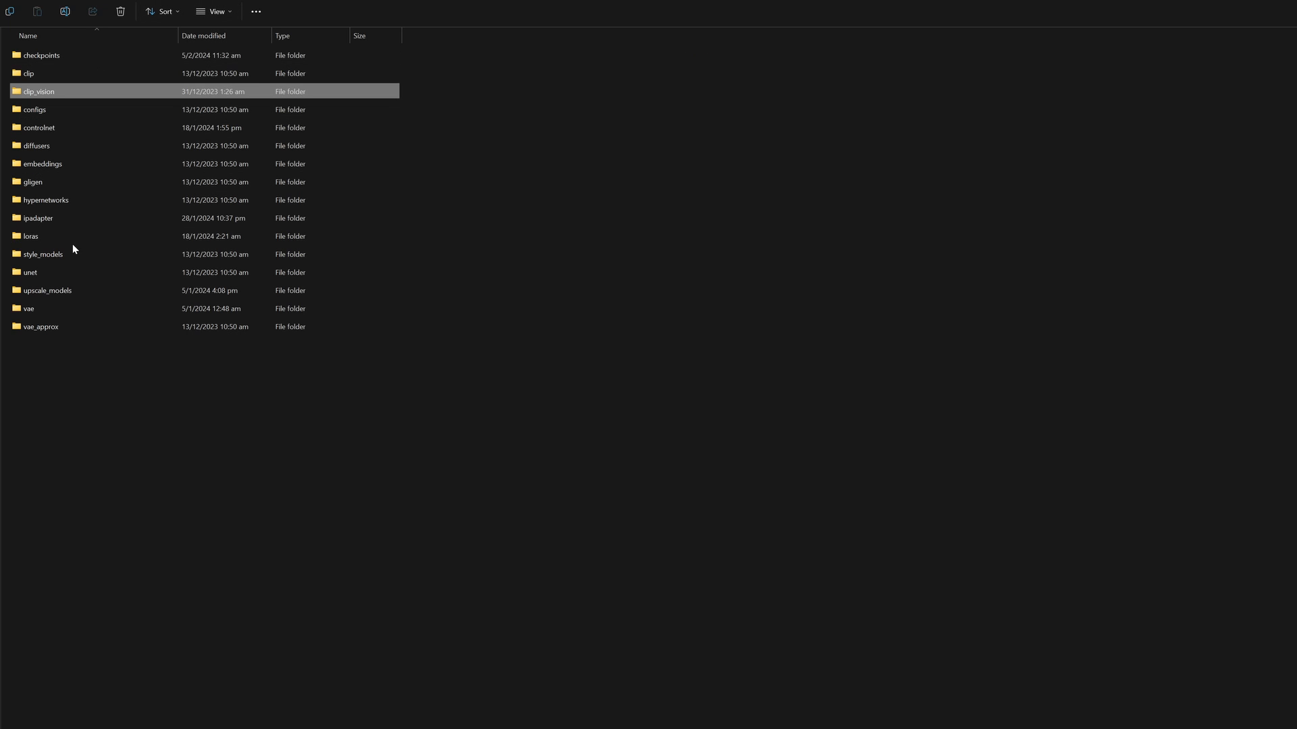
Look inside models\ipadapter and single out ip-adapter-plus_sd15.safetensors among the installed files.
click(38, 217)
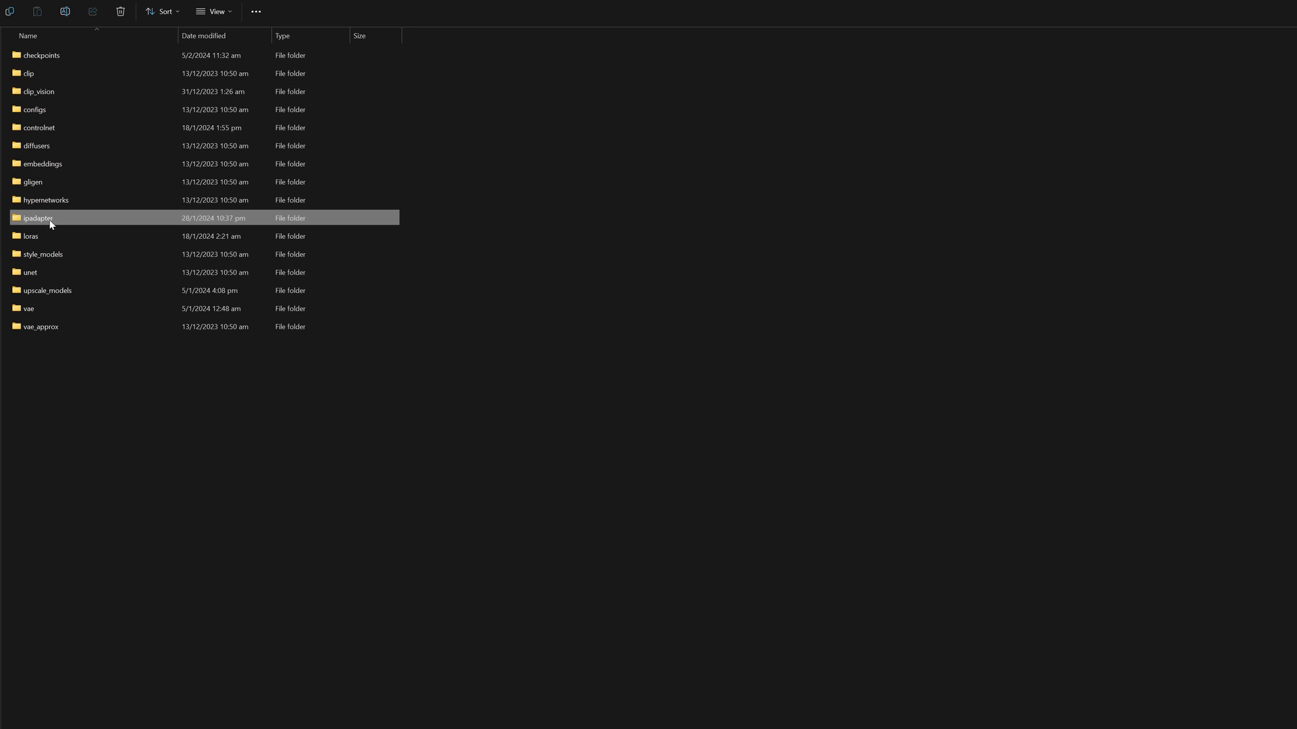
double_click(38, 218)
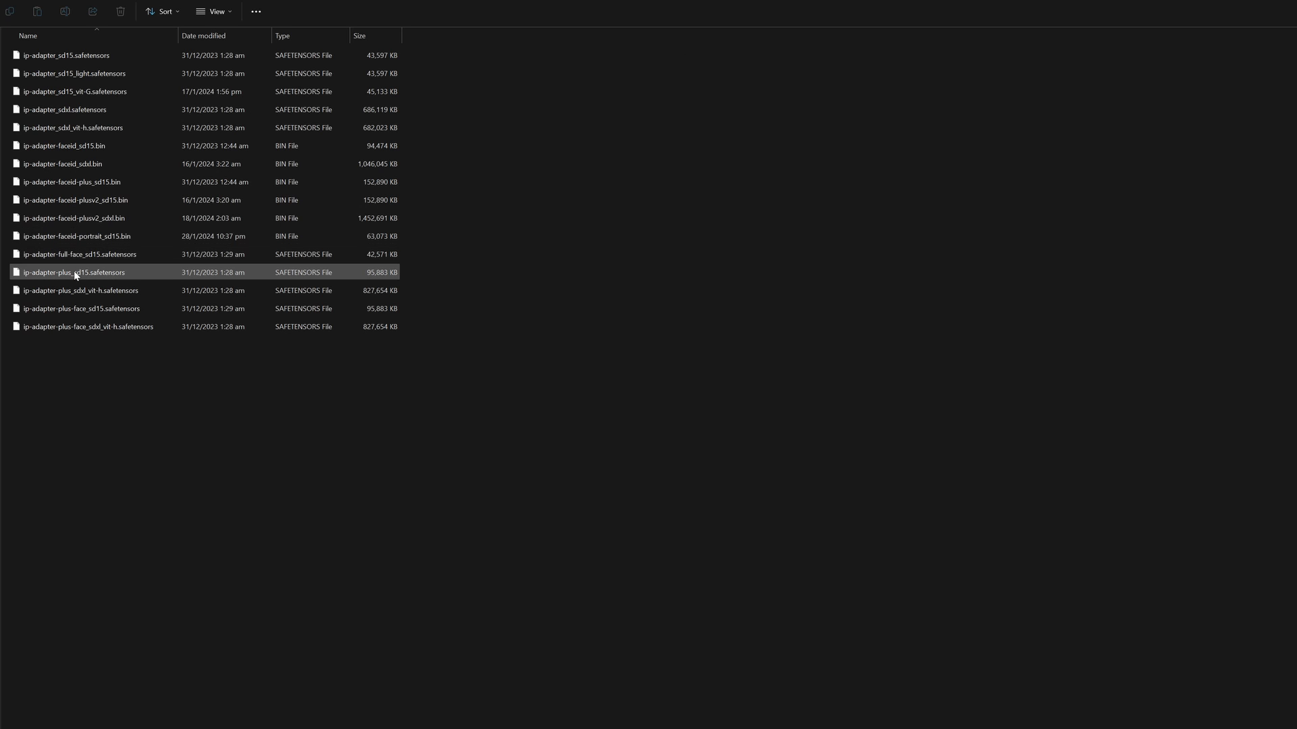
click(80, 290)
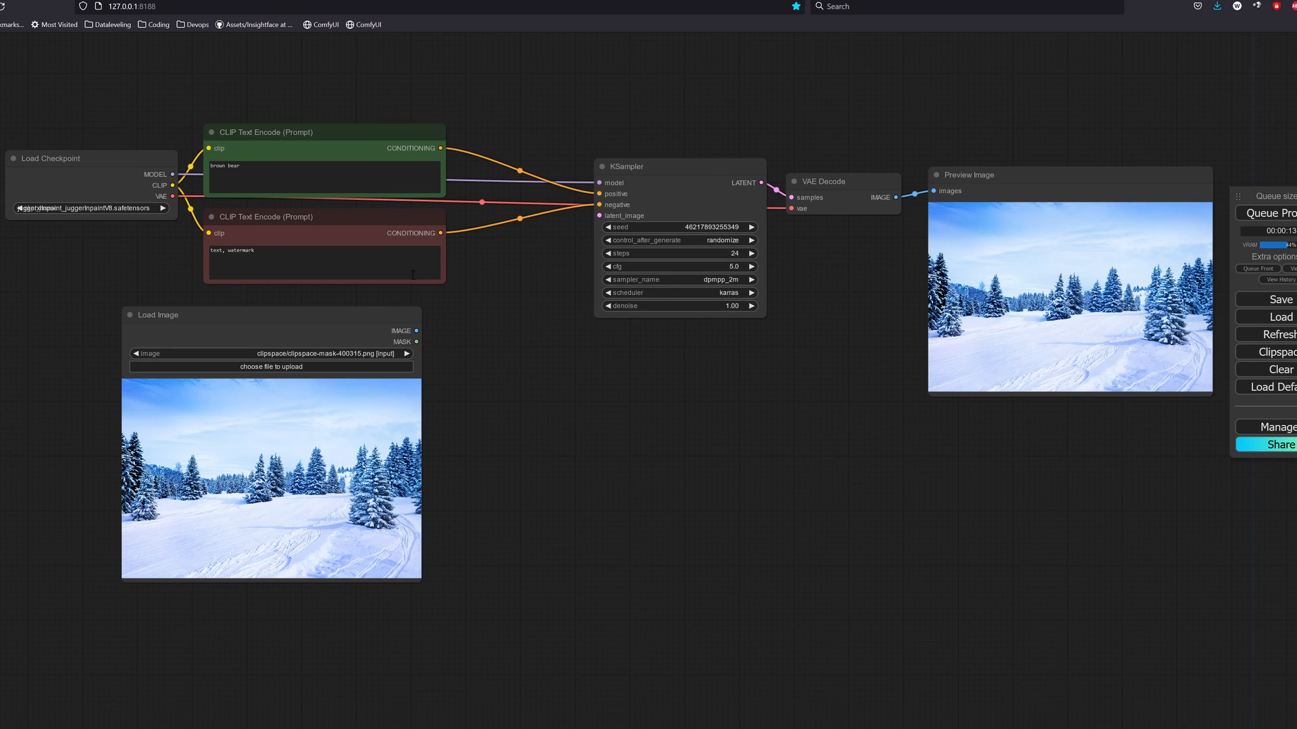
Set Load Checkpoint's ckpt_name to the juggerinpaint inpainting safetensors file.
click(91, 208)
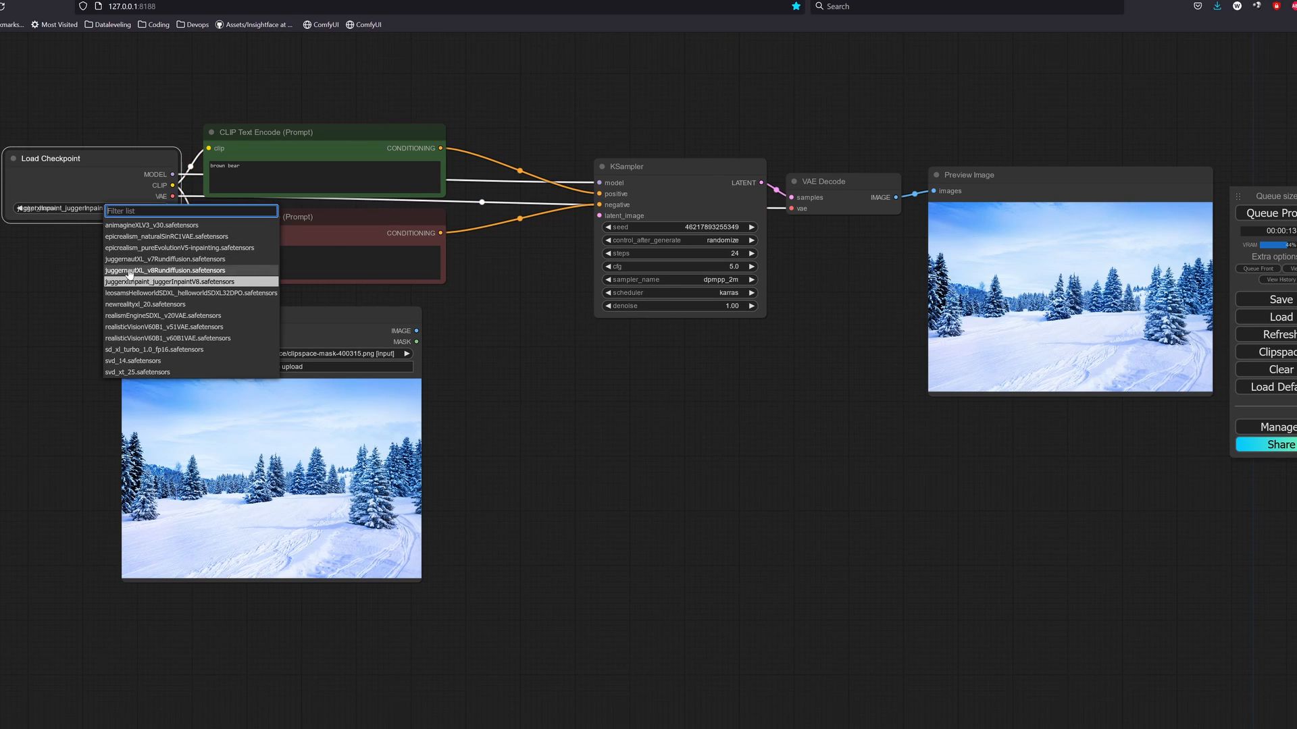
mouse_move(143, 281)
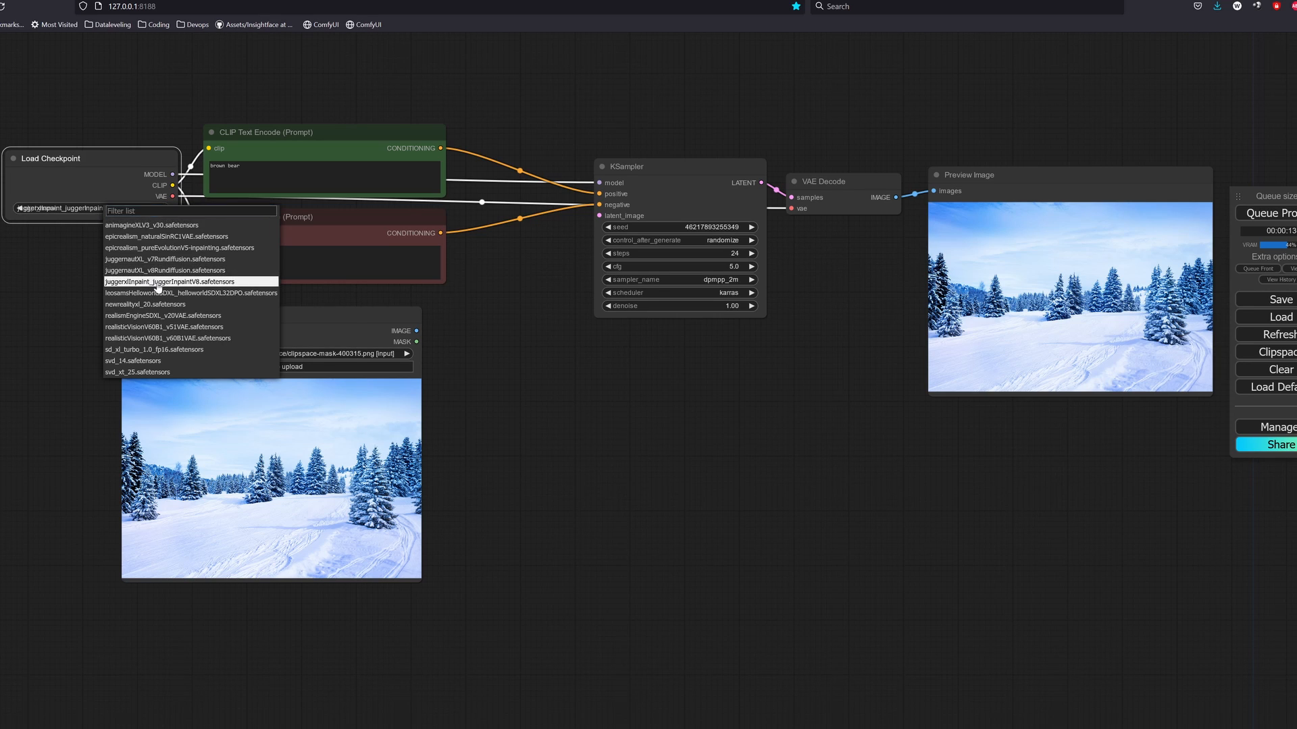
click(170, 281)
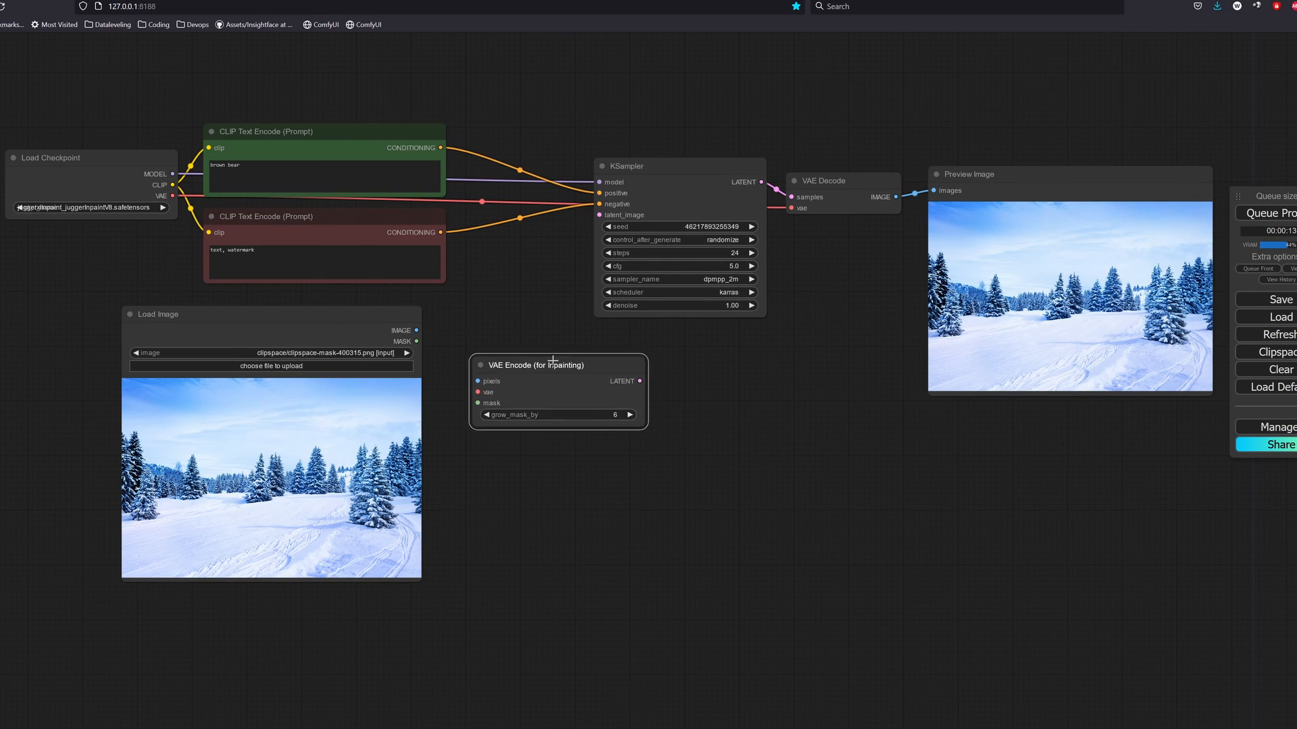
Wire VAE Encode (for Inpainting) into the KSampler, paint a mask on the snow photo and generate the bear there.
drag(558, 365, 545, 351)
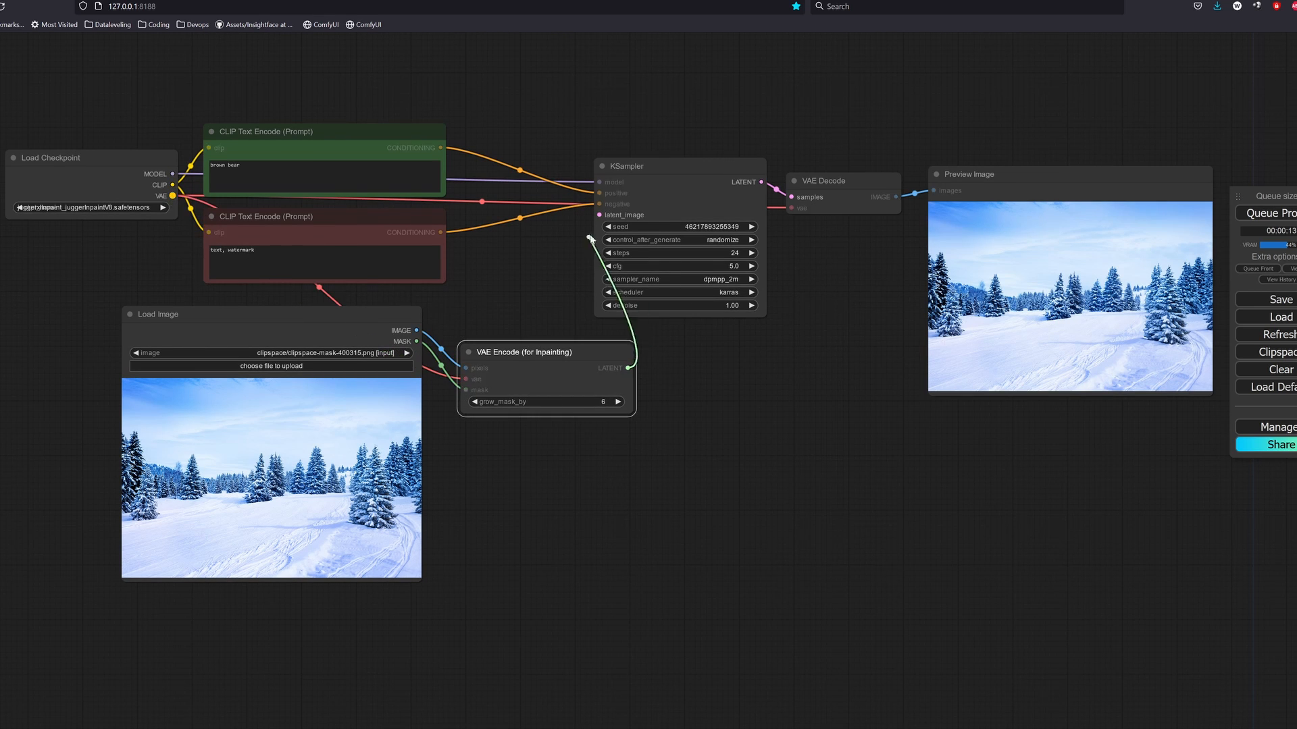
right_click(249, 488)
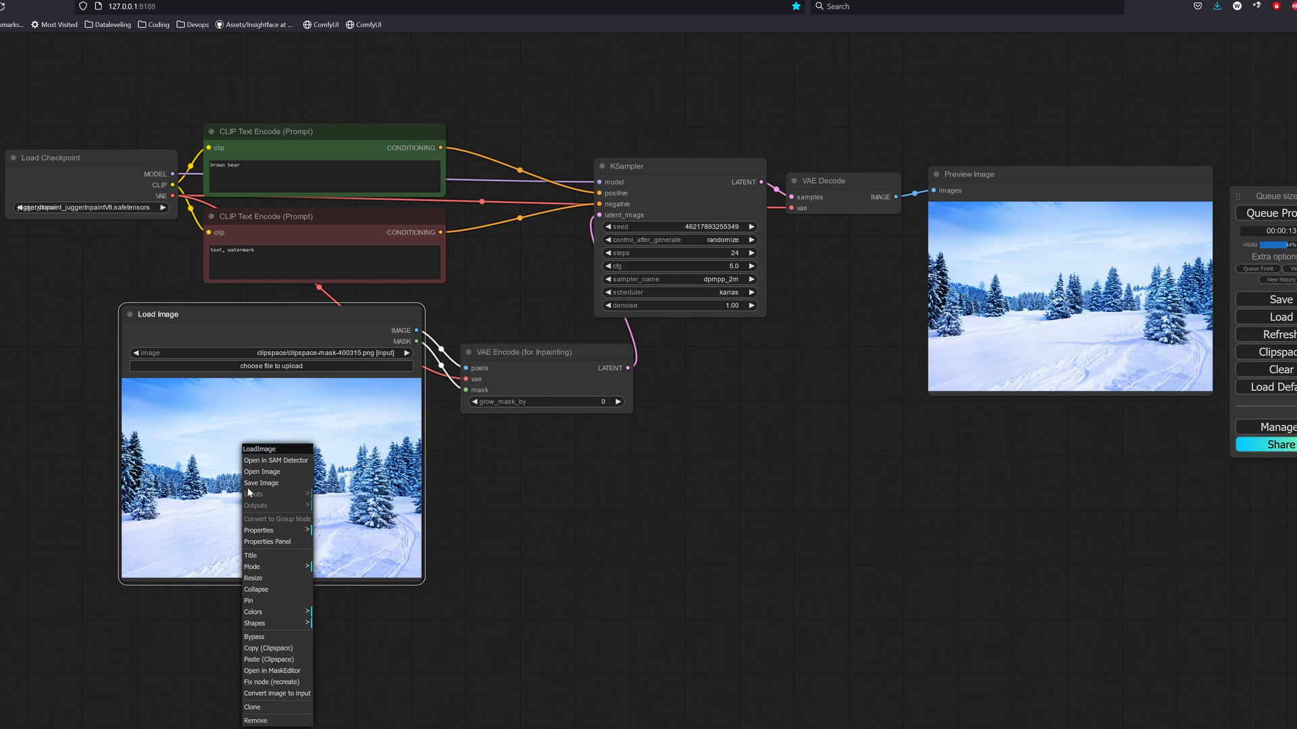
click(271, 672)
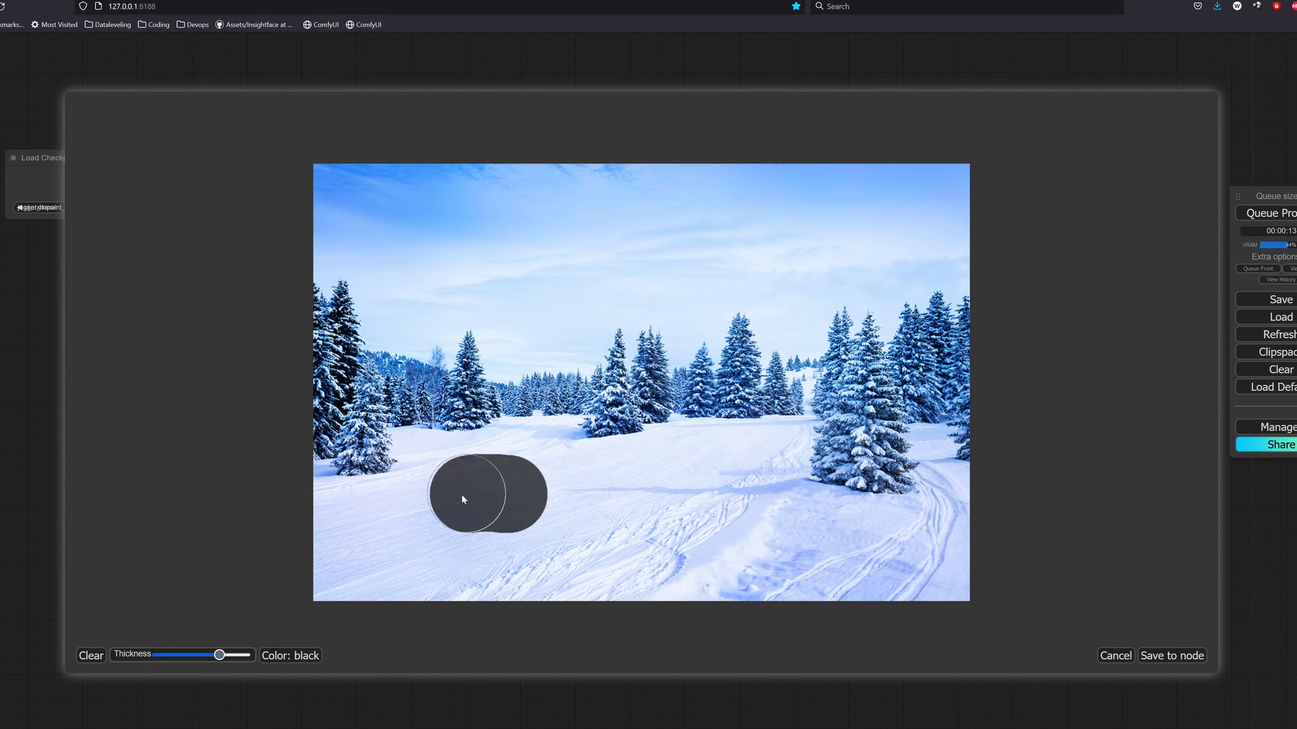
click(1172, 655)
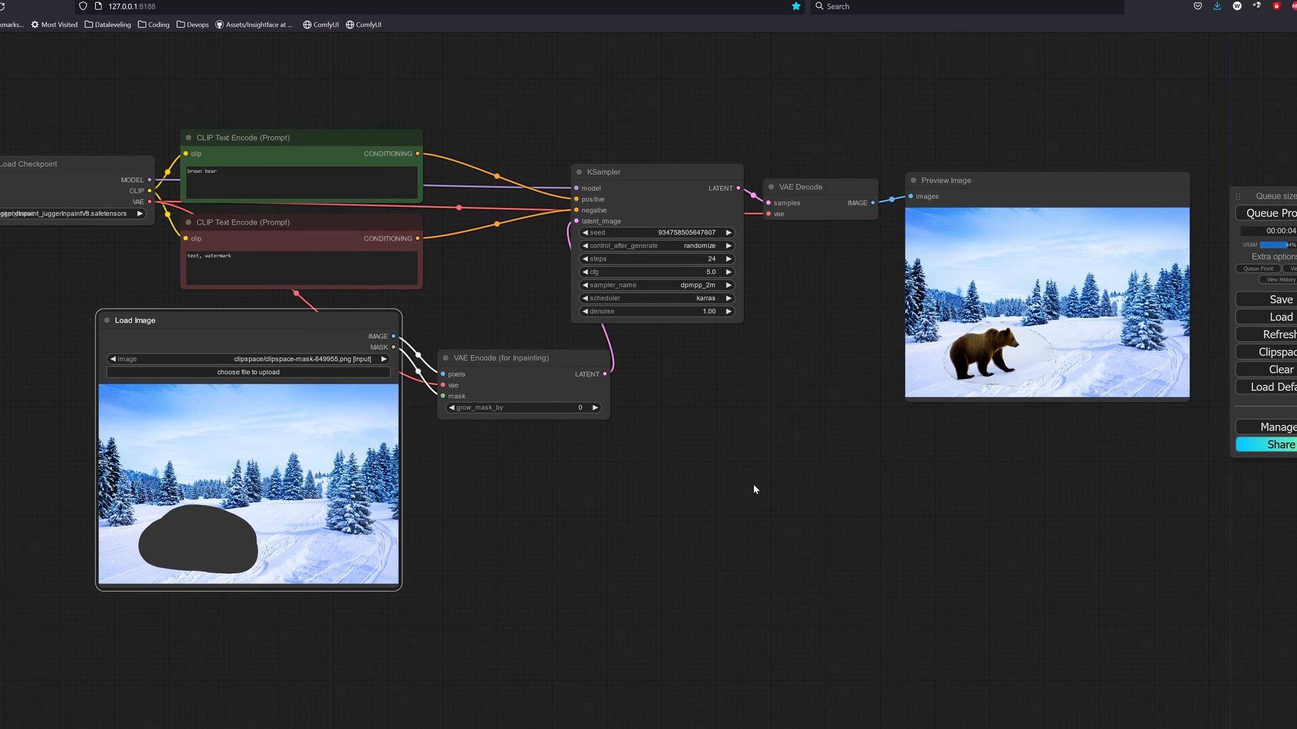
click(1265, 213)
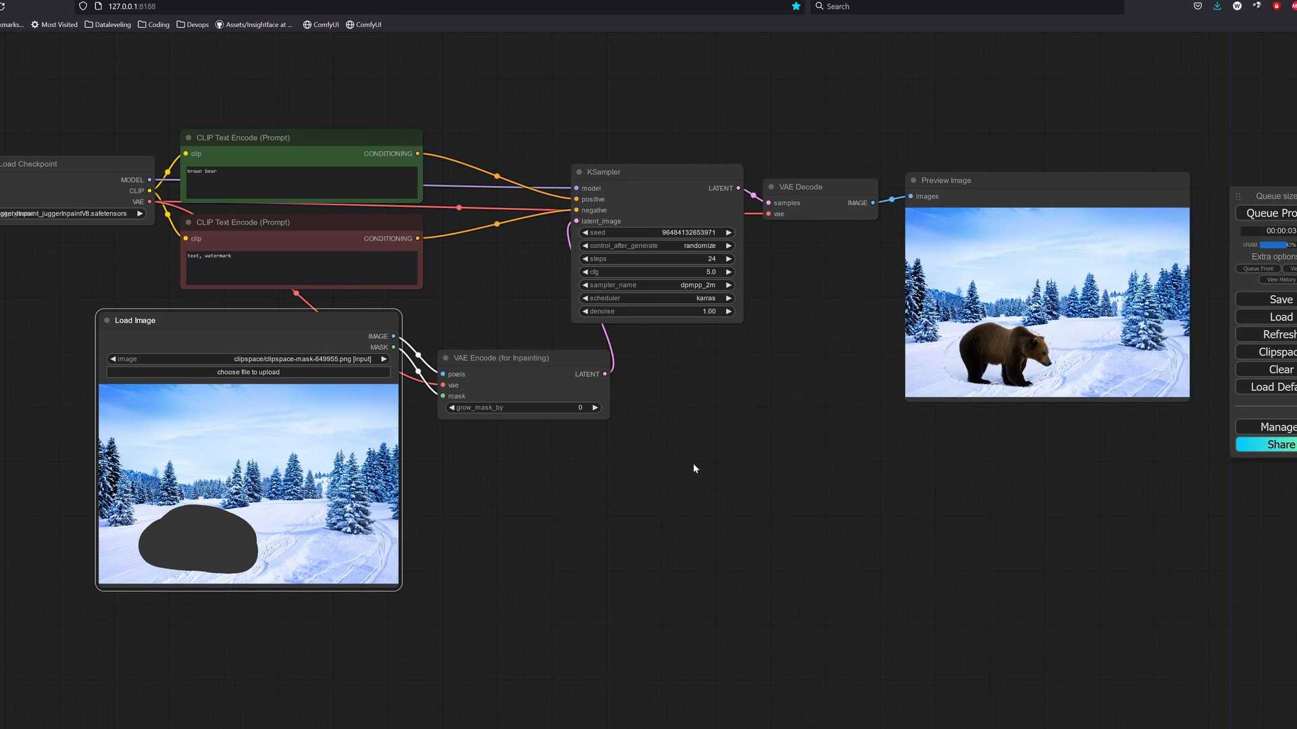
click(595, 408)
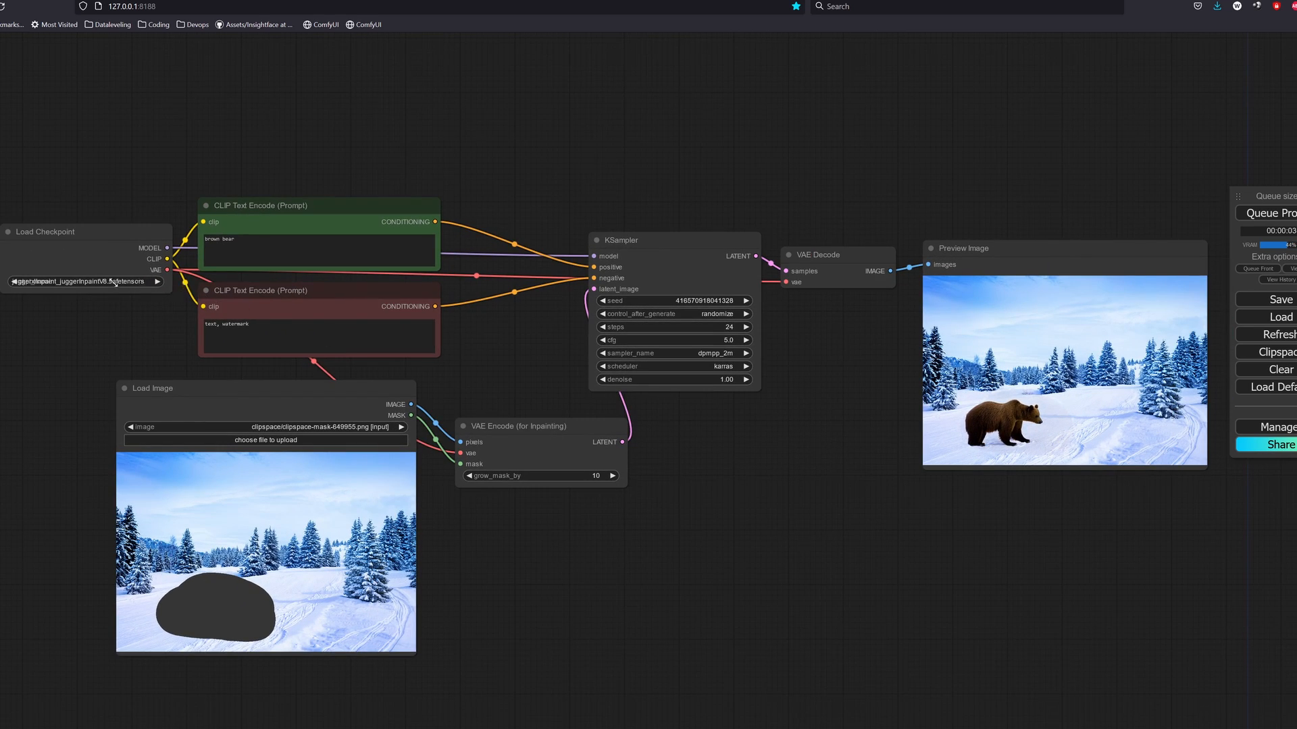
Load juggernautXL_v8Rundiffusion, add Load Fooocus Inpaint with patch inpaint_v26 and Apply Fooocus Inpaint above the sampler.
click(83, 281)
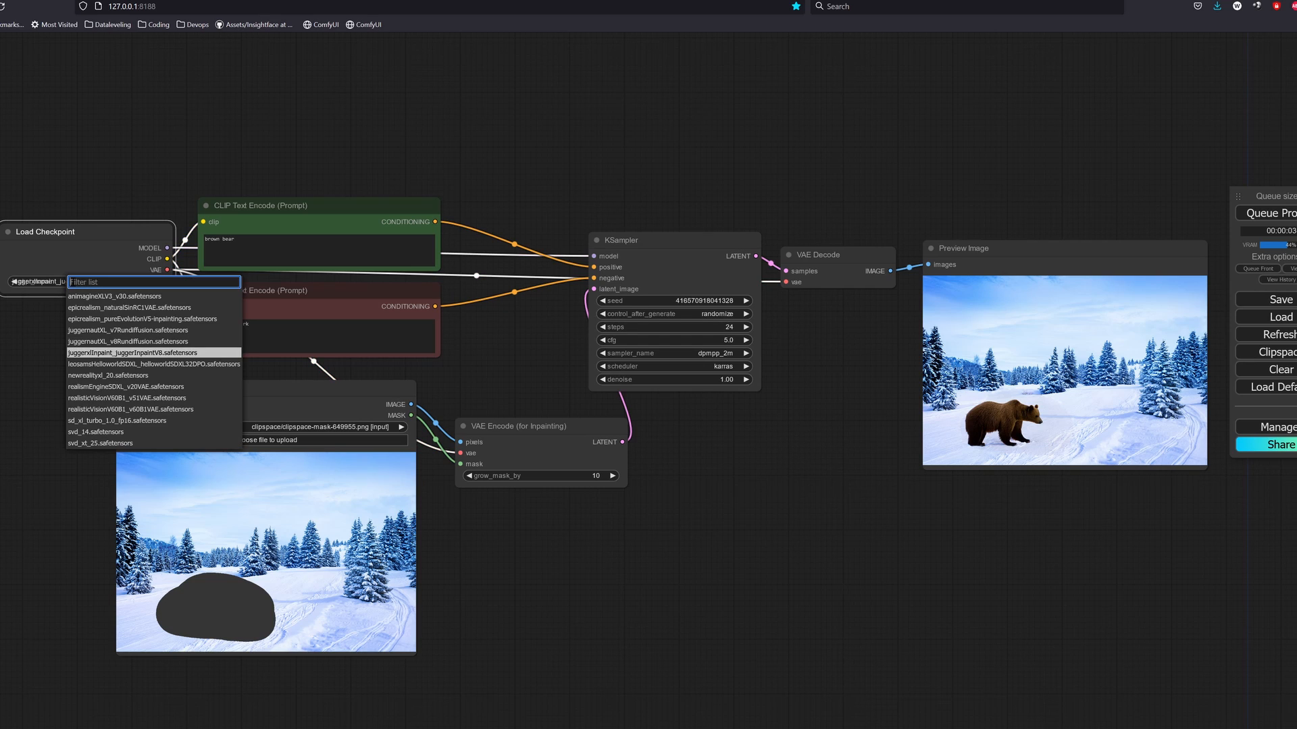
mouse_move(126, 341)
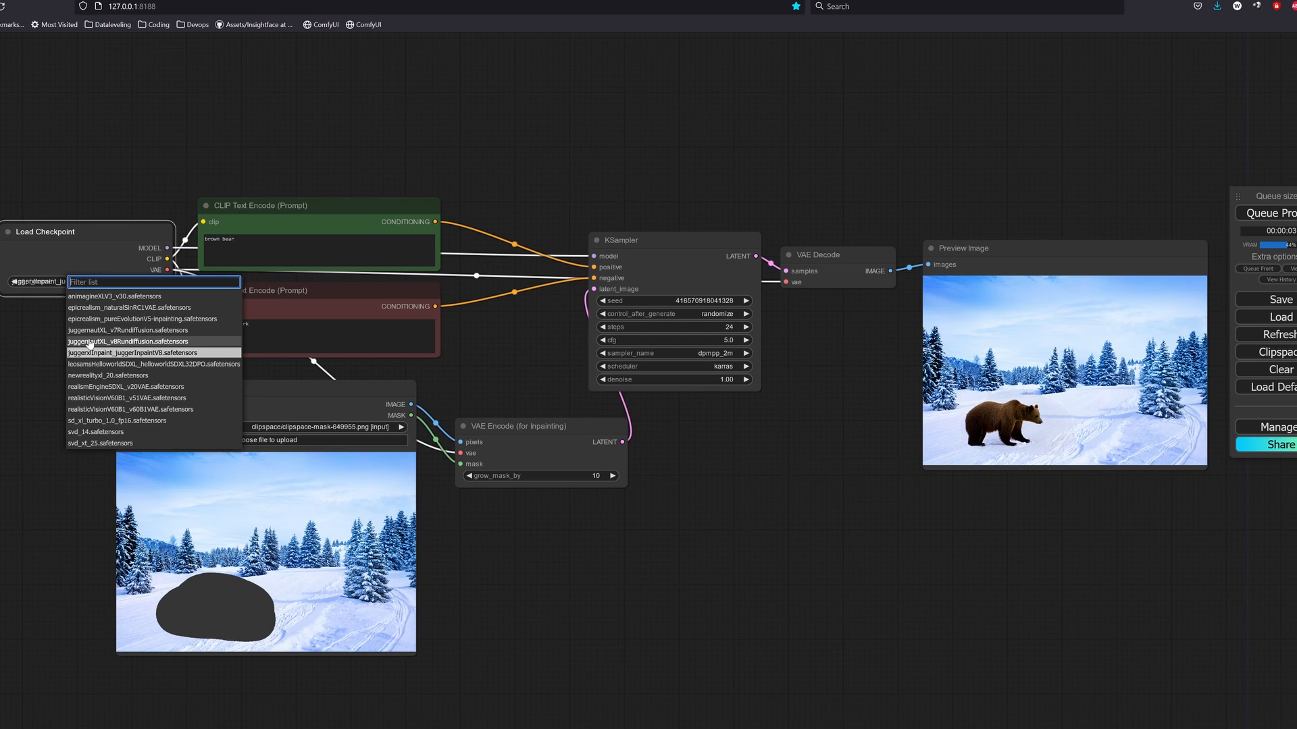
click(129, 340)
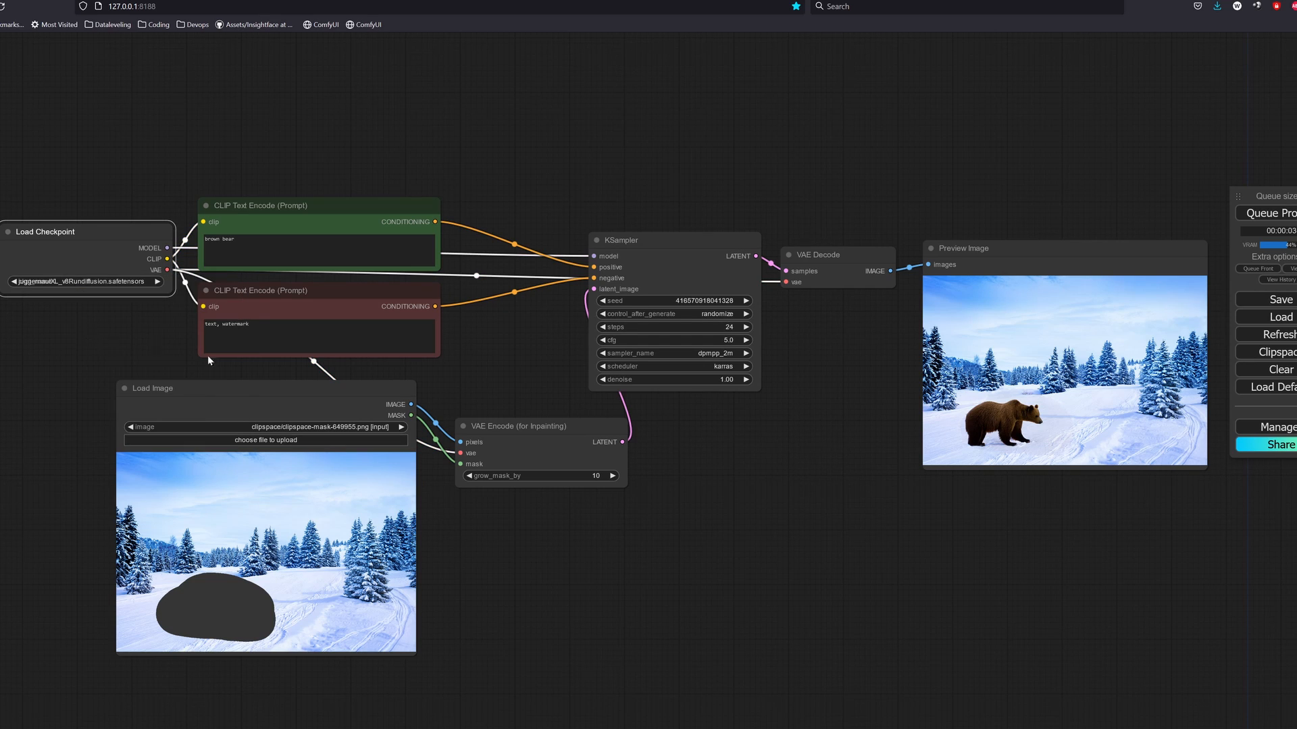
mouse_move(680, 481)
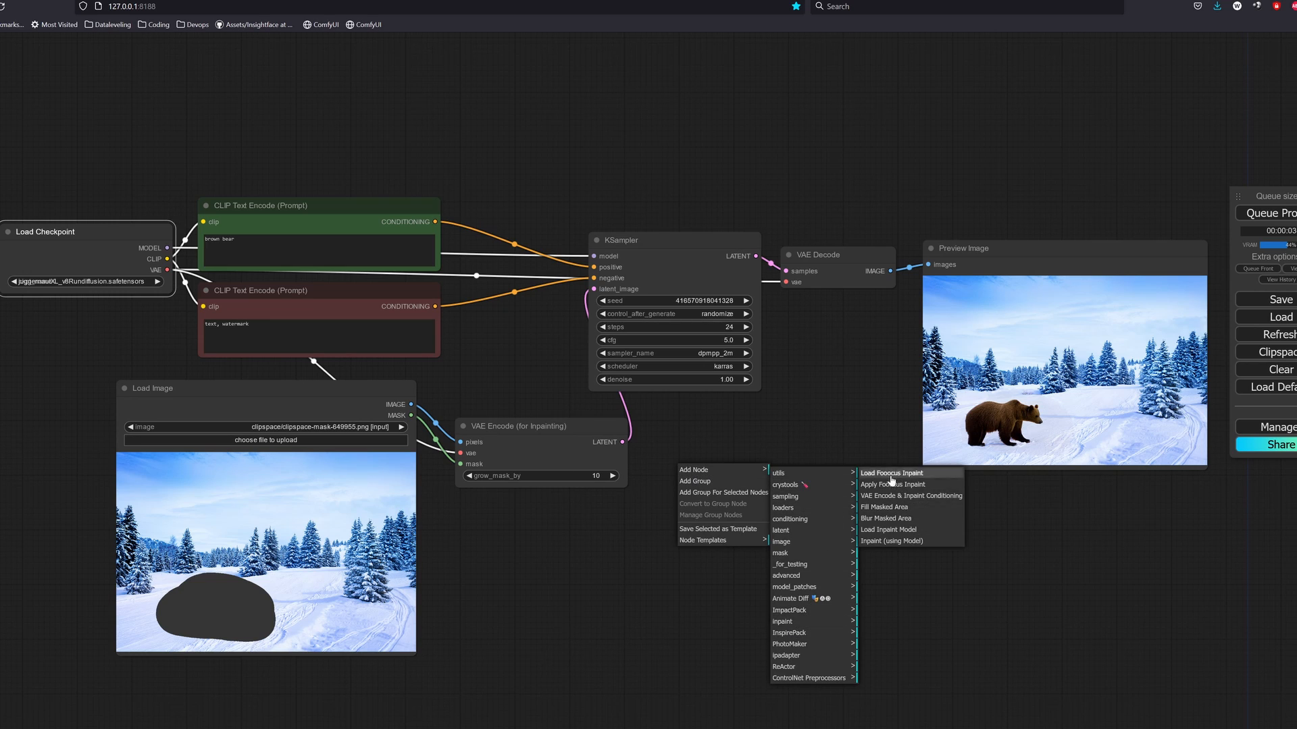
click(893, 472)
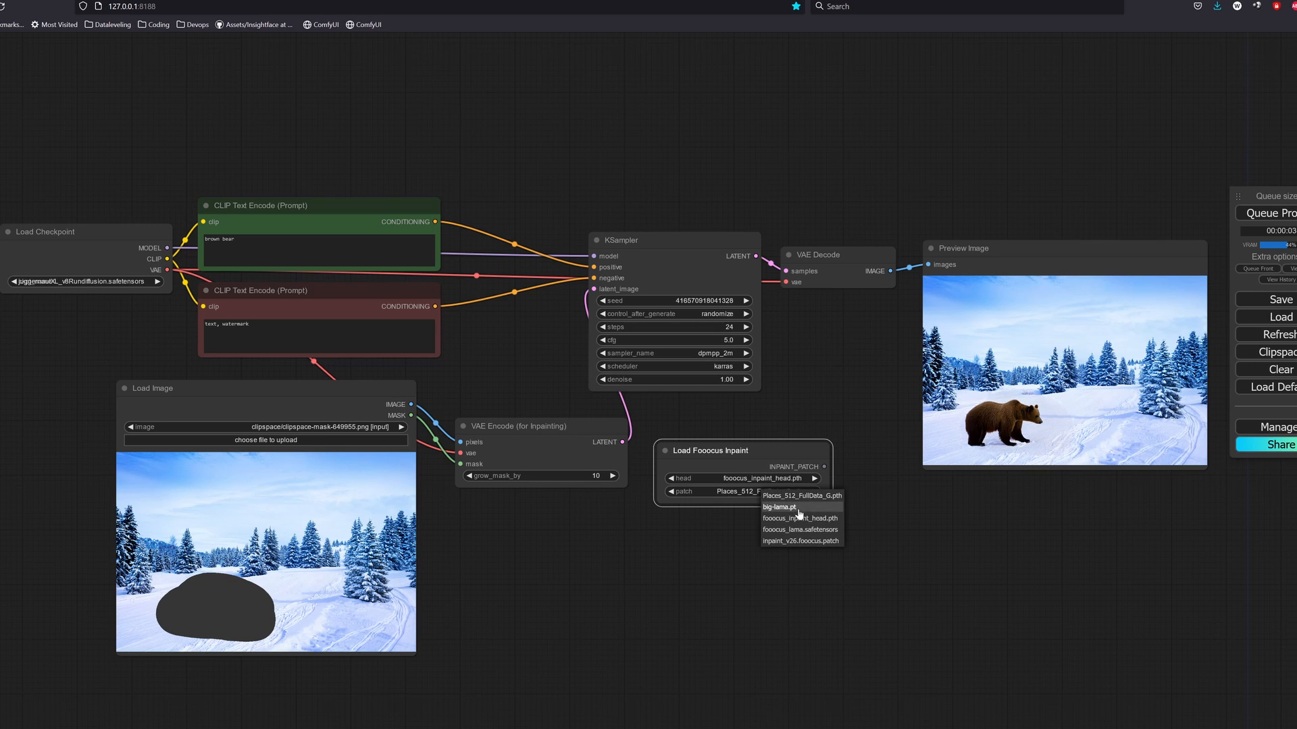
click(800, 540)
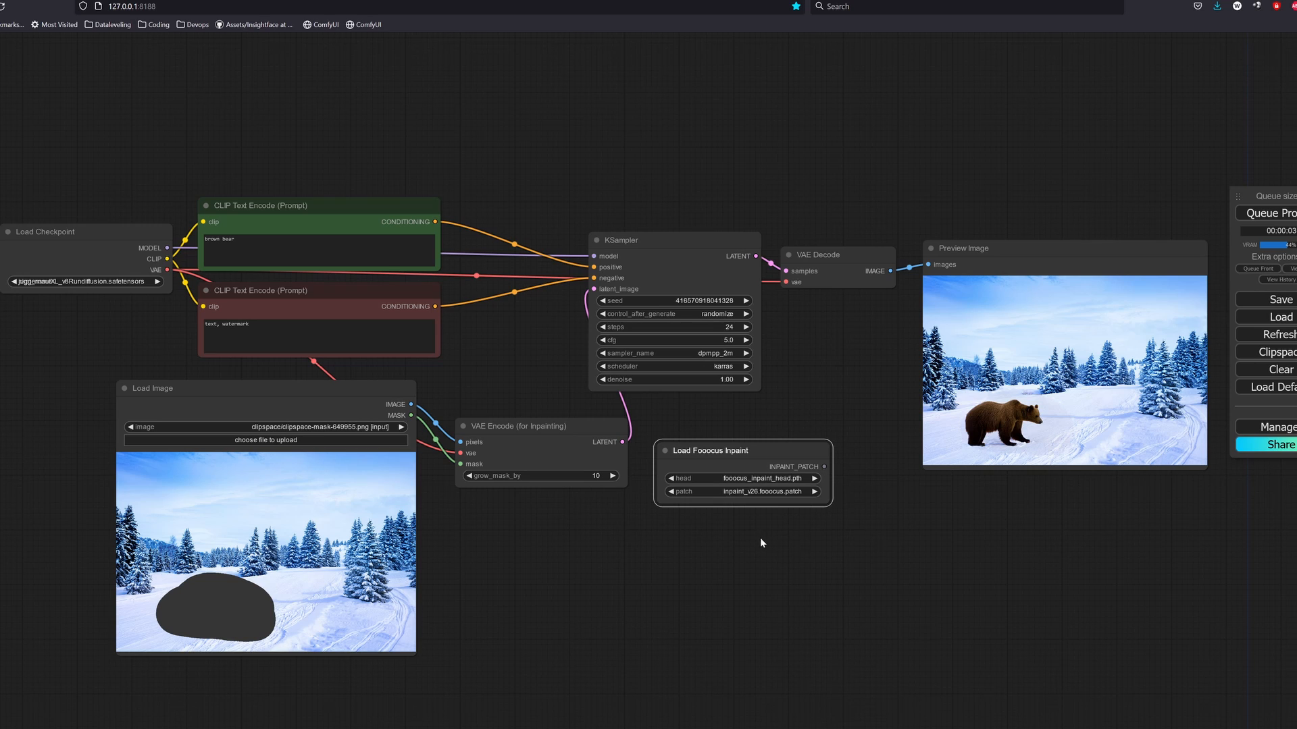
right_click(760, 543)
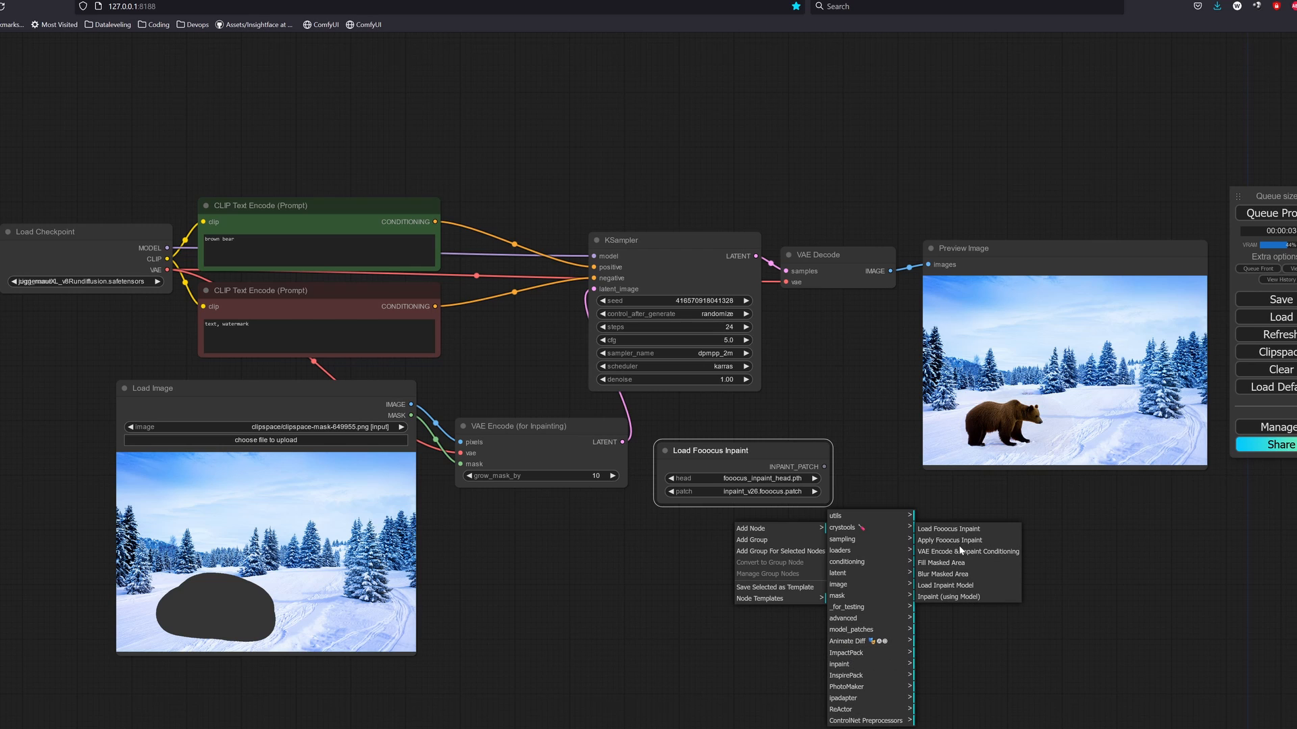
click(950, 540)
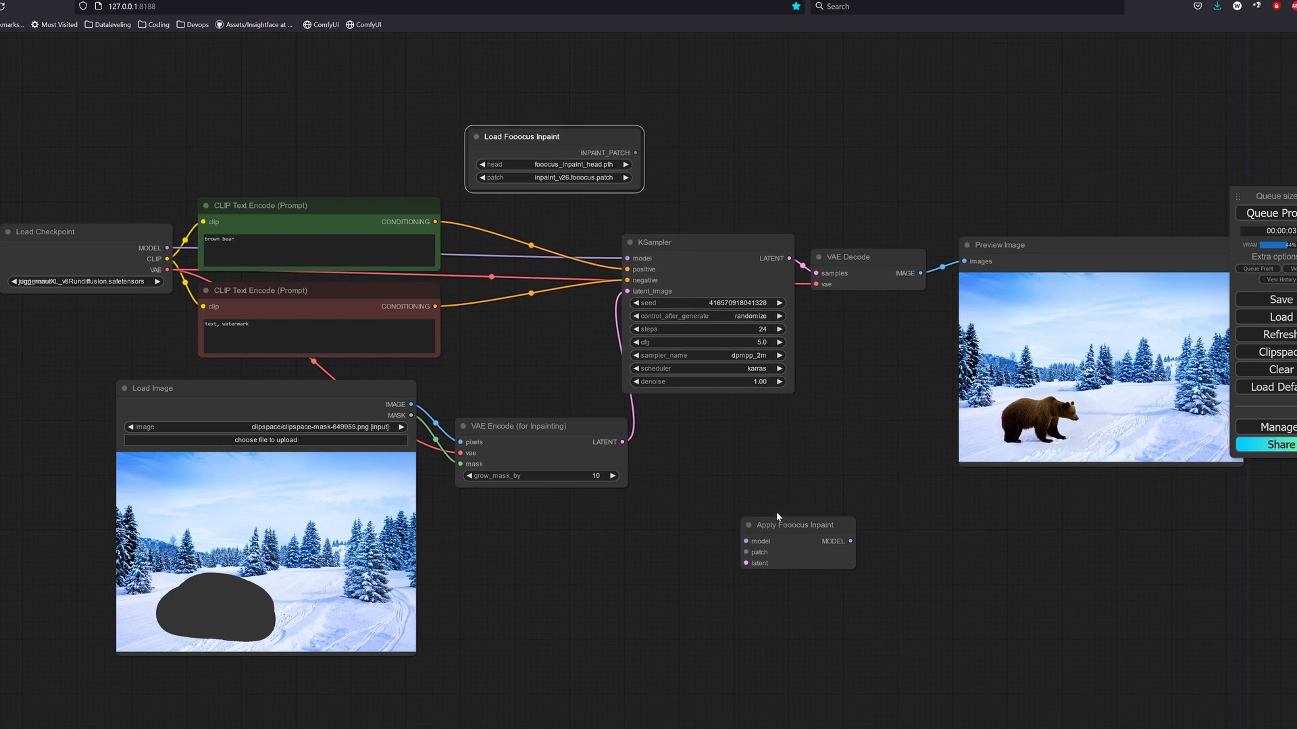
drag(794, 524, 550, 242)
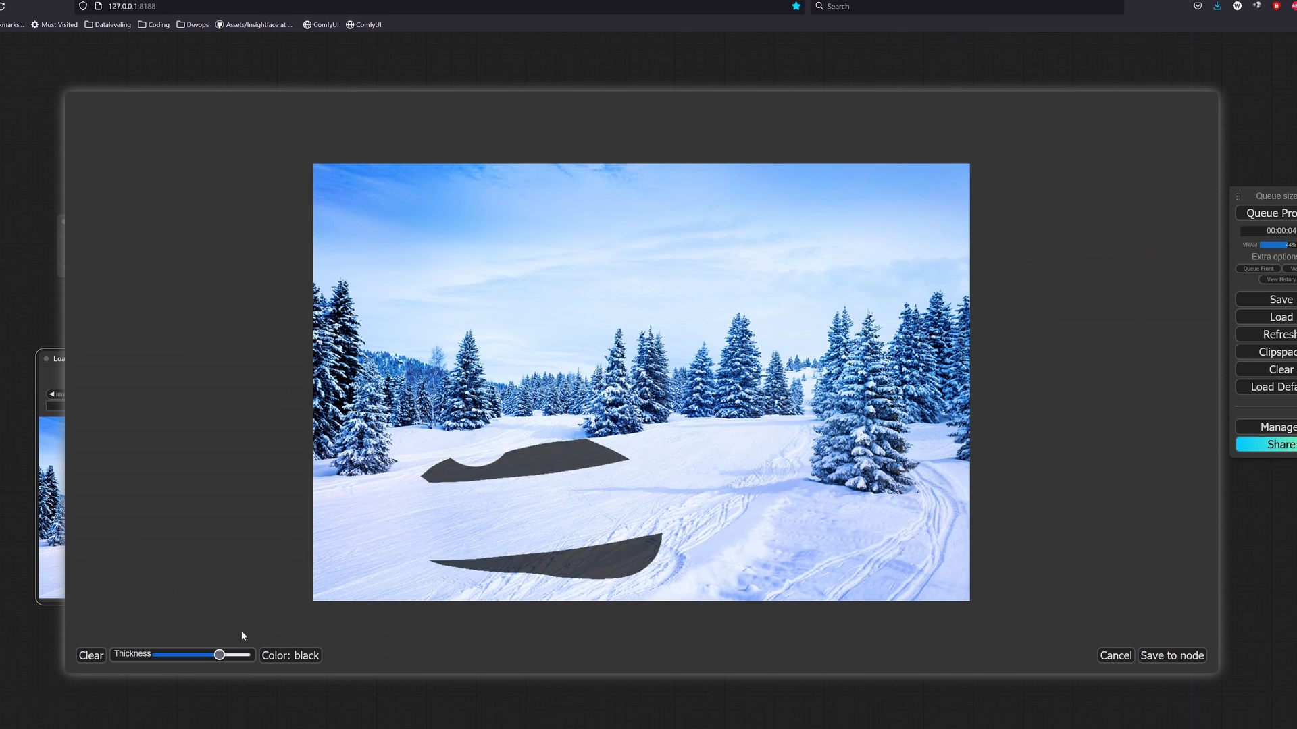
Paint a new two-stroke mask over the right-hand trees, save it to the node, and set the positive prompt to 'floor'.
drag(843, 307, 868, 495)
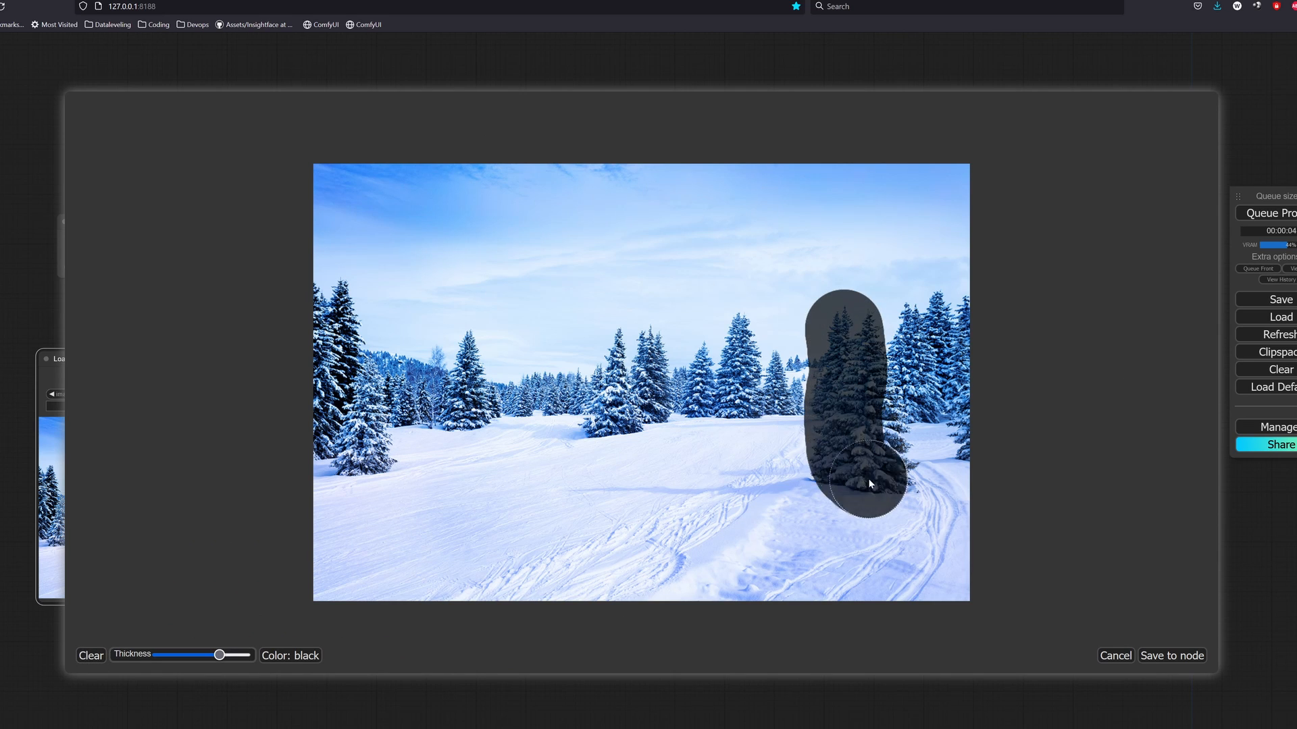
drag(869, 483, 794, 310)
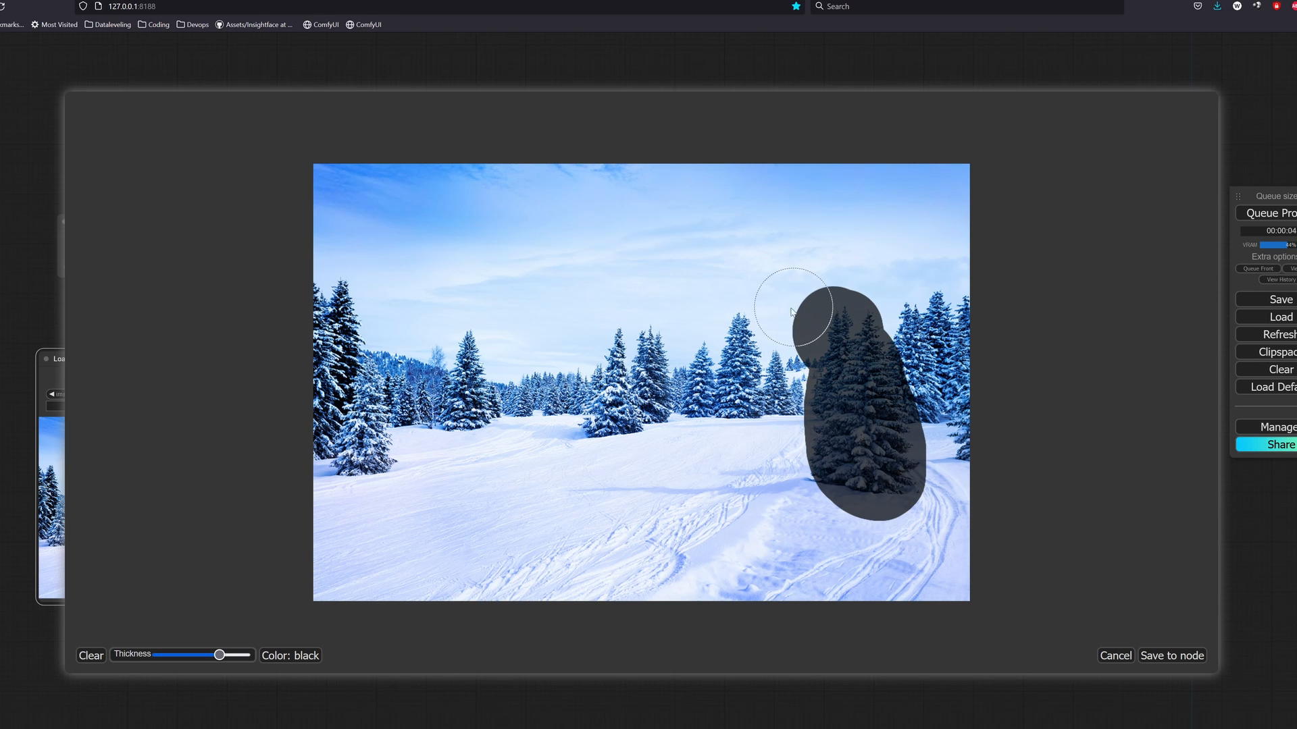
click(1171, 655)
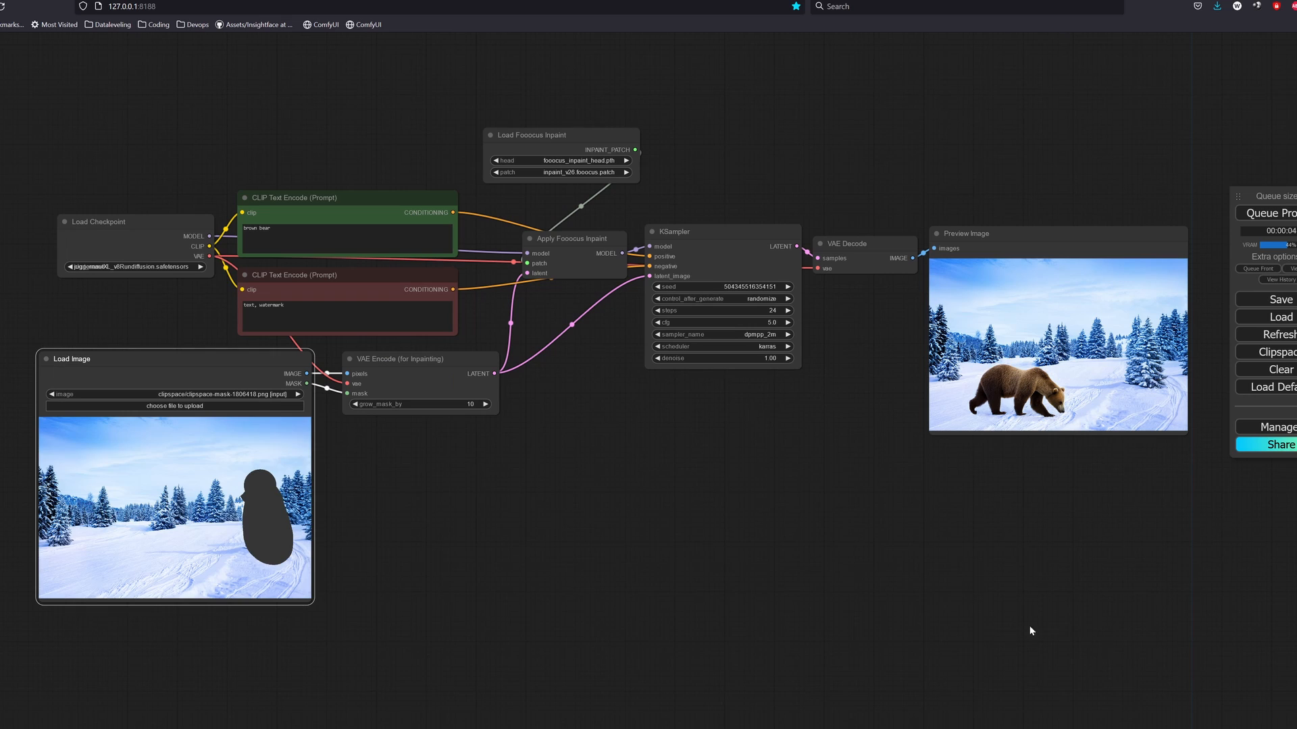
mouse_move(454, 393)
text(snow)
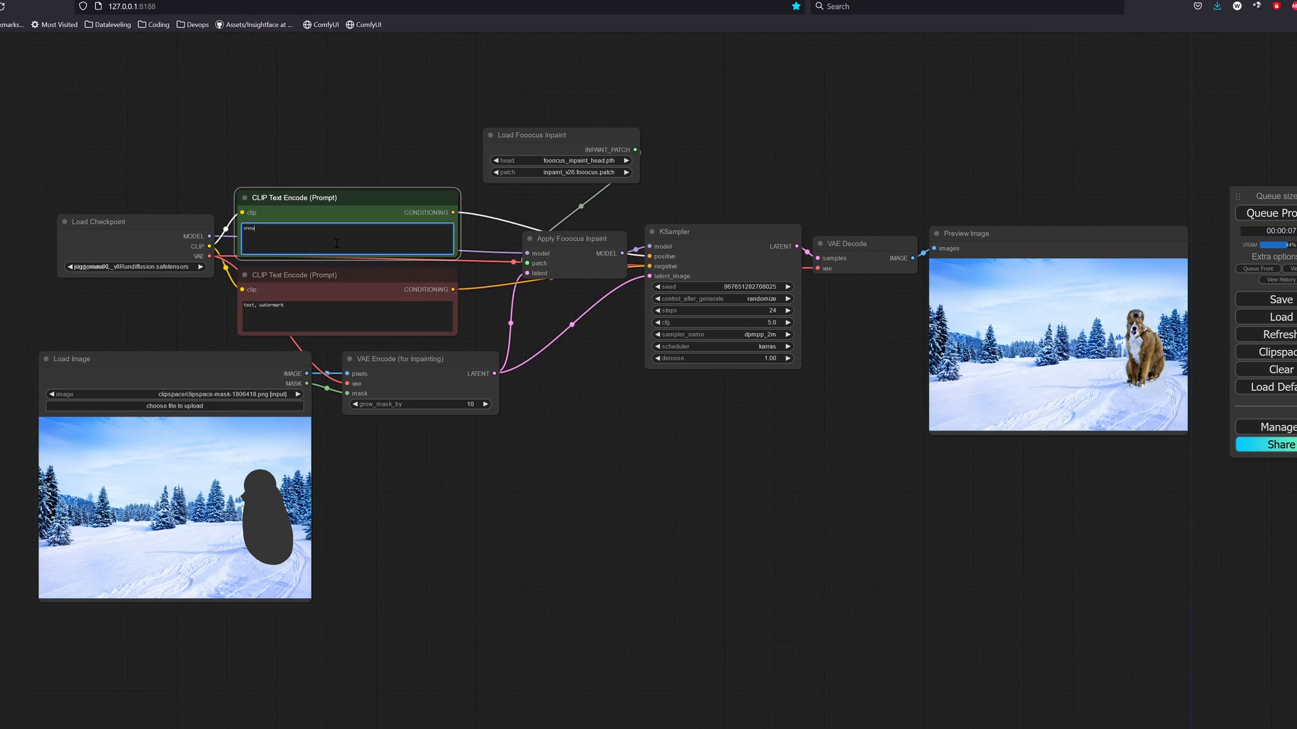
text(floor)
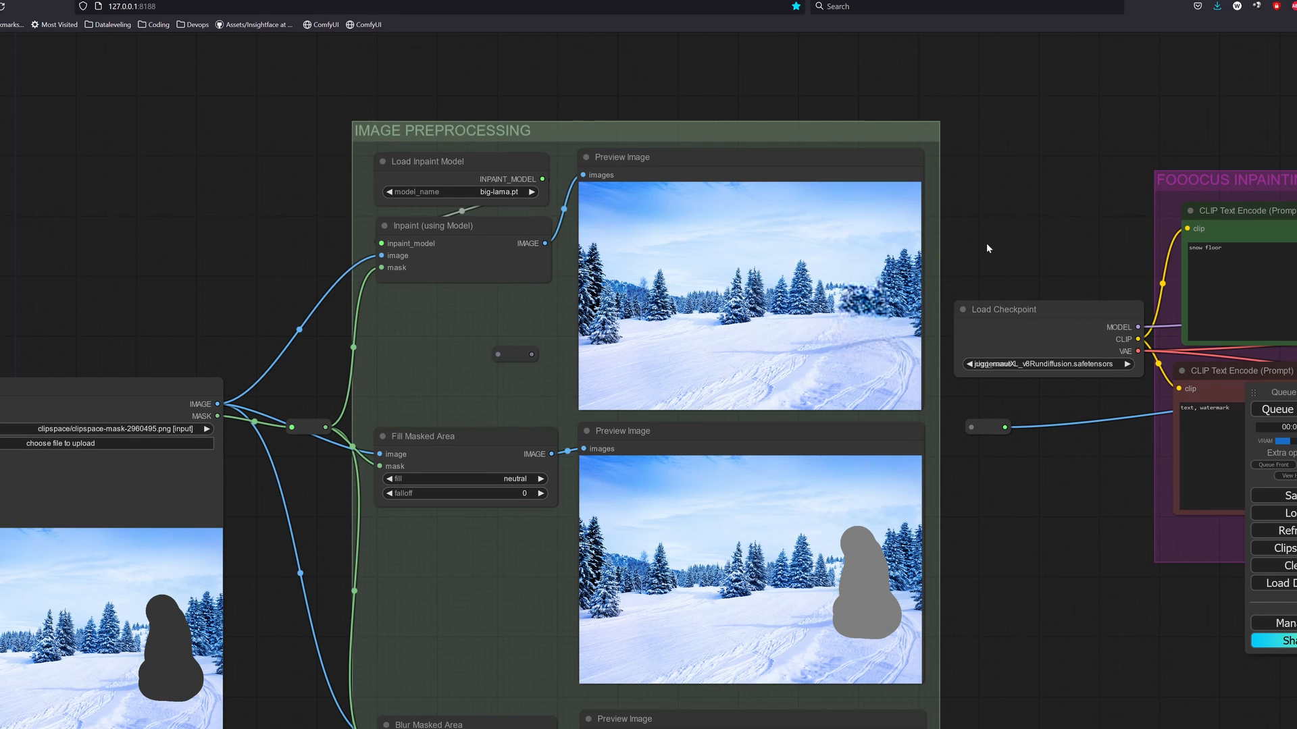
In the IMAGE PREPROCESSING group, switch Load Inpaint Model to Places_512_FullData_G.pth and preview the results.
drag(989, 249, 788, 330)
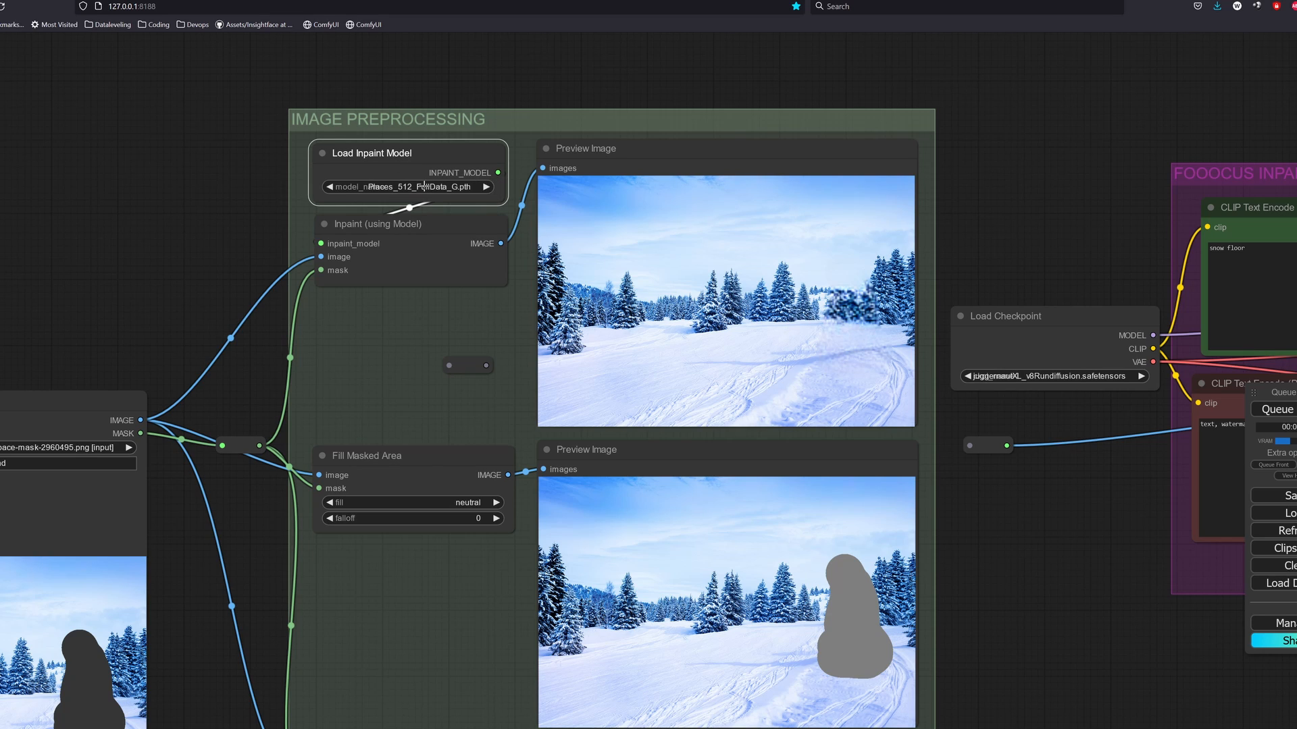
click(407, 174)
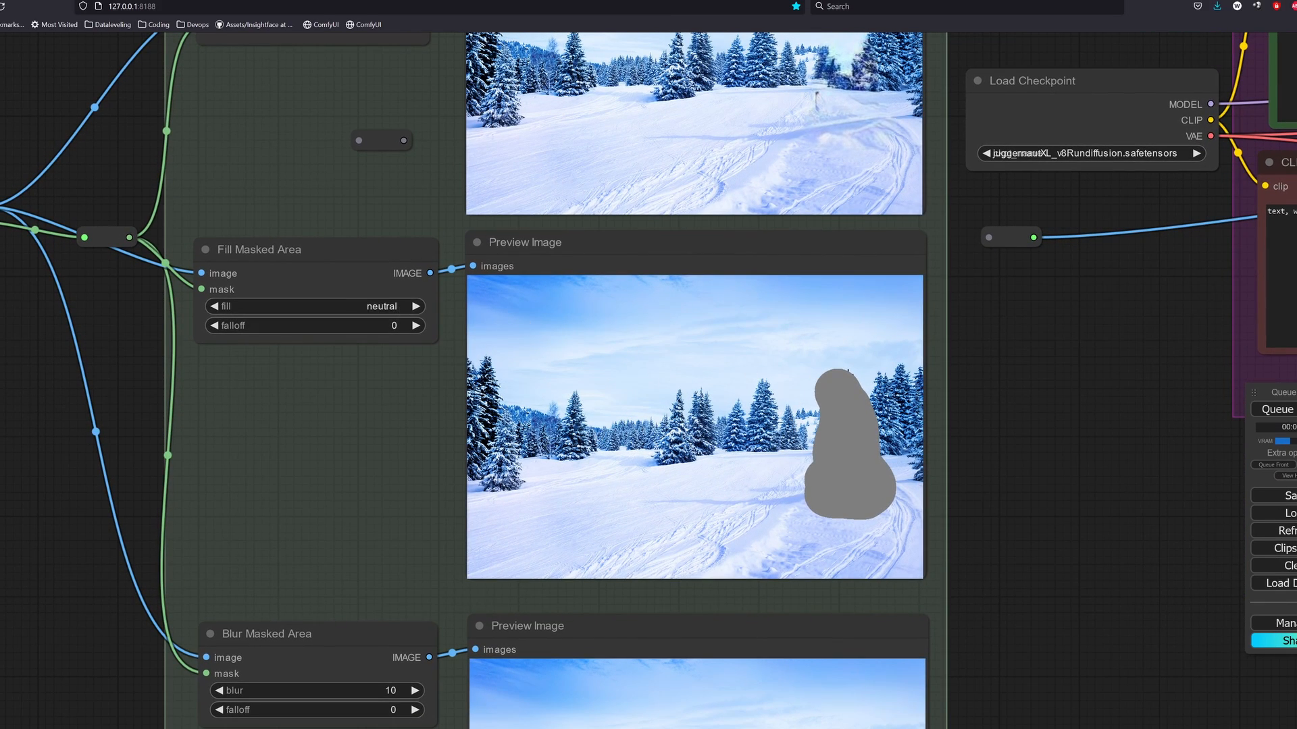
click(416, 306)
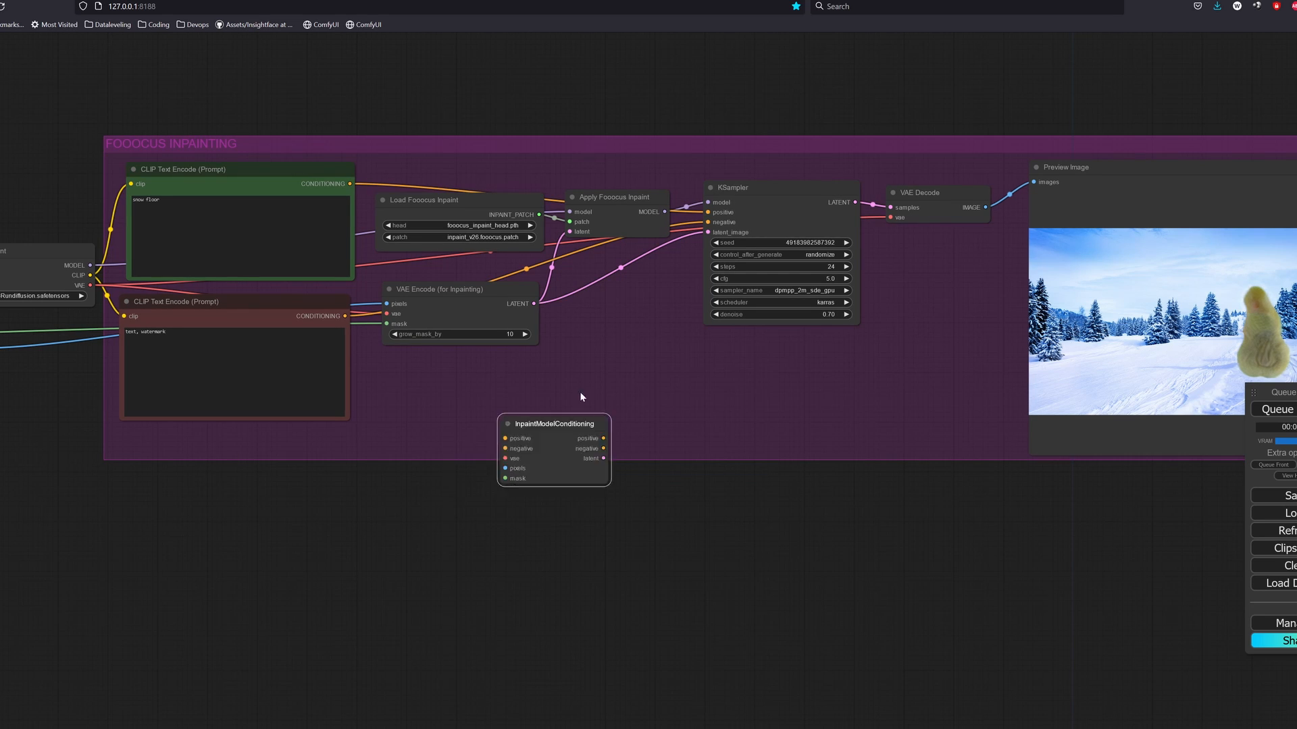
Move InpaintModelConditioning into the Fooocus group and shift the VAE Encode & Inpaint Conditioning nodes out of the way.
drag(559, 423, 613, 355)
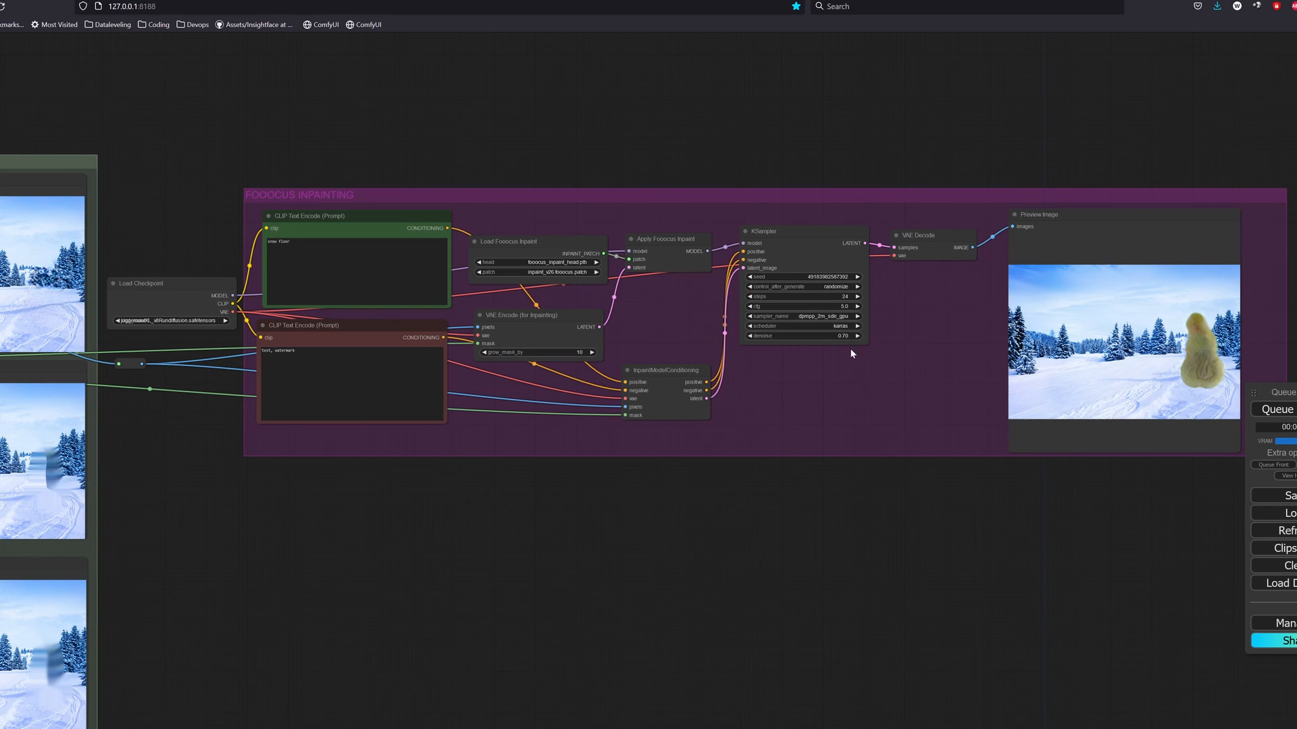
mouse_move(1149, 359)
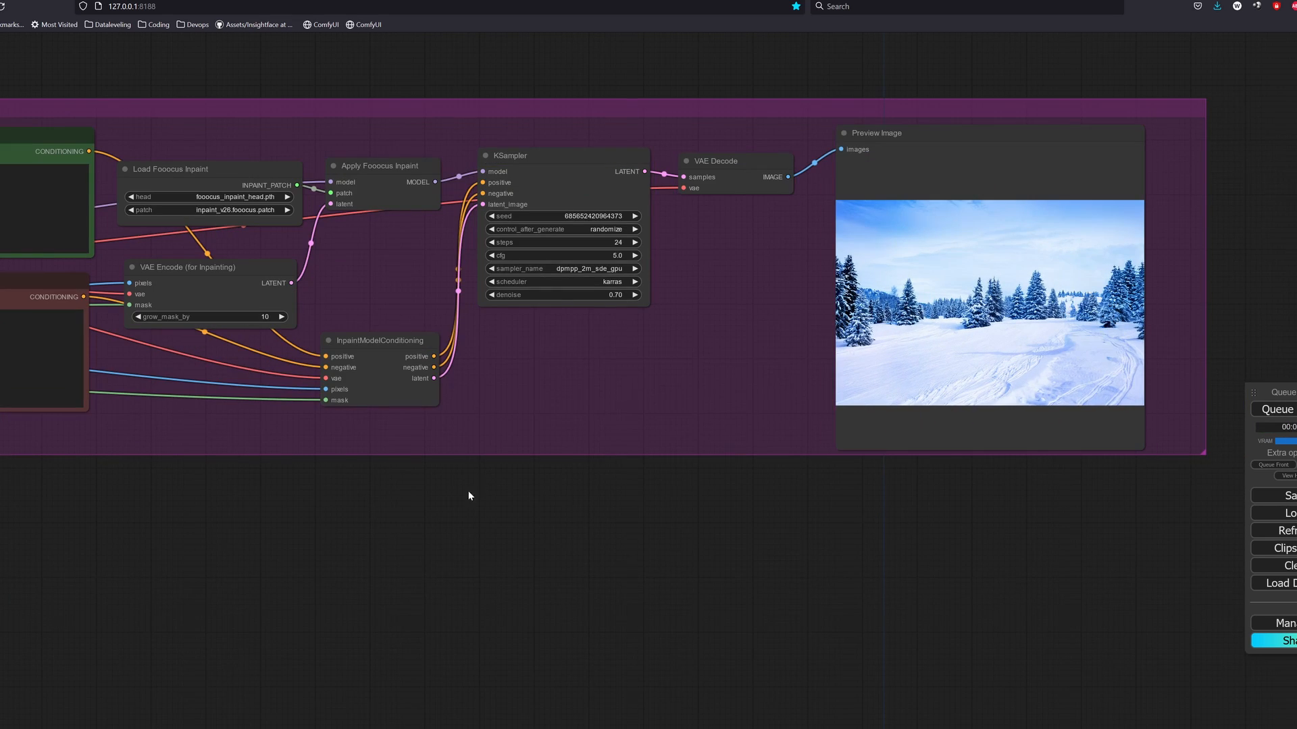
click(1274, 408)
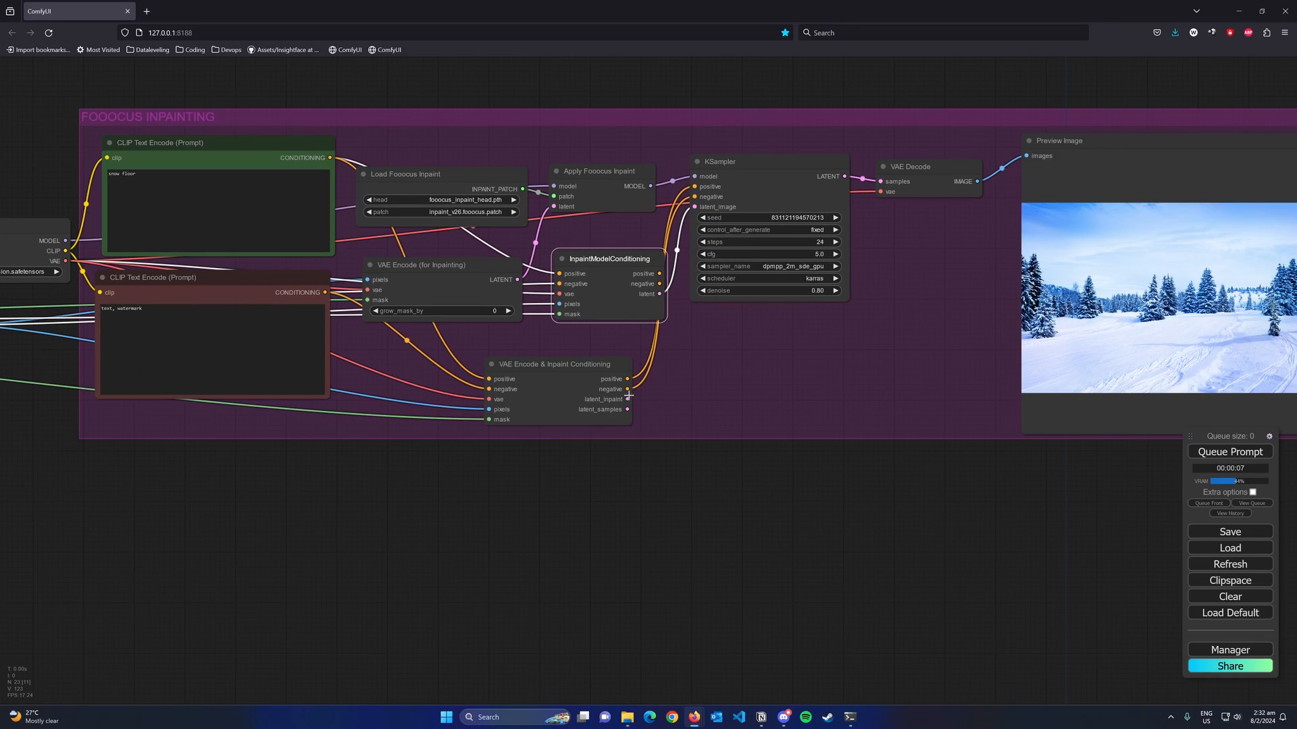
drag(629, 400, 760, 285)
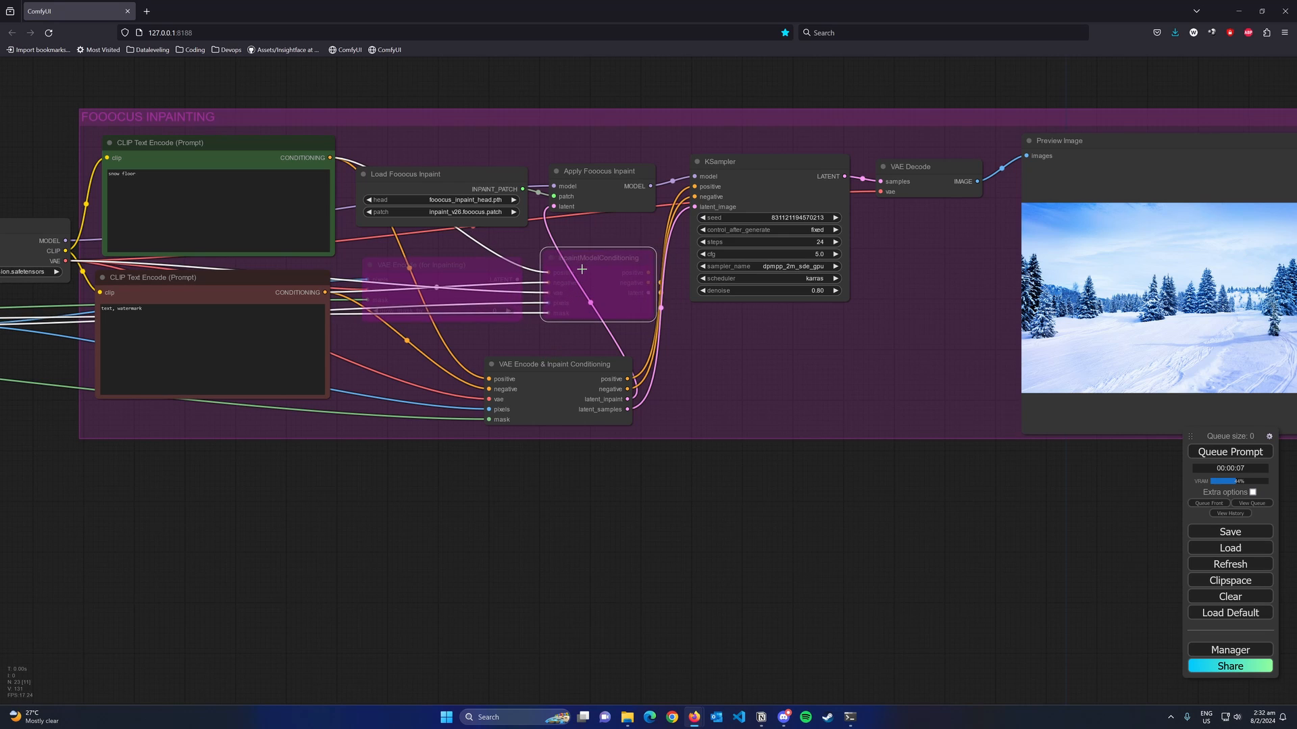
drag(552, 364, 527, 335)
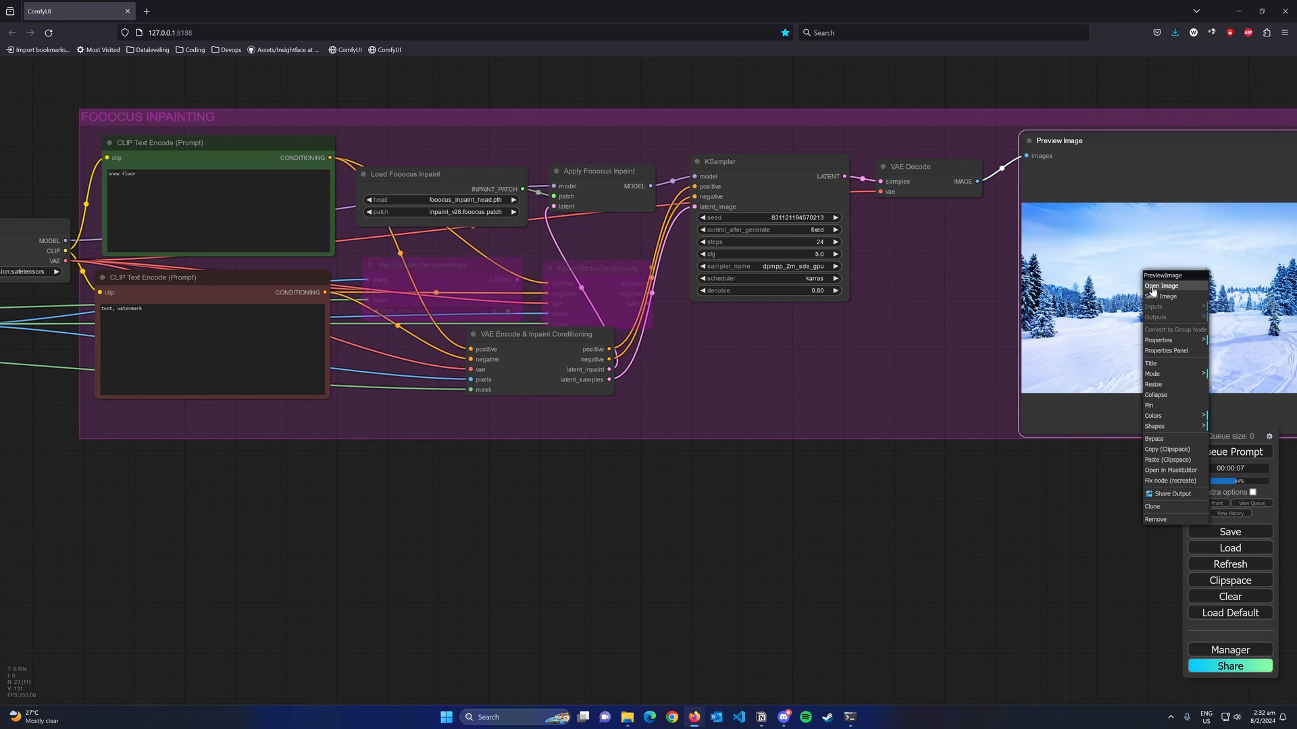
View the preview image full size and queue the Fooocus inpainting workflow with the conditioning feeding the KSampler.
click(1162, 285)
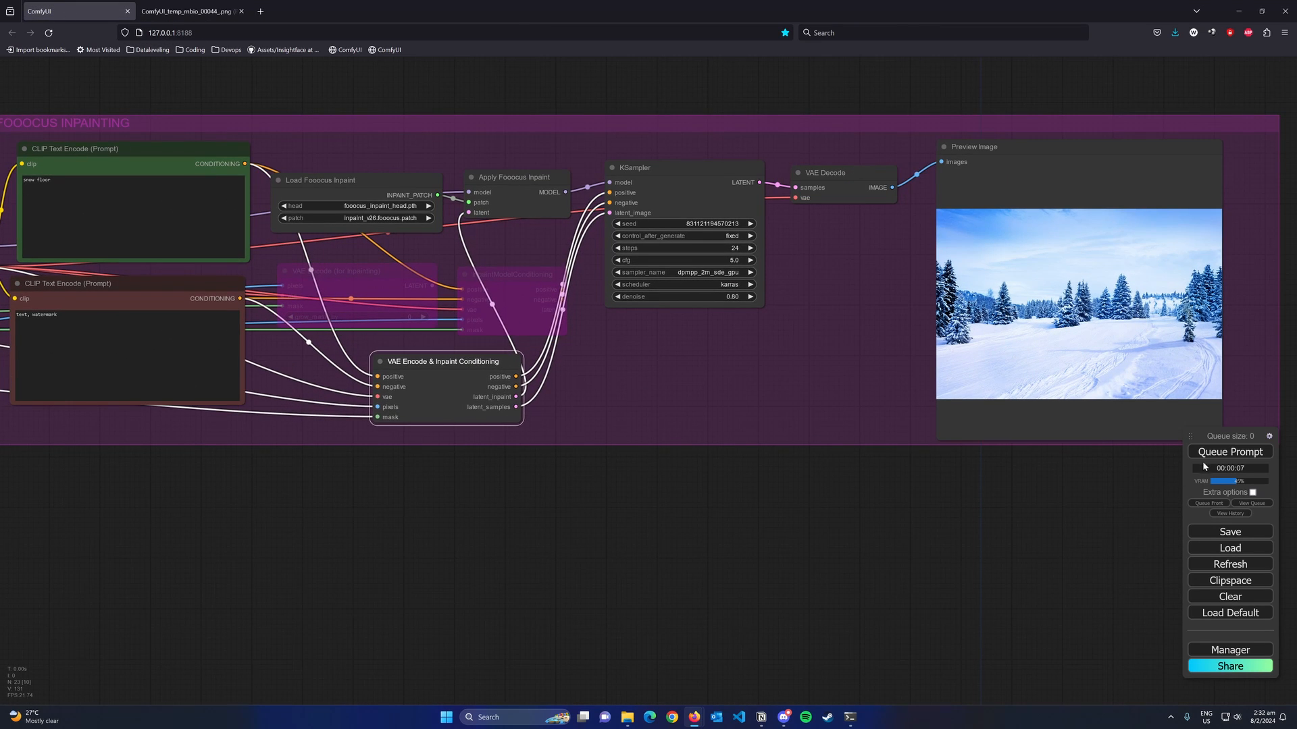
click(1229, 451)
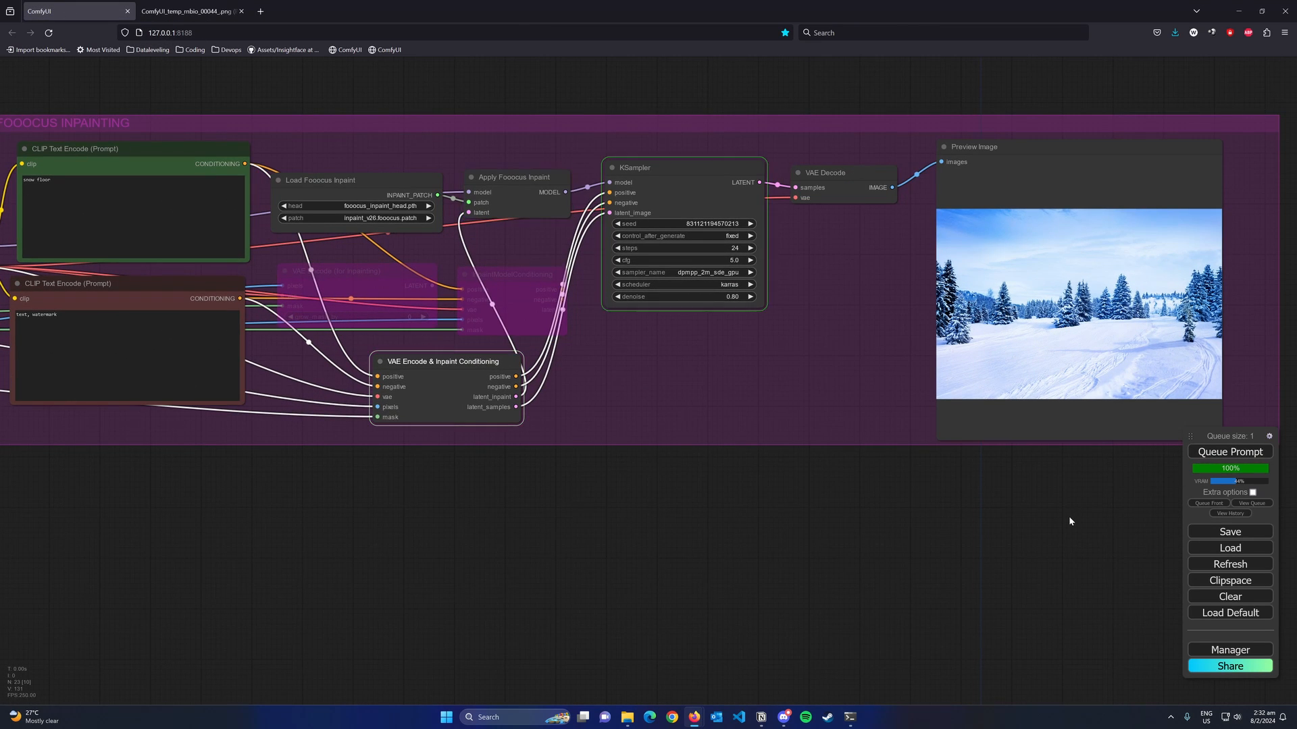
click(1229, 452)
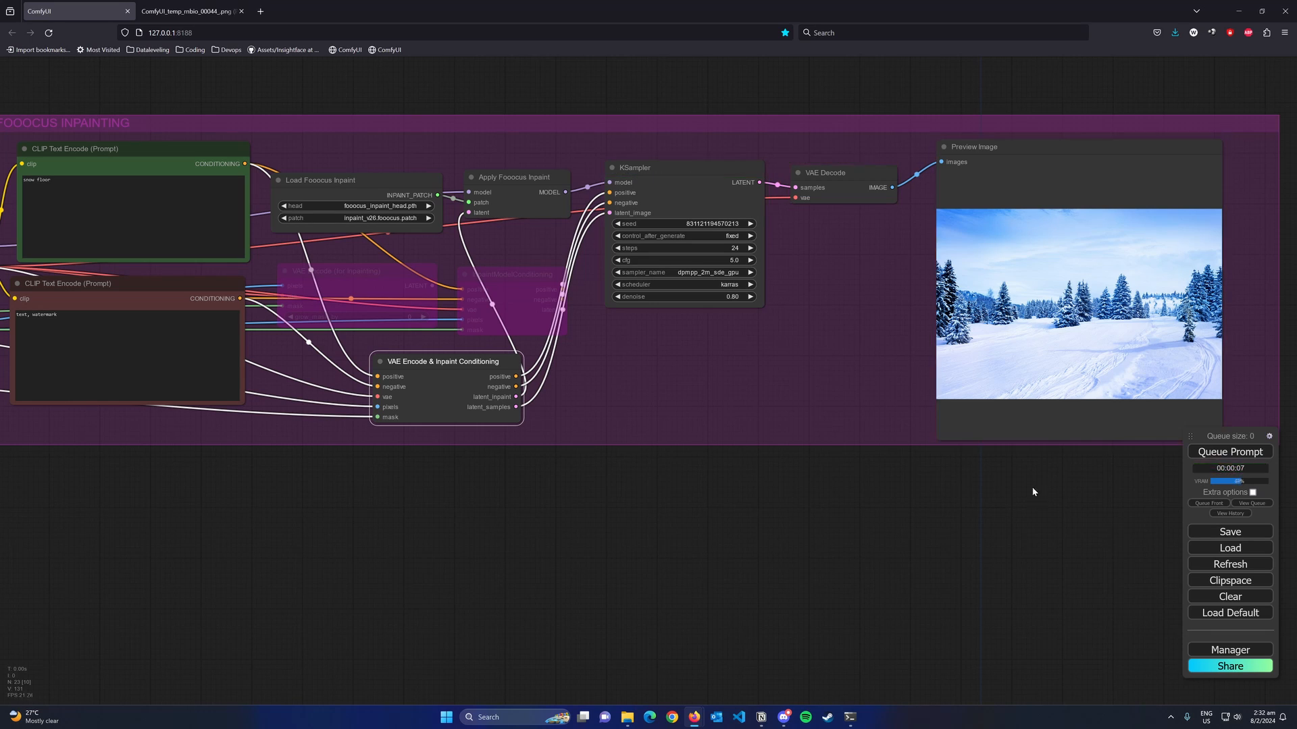
click(182, 11)
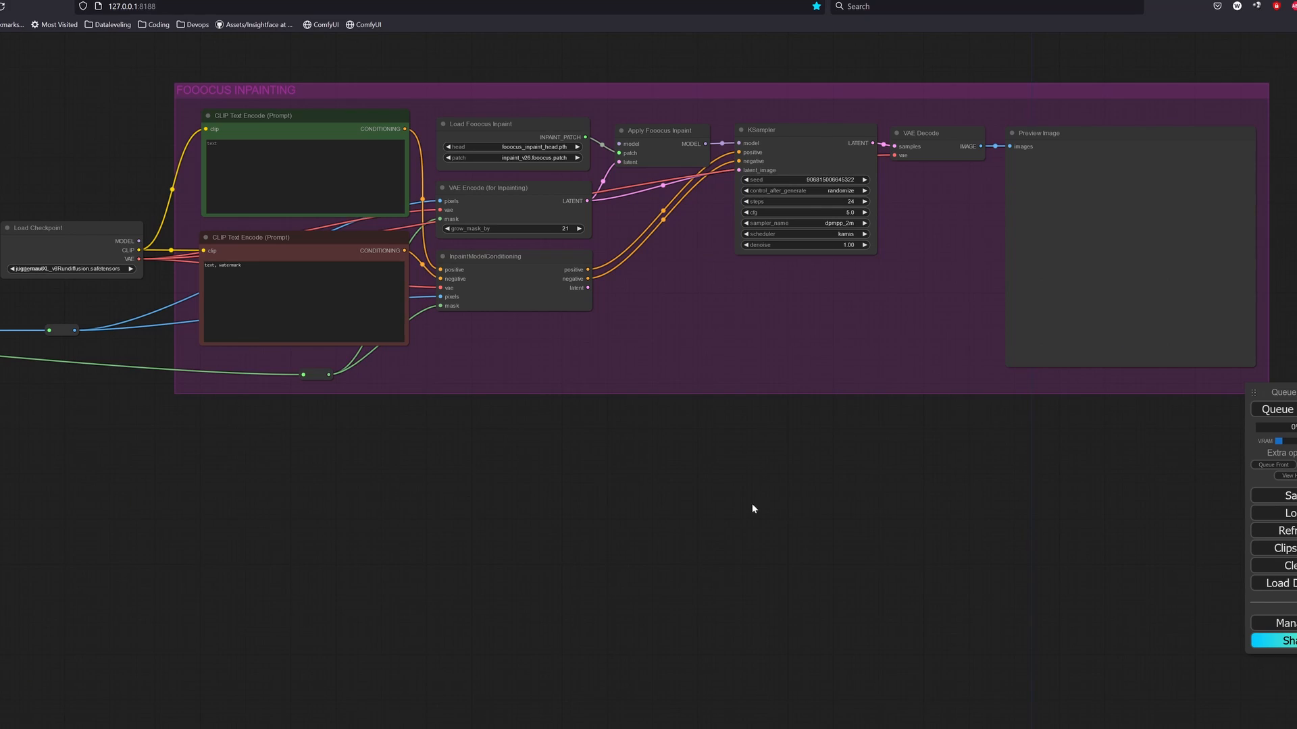
Dismiss the INPAINT_MaskedFill size error and rerun the workflow to get the snowy landscape preview.
right_click(753, 510)
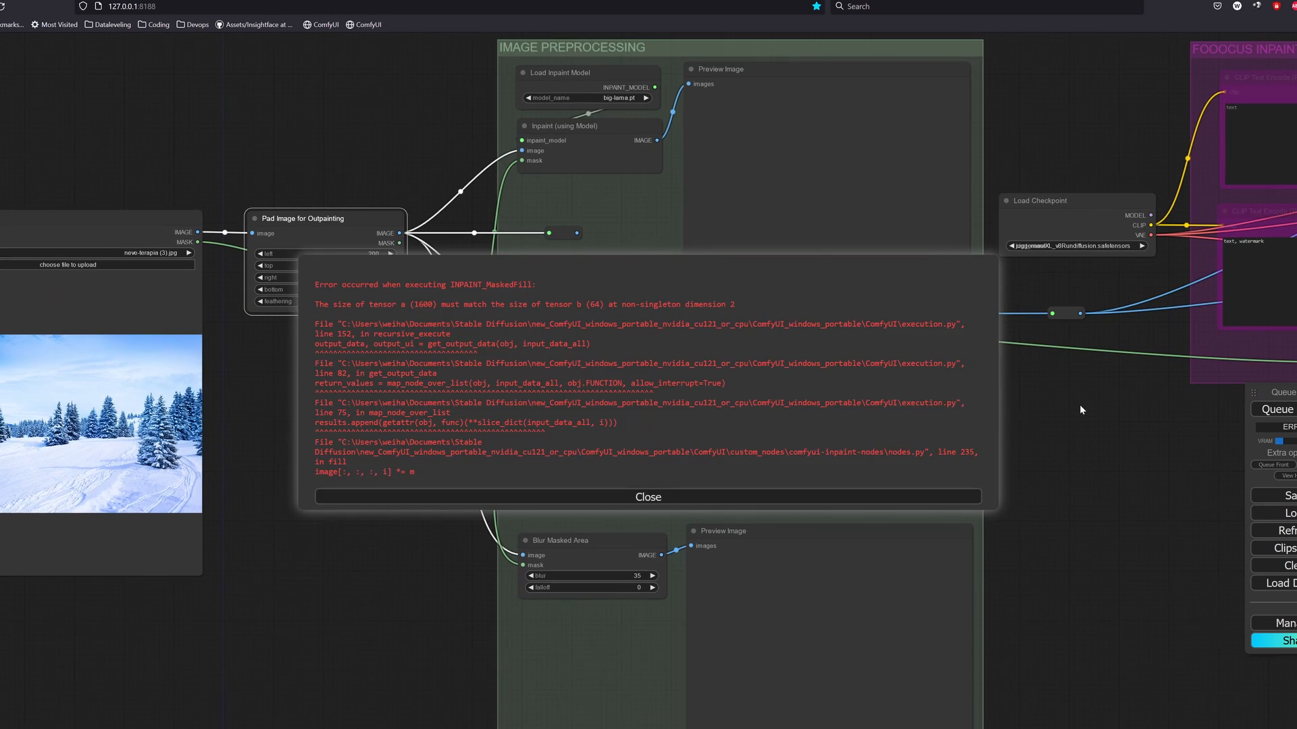
click(648, 497)
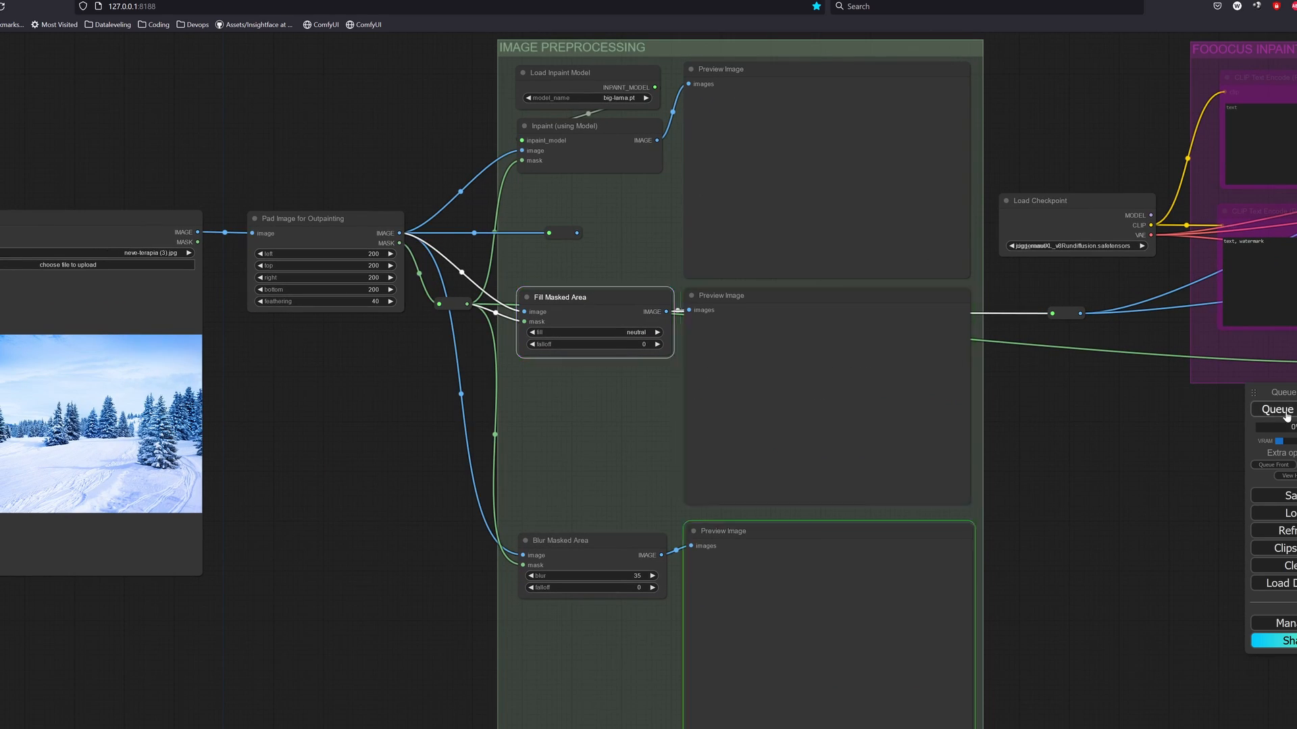
click(1275, 410)
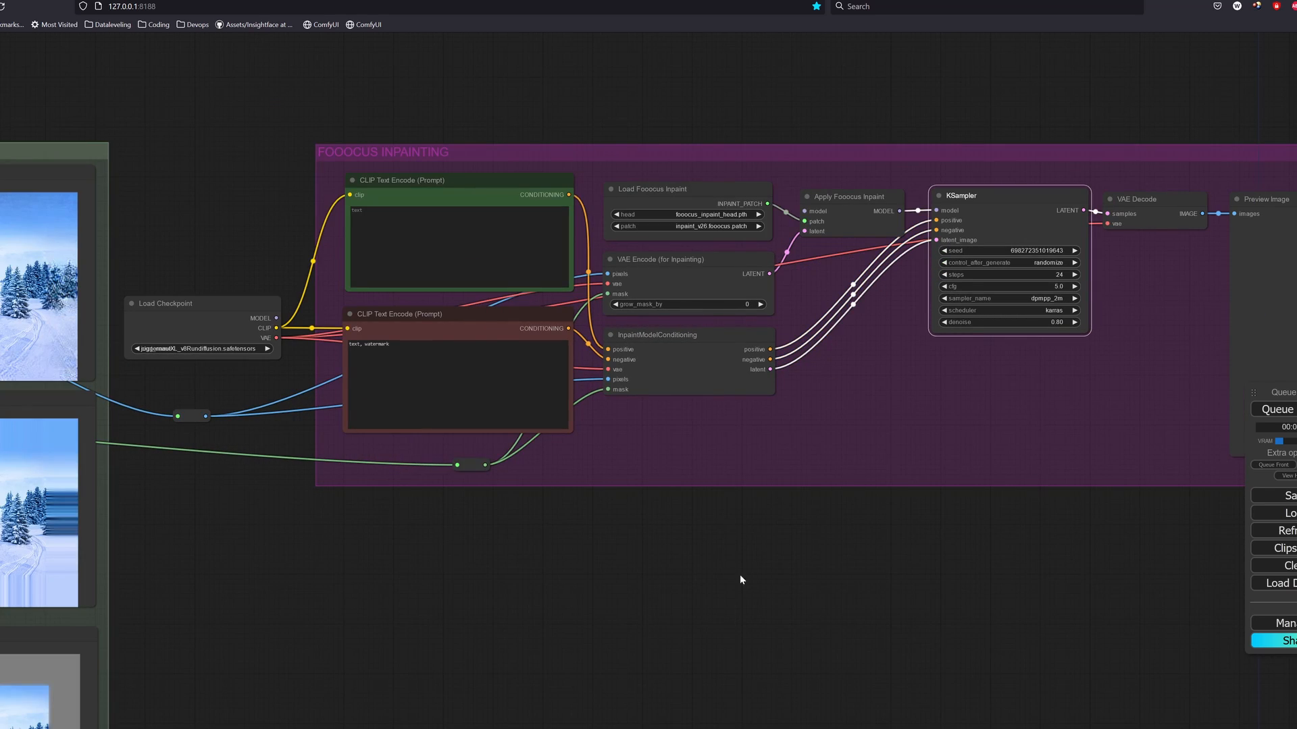
click(848, 197)
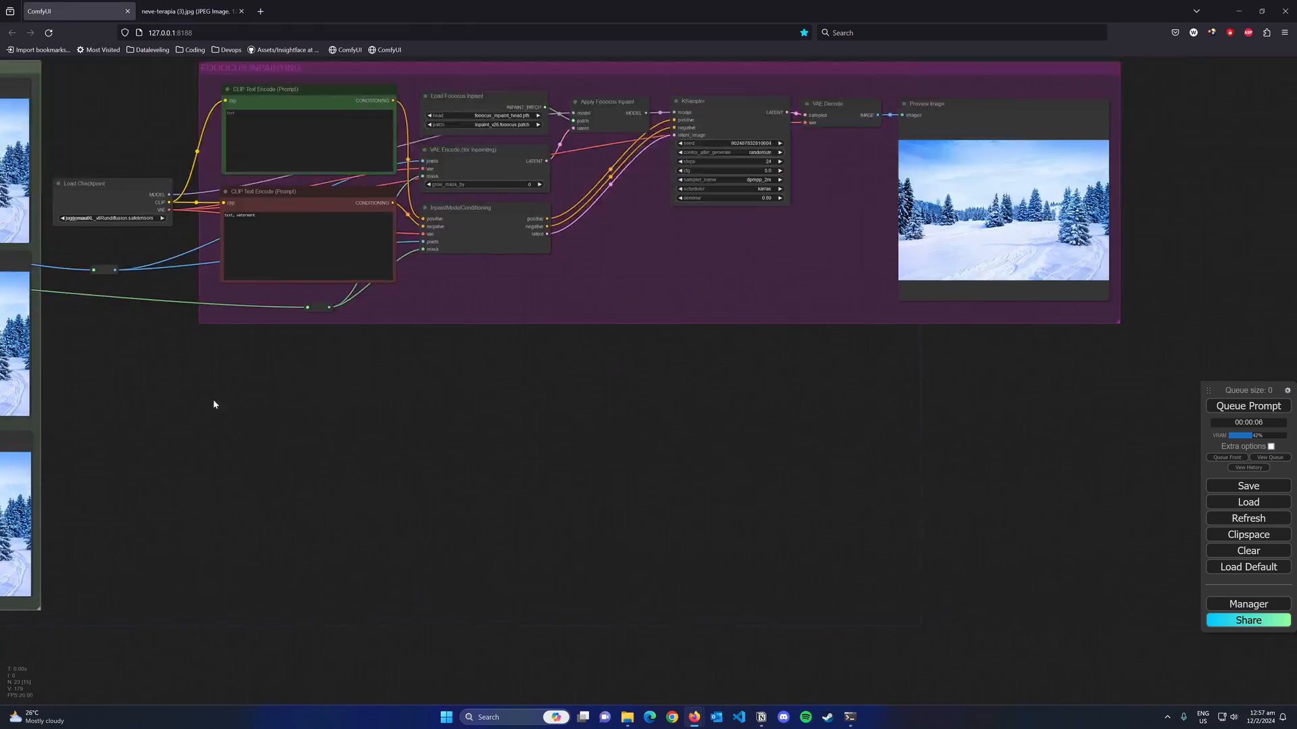
click(1002, 201)
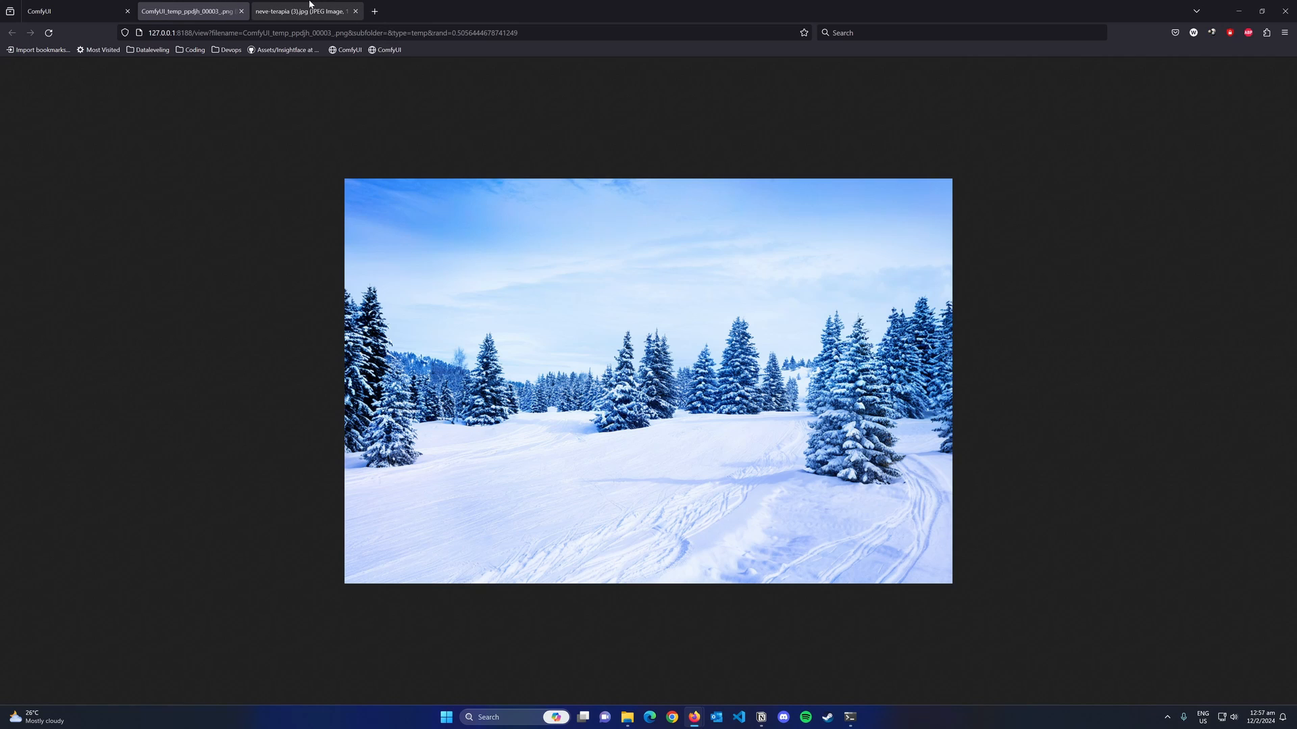
mouse_move(301, 6)
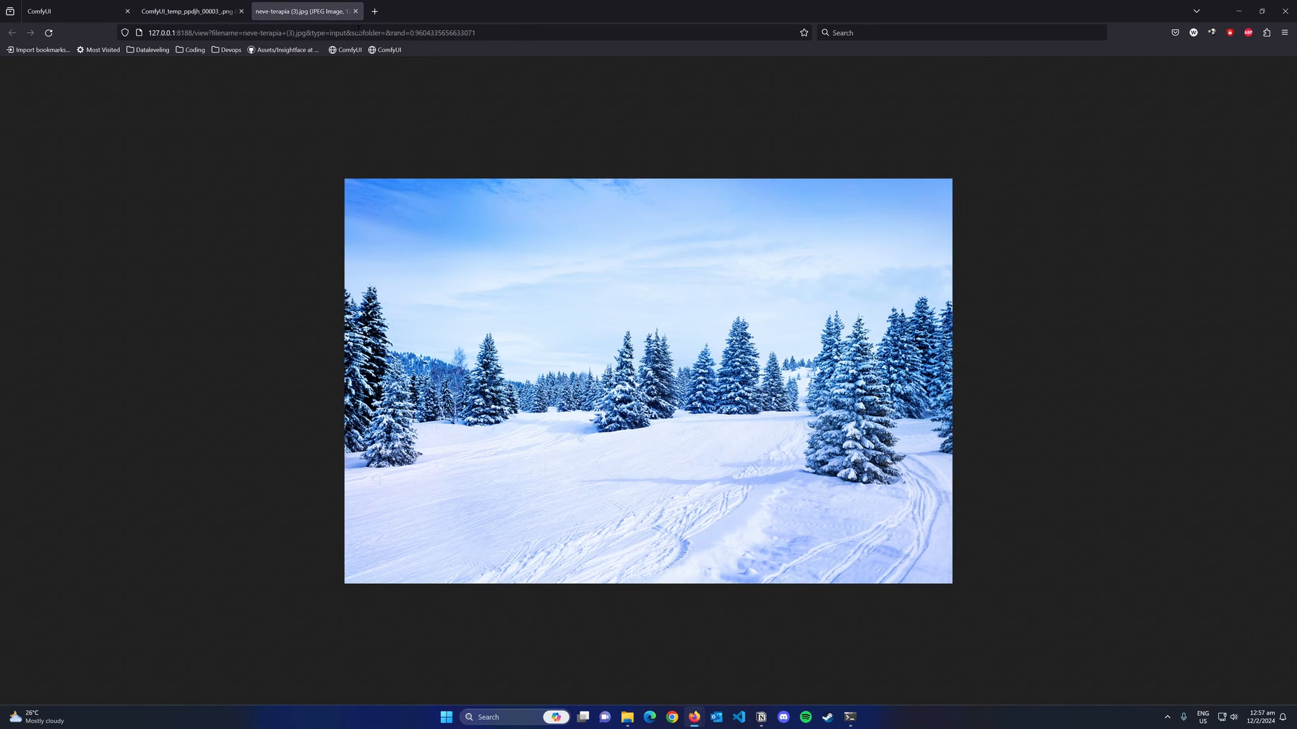
click(58, 11)
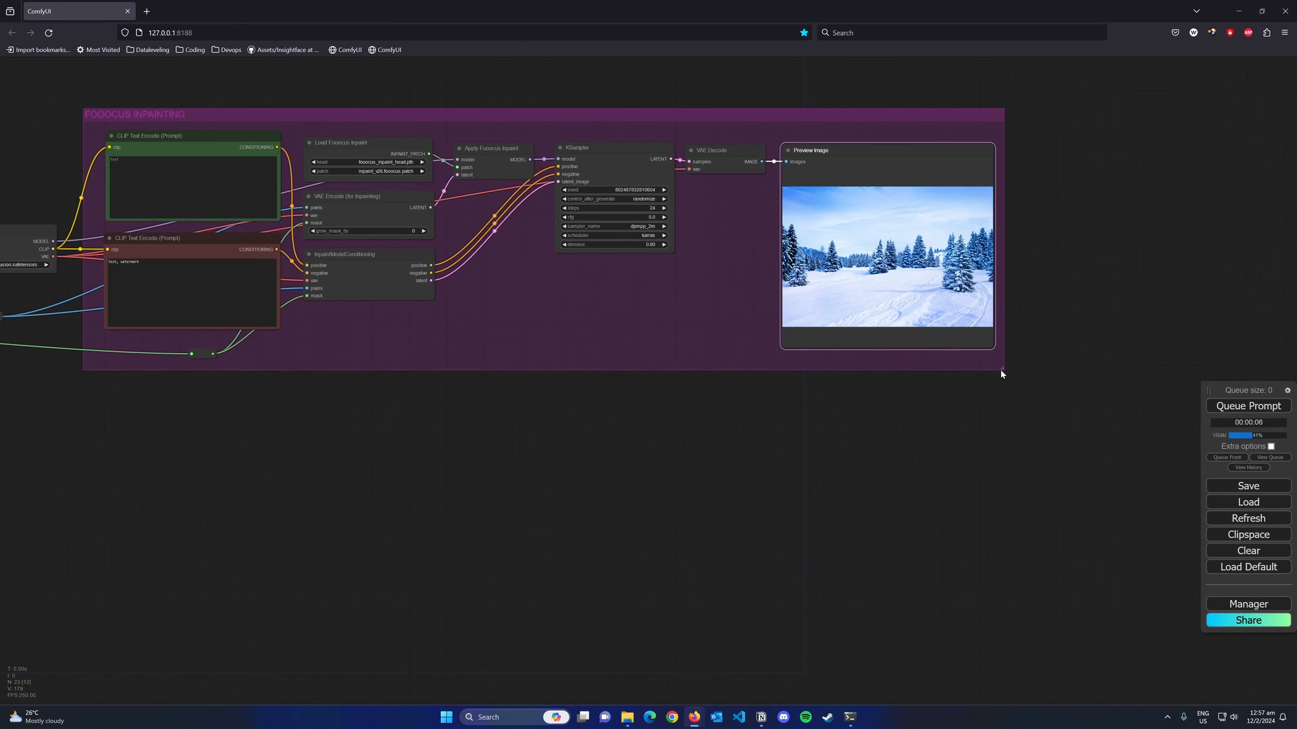
Enlarge the Fooocus group, add ImageCompositeMasked with a preview, and view the composited café portrait.
drag(1001, 374, 1001, 608)
text(com)
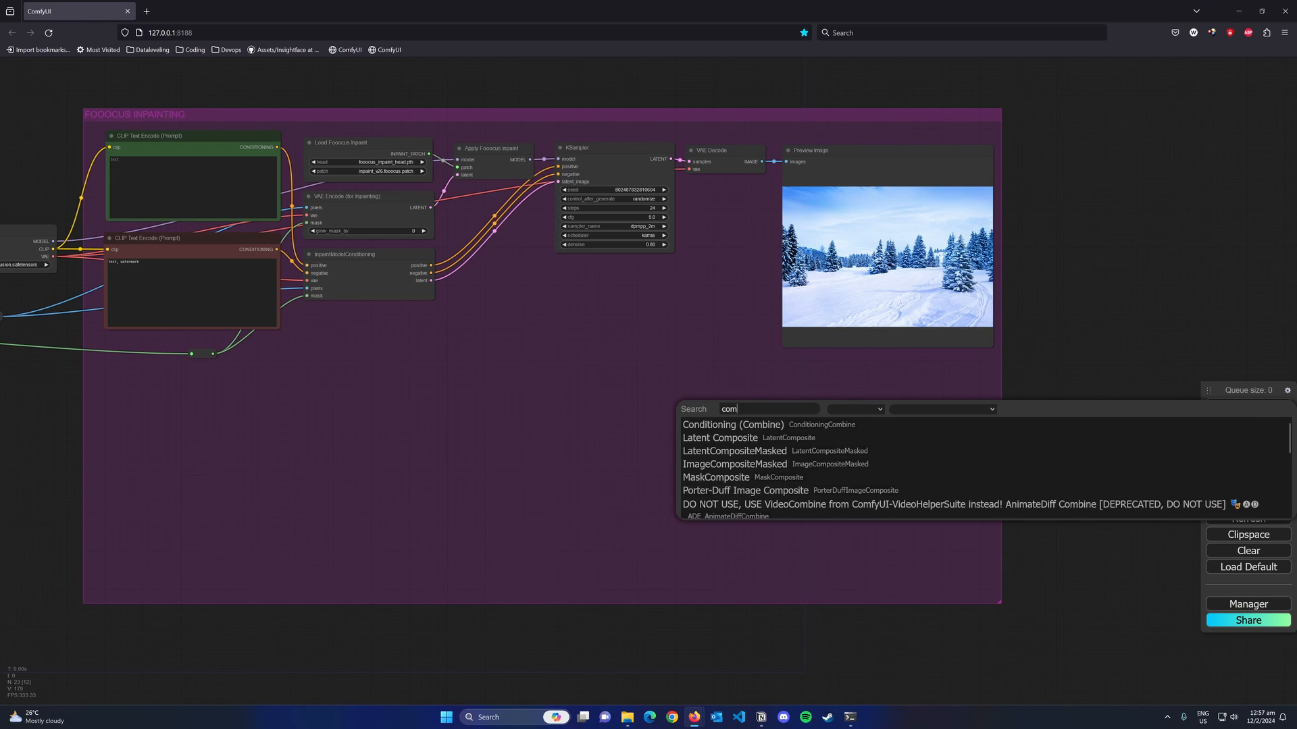
click(735, 463)
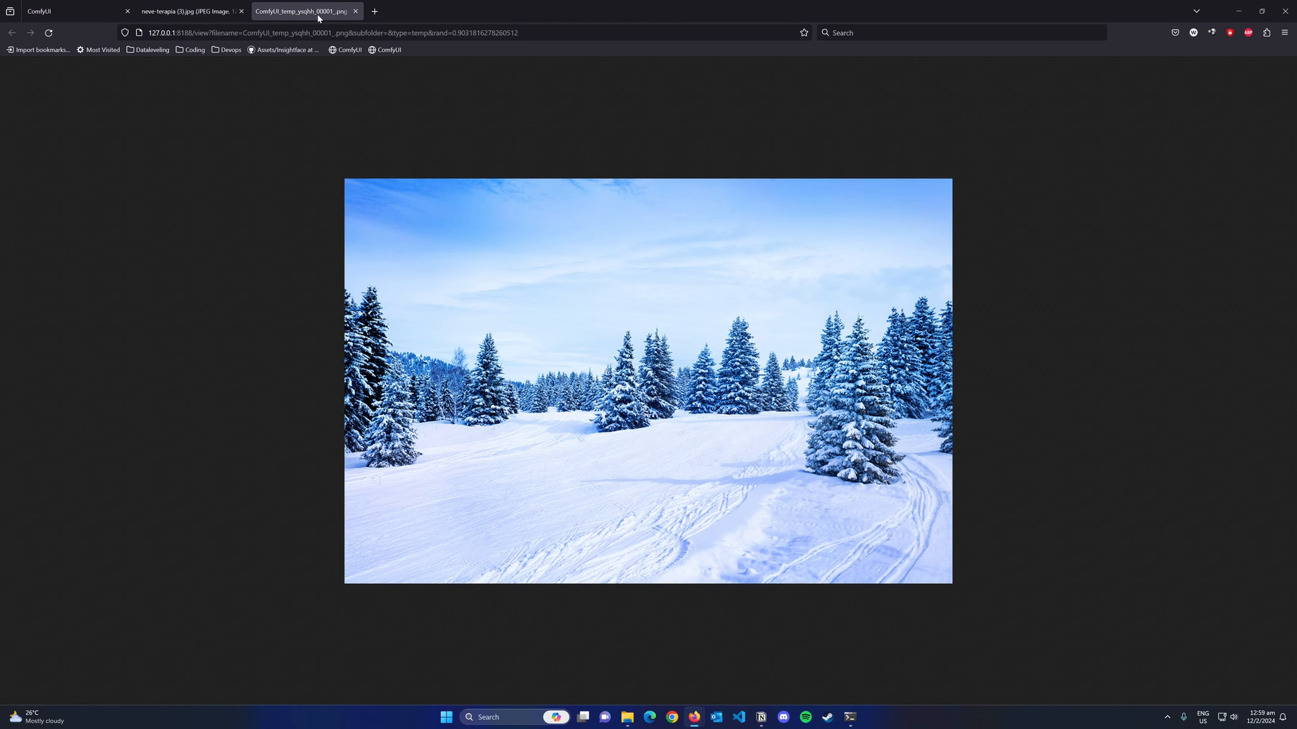
click(74, 11)
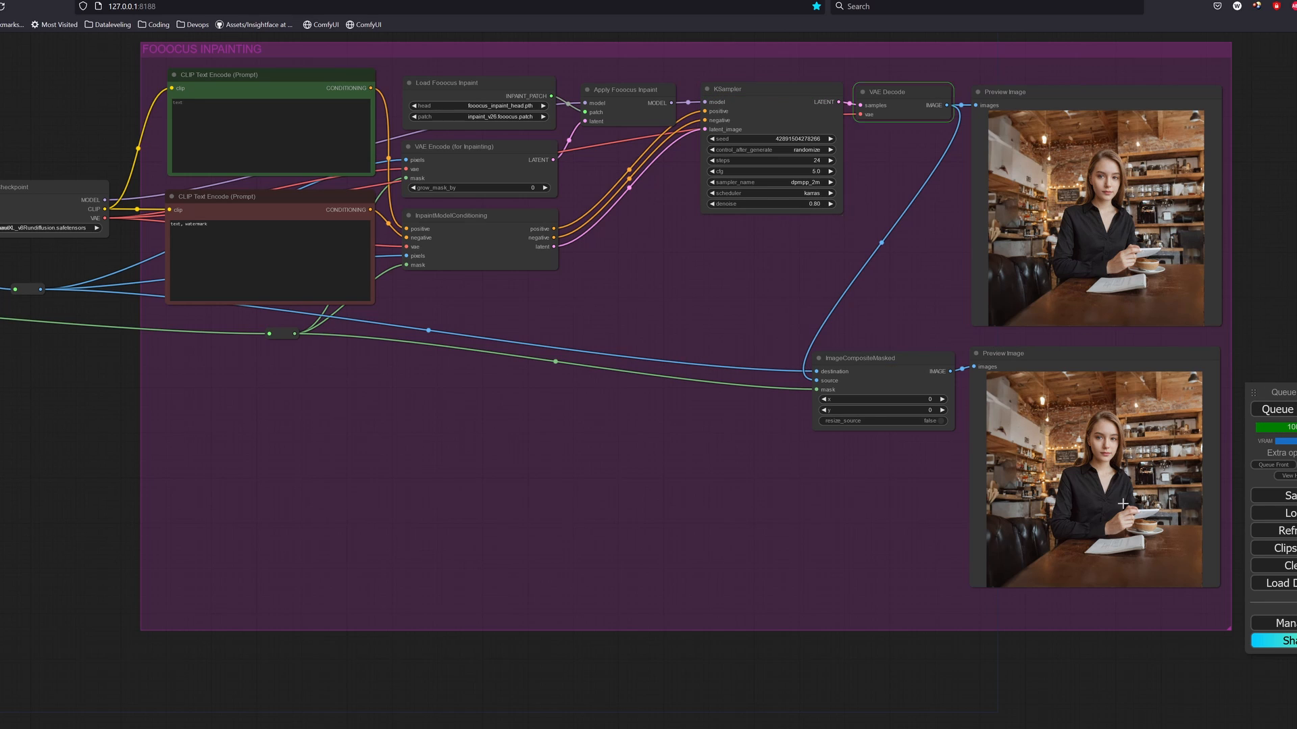
Add Apply IPAdapter from the ipadapter category, wire its MODEL into Fooocus inpainting, and pick a FaceID SD1.5 model.
click(1278, 410)
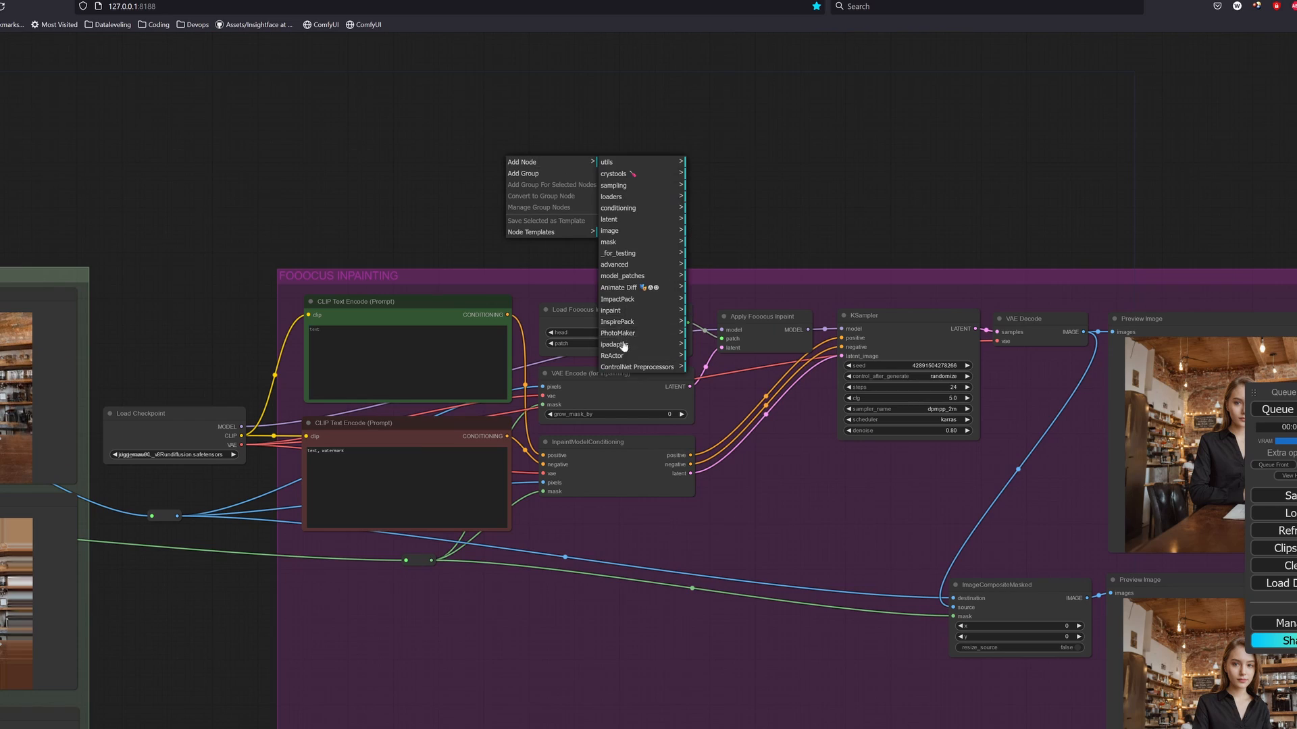
click(613, 344)
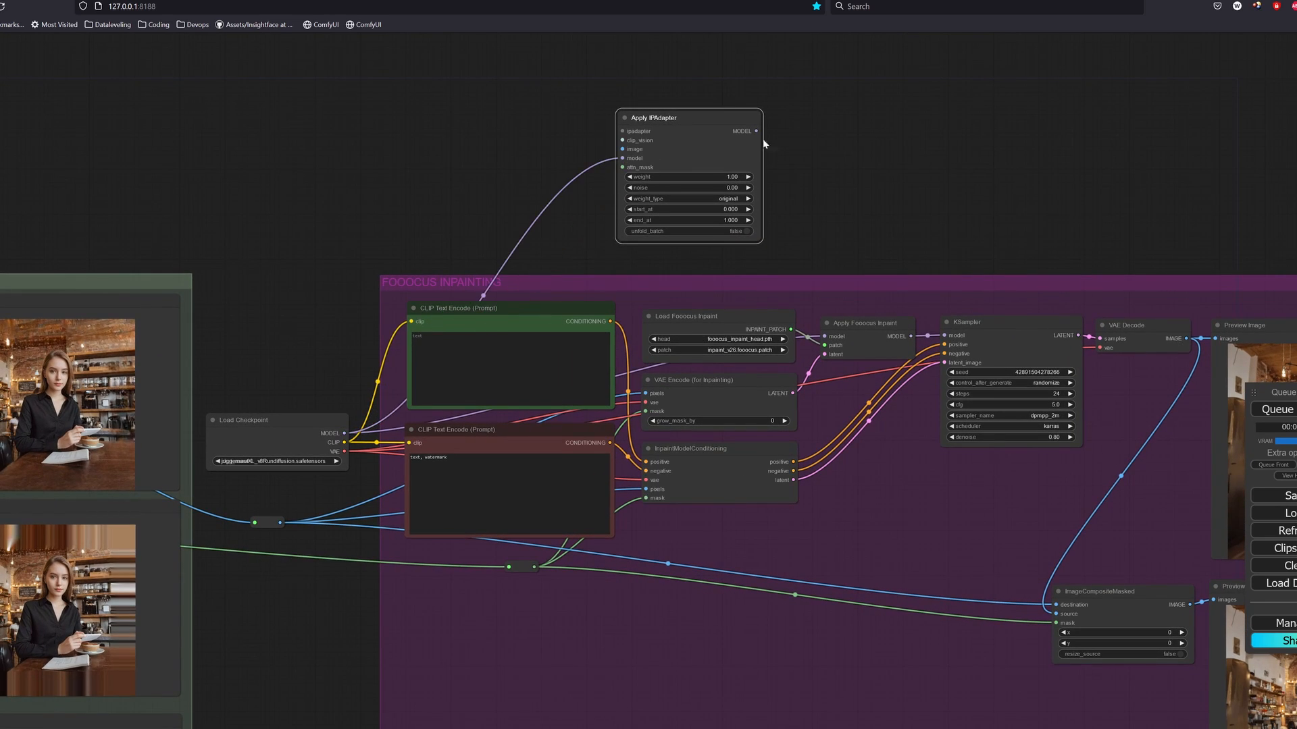
drag(755, 131, 826, 337)
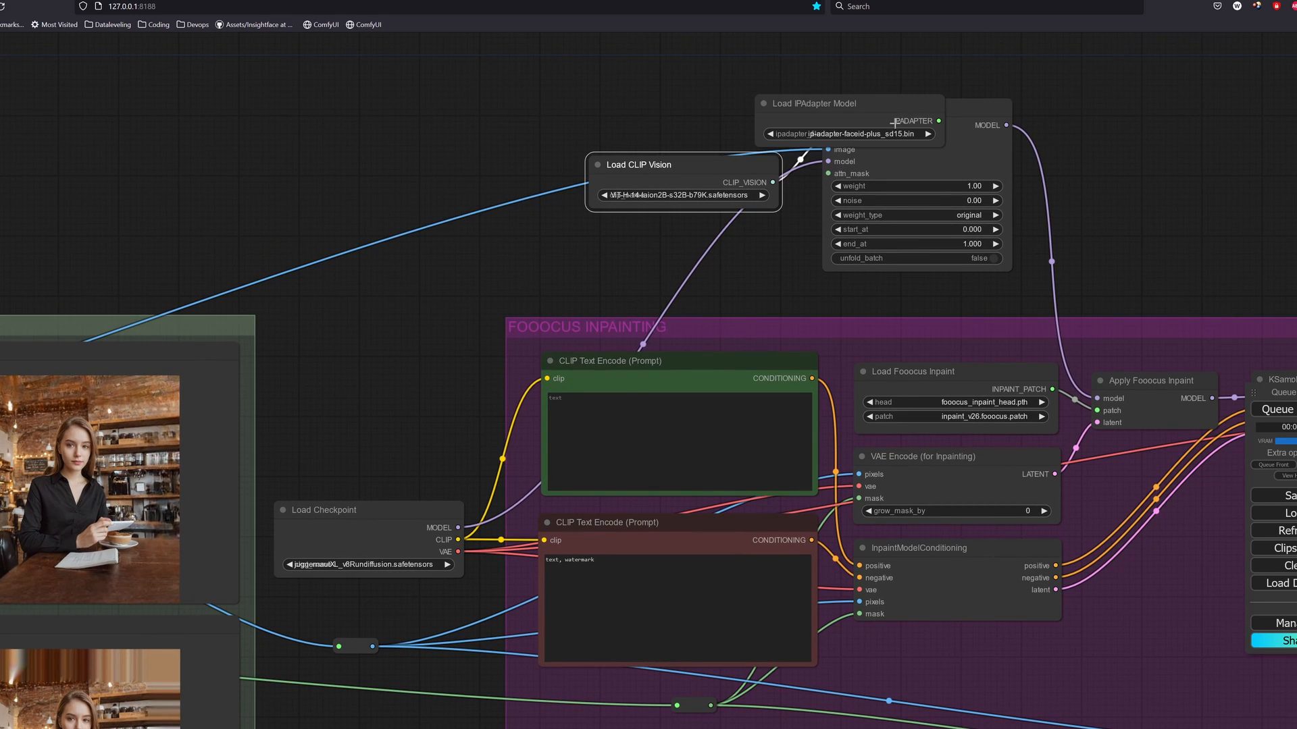
click(847, 134)
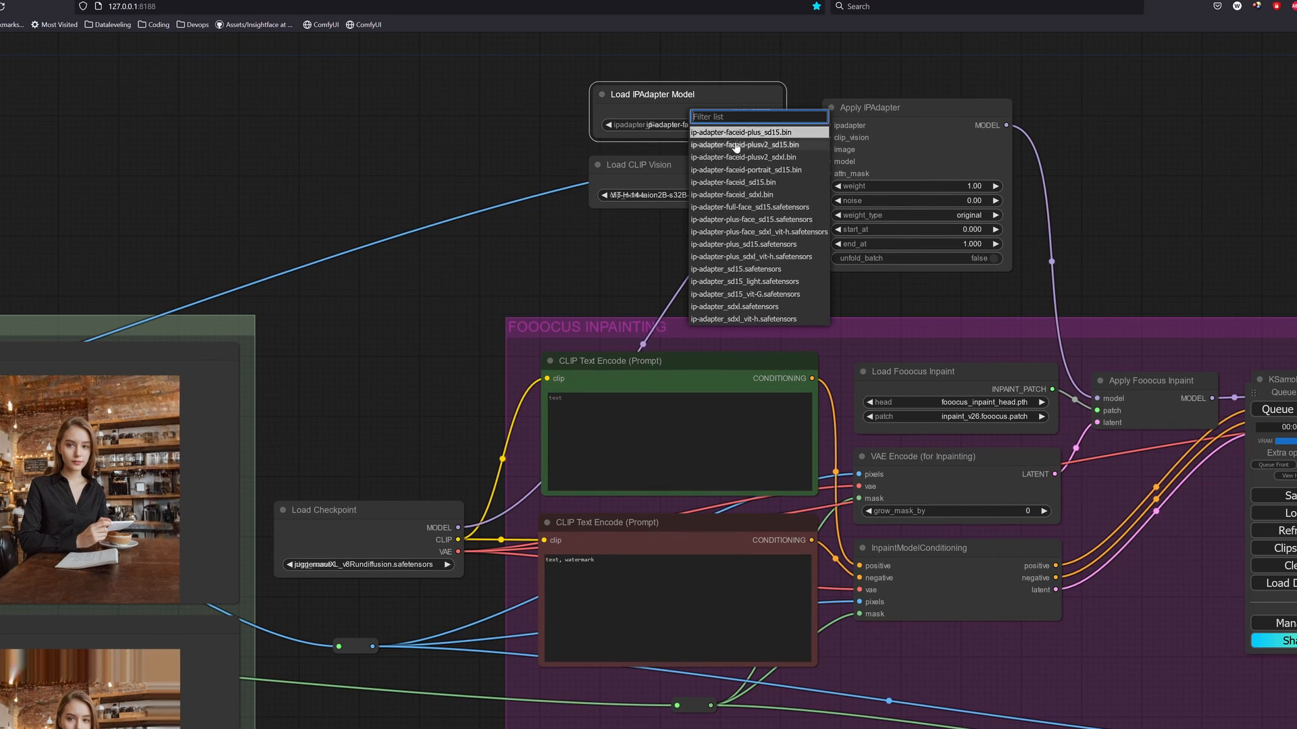
click(751, 319)
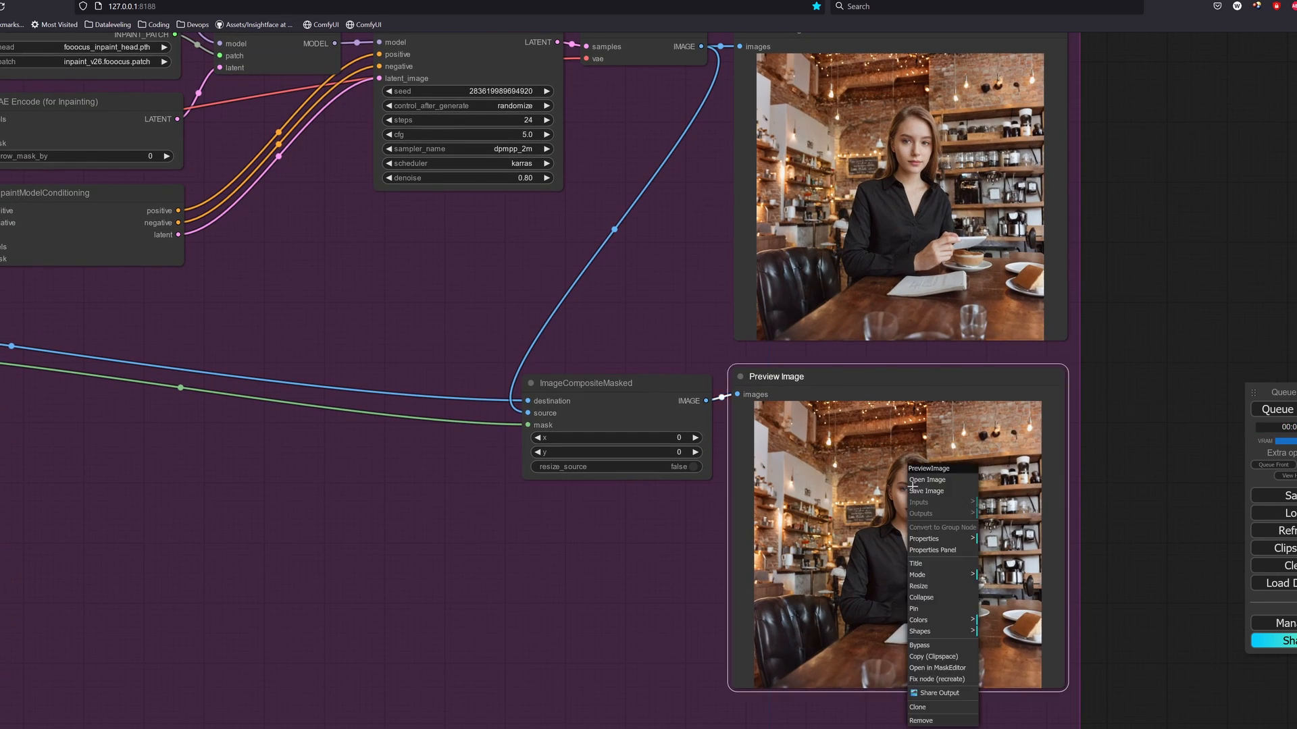
View the composited café portrait at full size in its own Firefox tab.
click(926, 479)
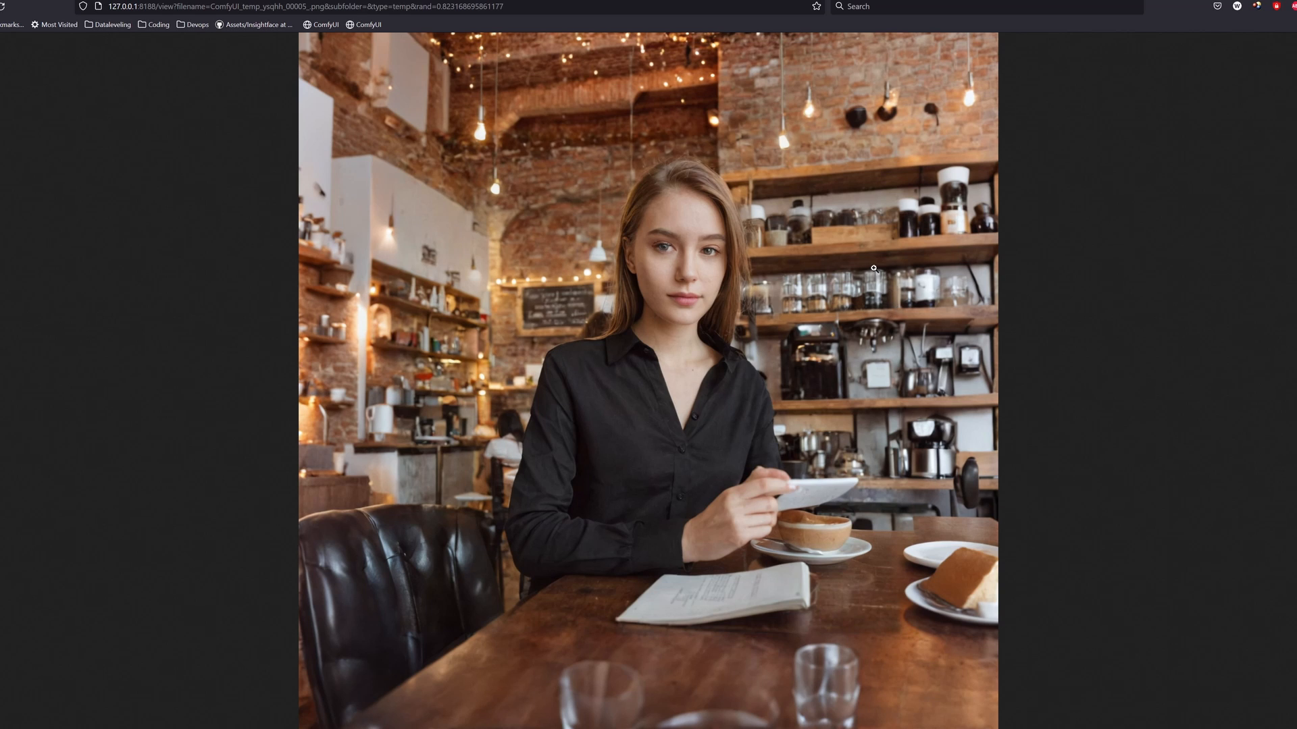
mouse_move(953, 145)
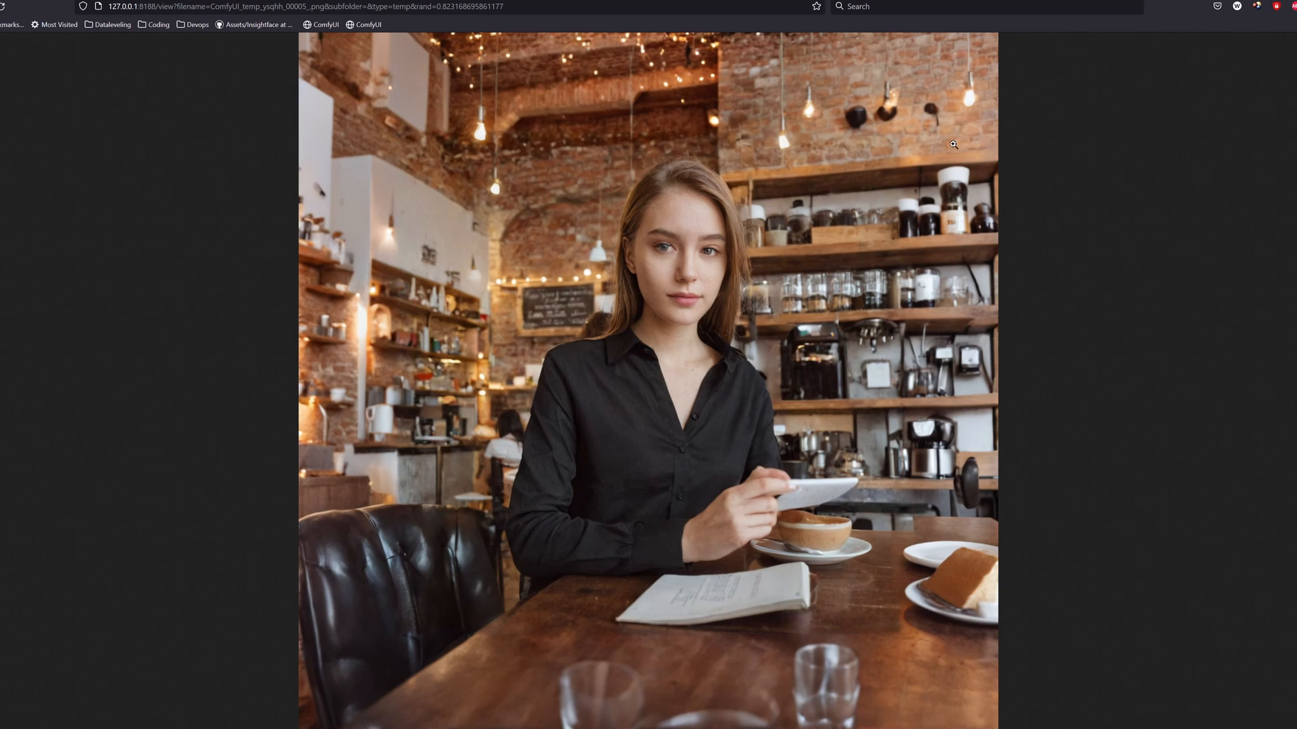
mouse_move(370, 390)
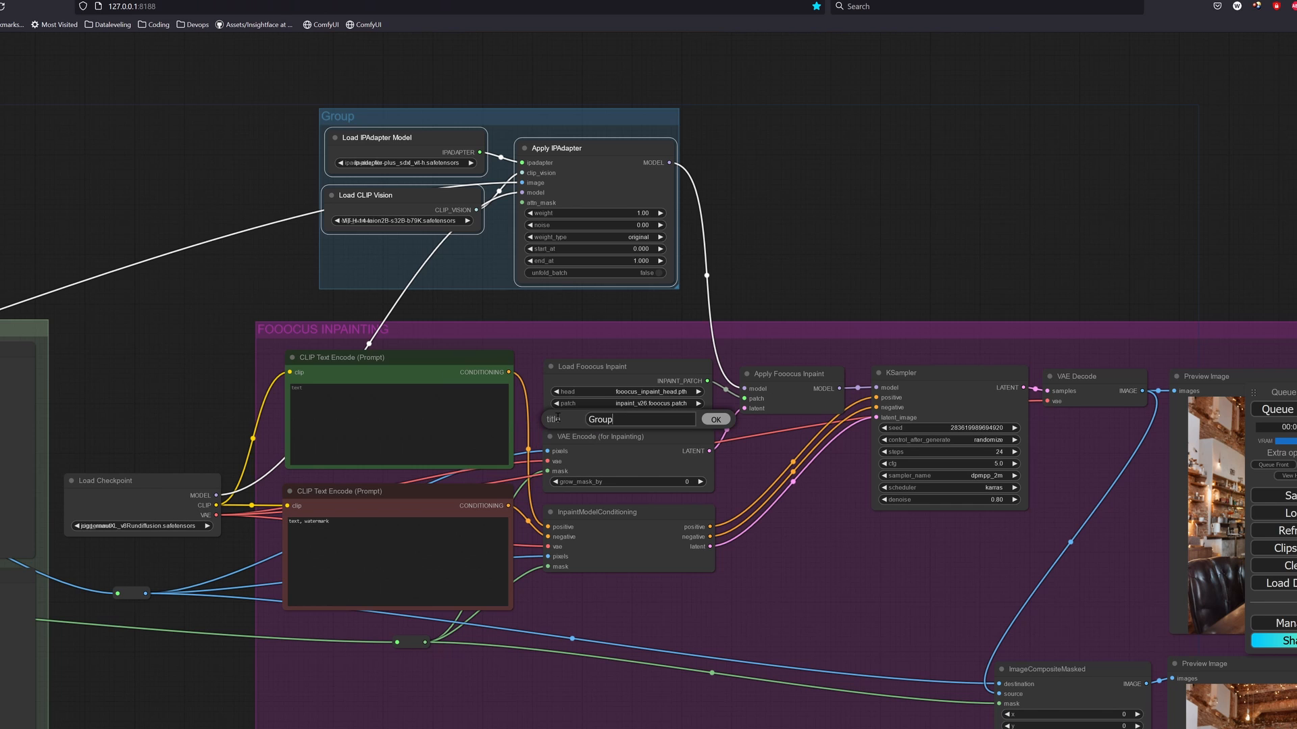
Title the new group 'ADAPTER (GOOD FOR OU...' around the IPAdapter nodes.
text(ADAPTER (GOOD FOR OU)
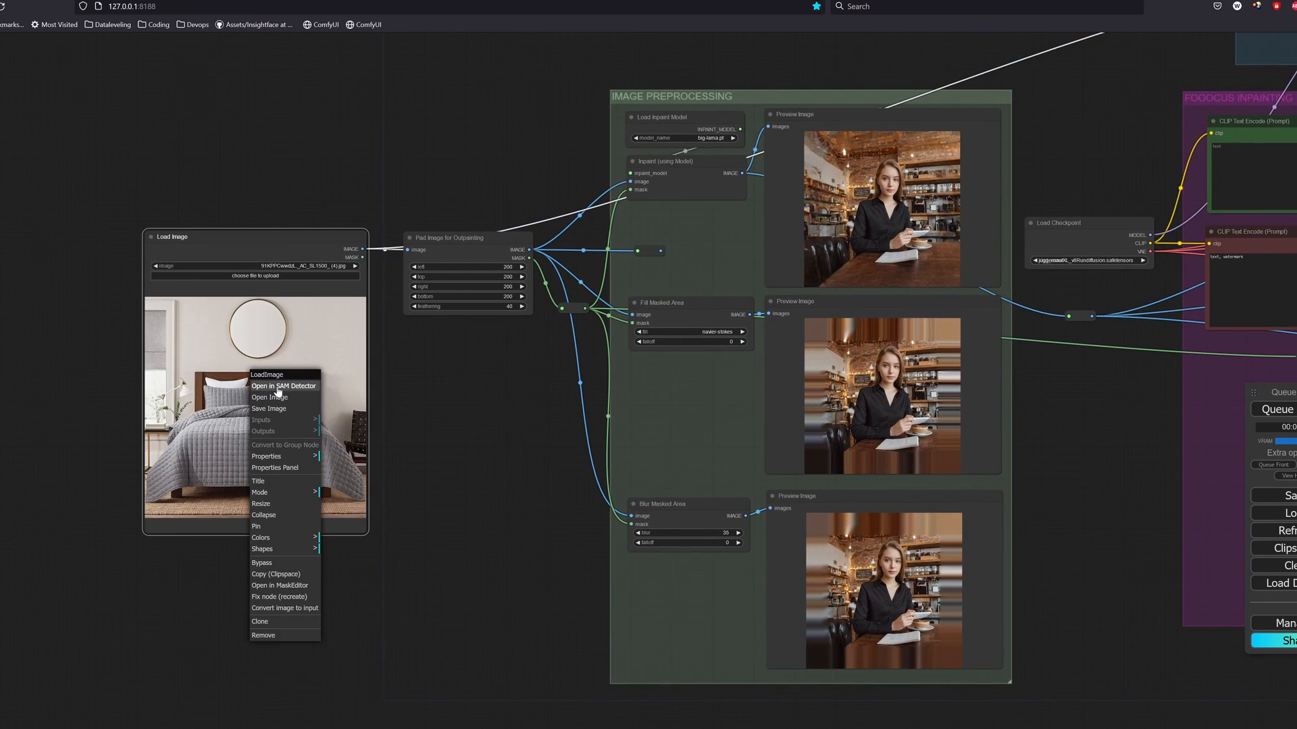
Segment the bed in the bedroom photo with the SAM detector to build its mask.
click(284, 385)
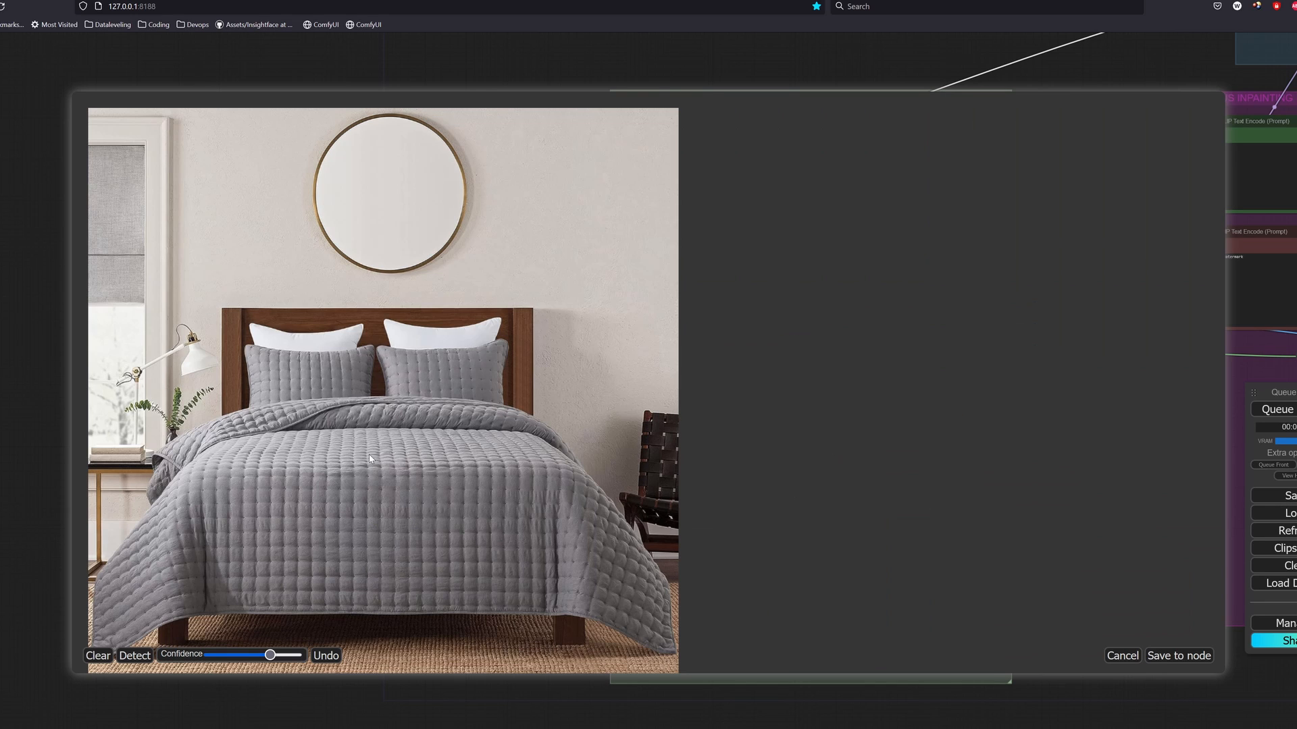
click(134, 655)
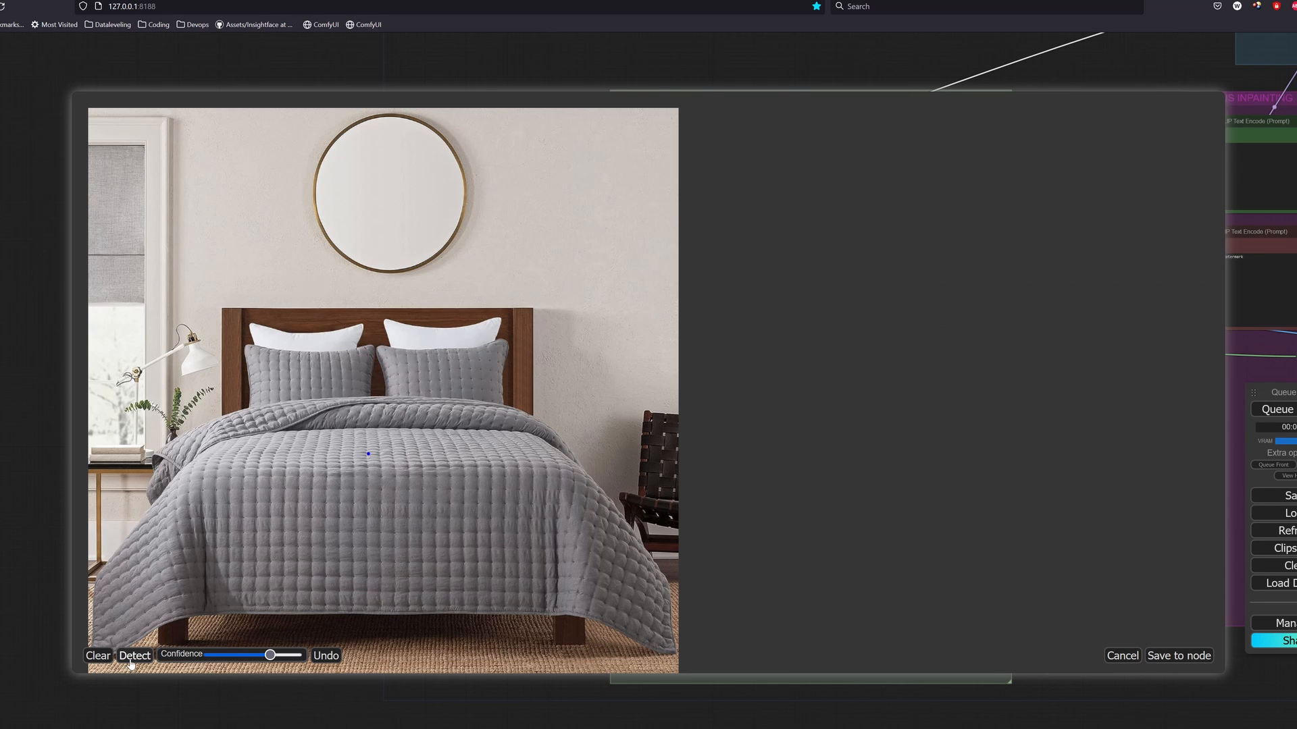
click(133, 655)
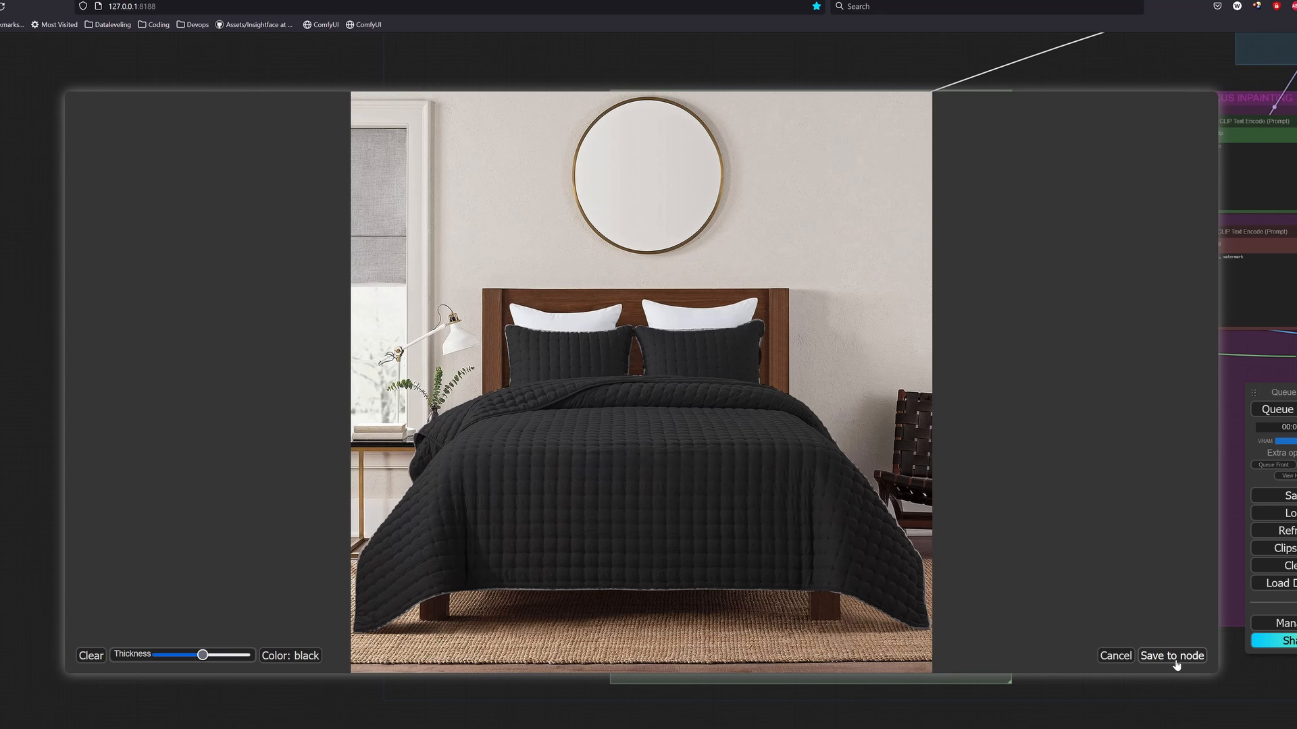
Add an InvertMask node, bypass Pad Image for Outpainting, and enter 'sunlight' in the prompt.
click(1171, 655)
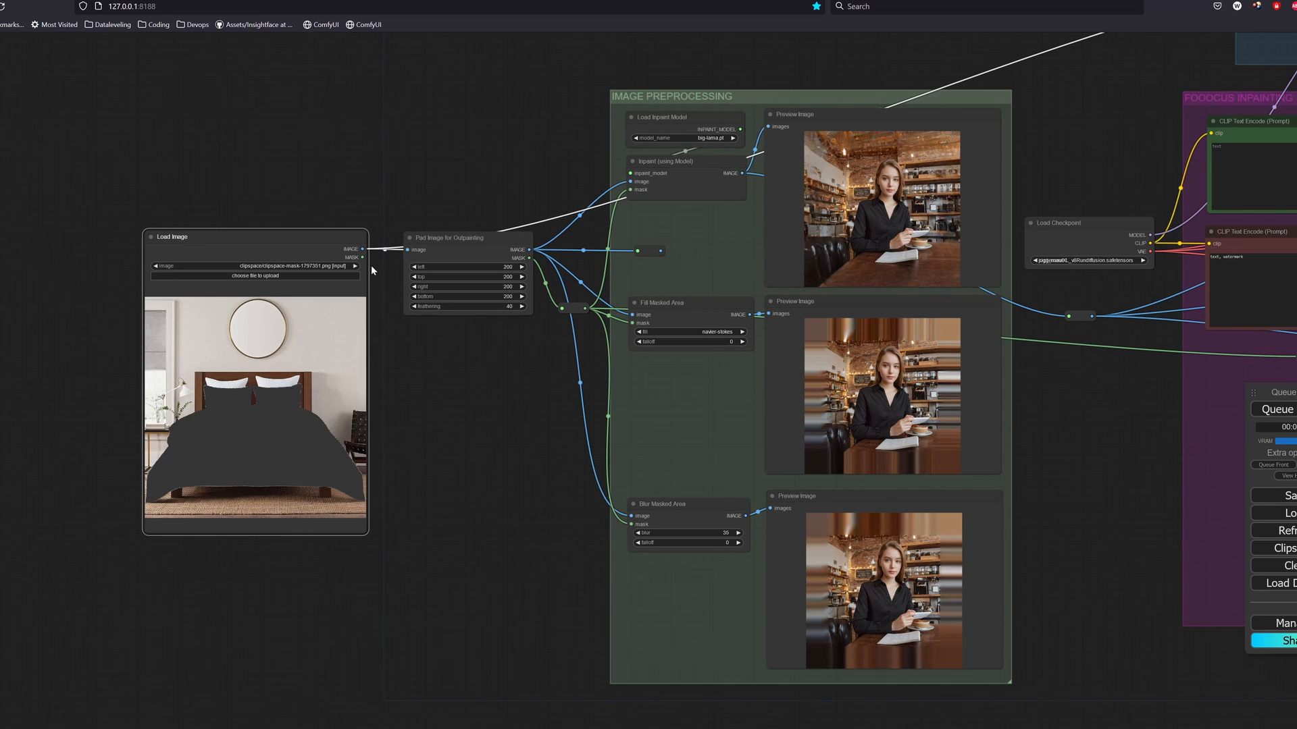
text(IN)
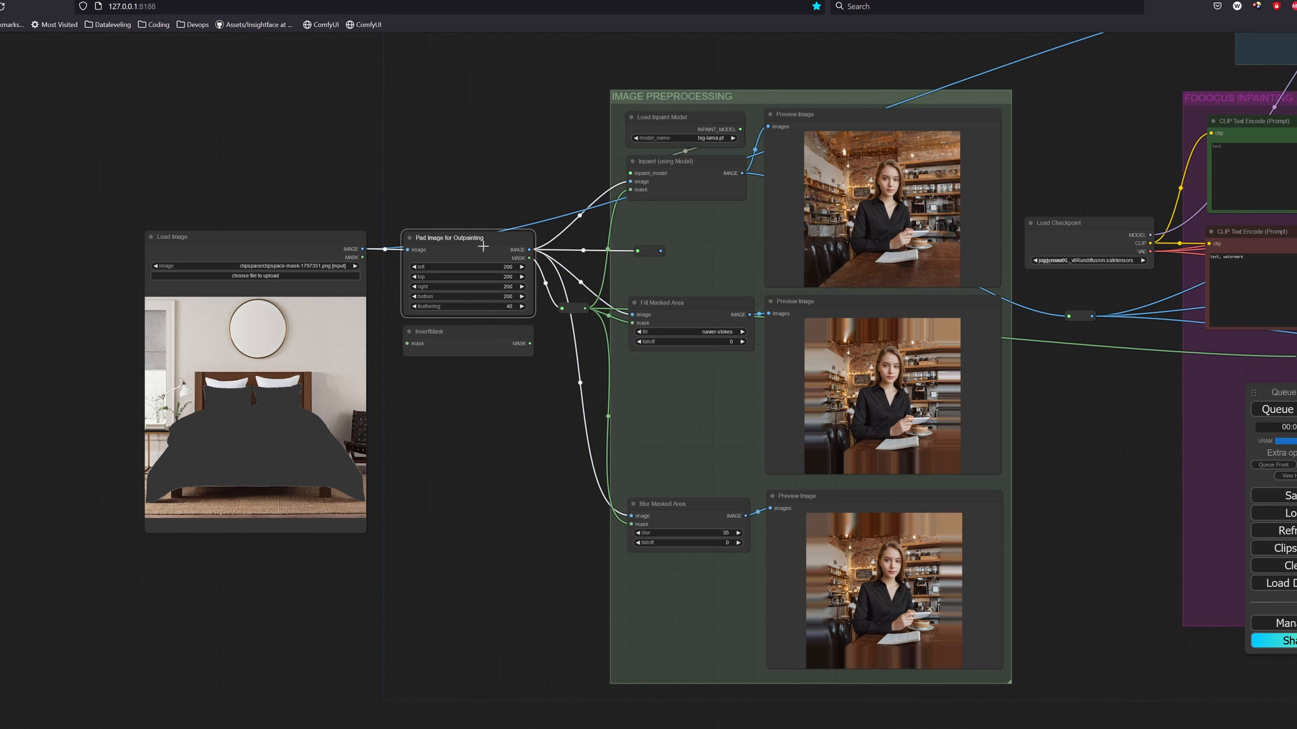
click(451, 237)
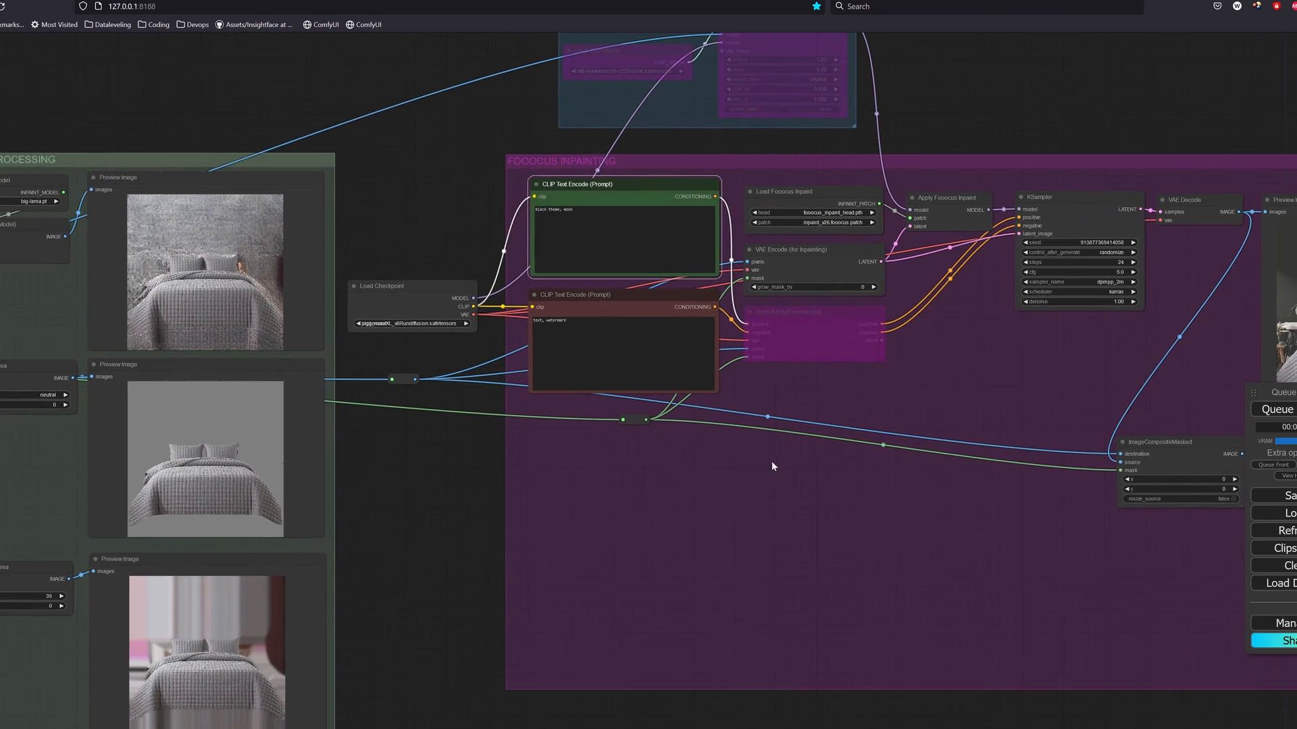
text(sunlight)
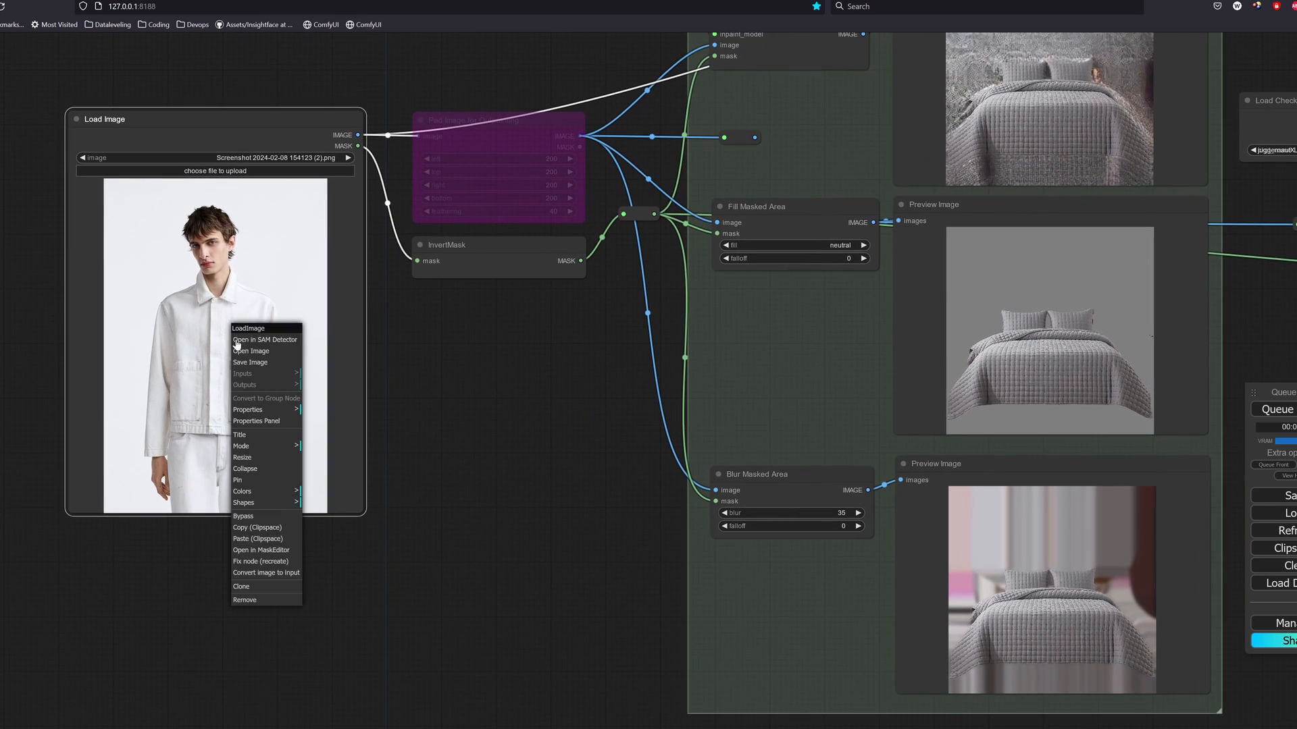
Detect and refine the jacket mask via SAM and MaskEditor, then prompt 'flower shirt' for inpainting.
click(263, 339)
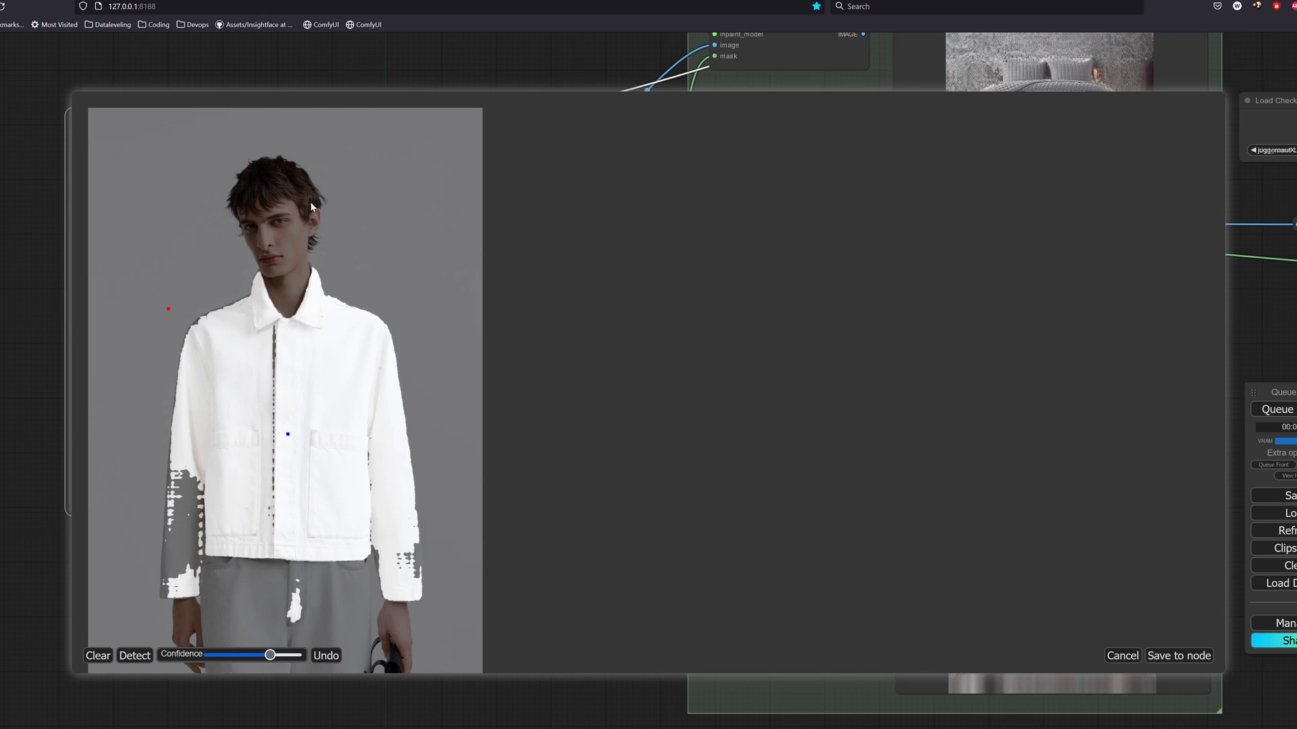
click(1122, 655)
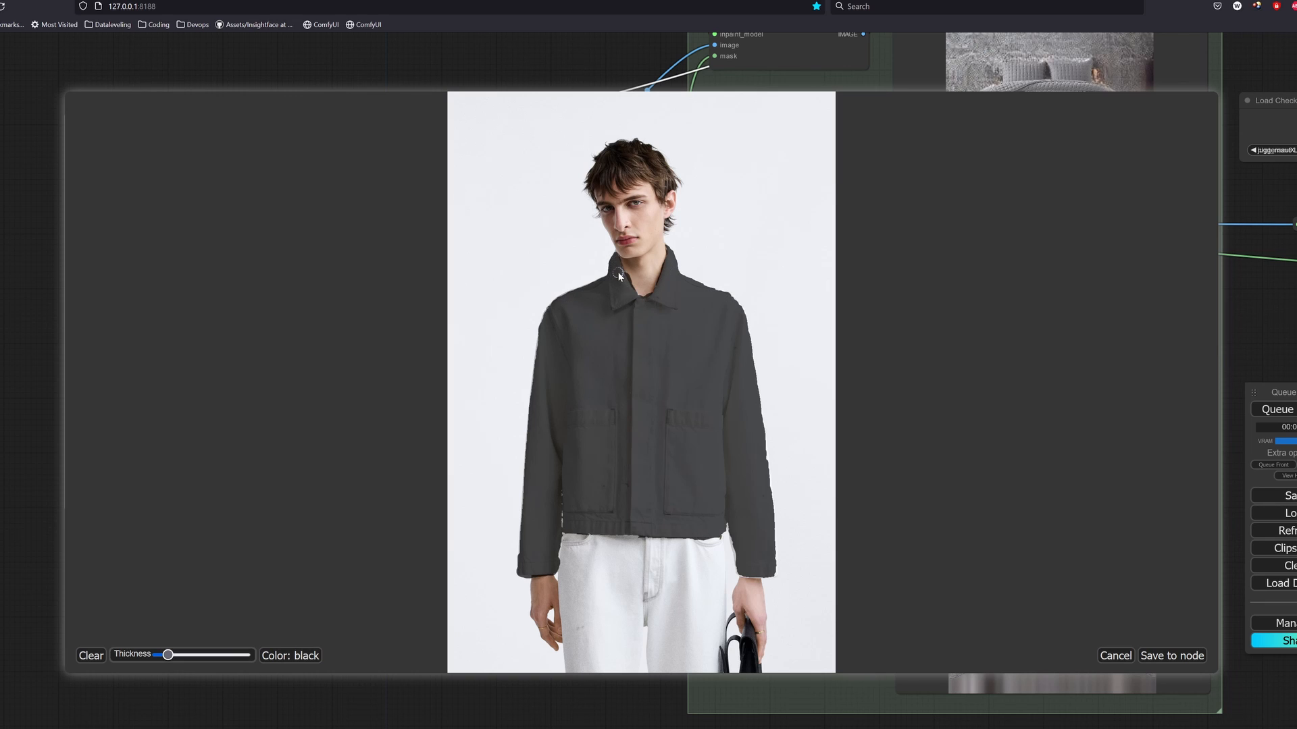
click(1171, 655)
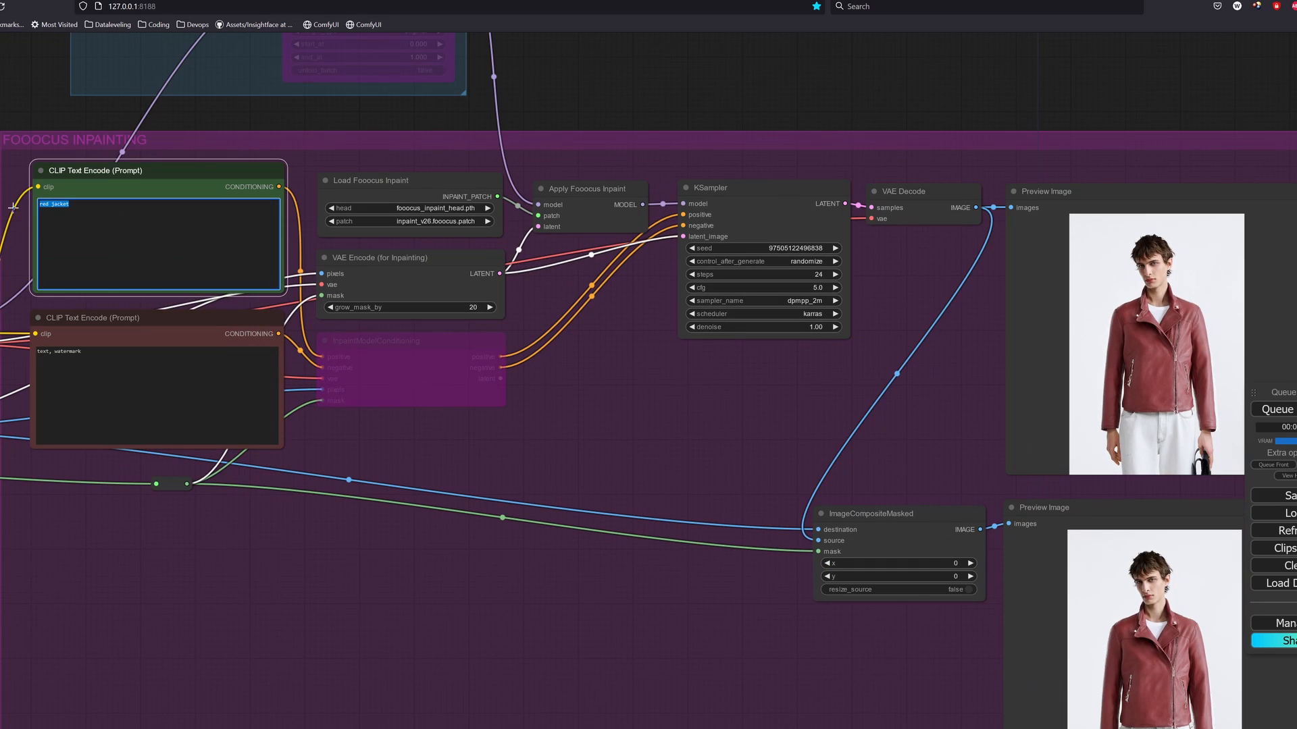
text(flower shirt)
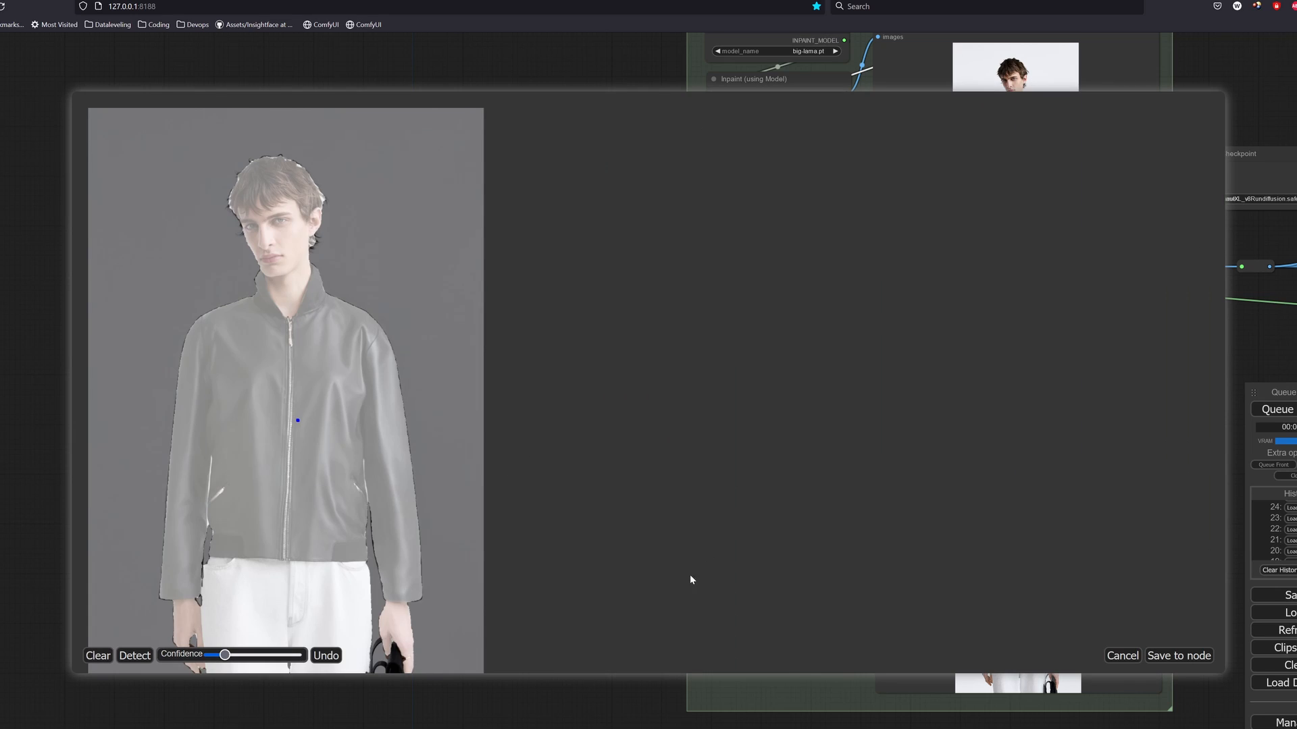
Lower the SAM detection confidence to widen the black-jacket mask.
drag(224, 655, 274, 655)
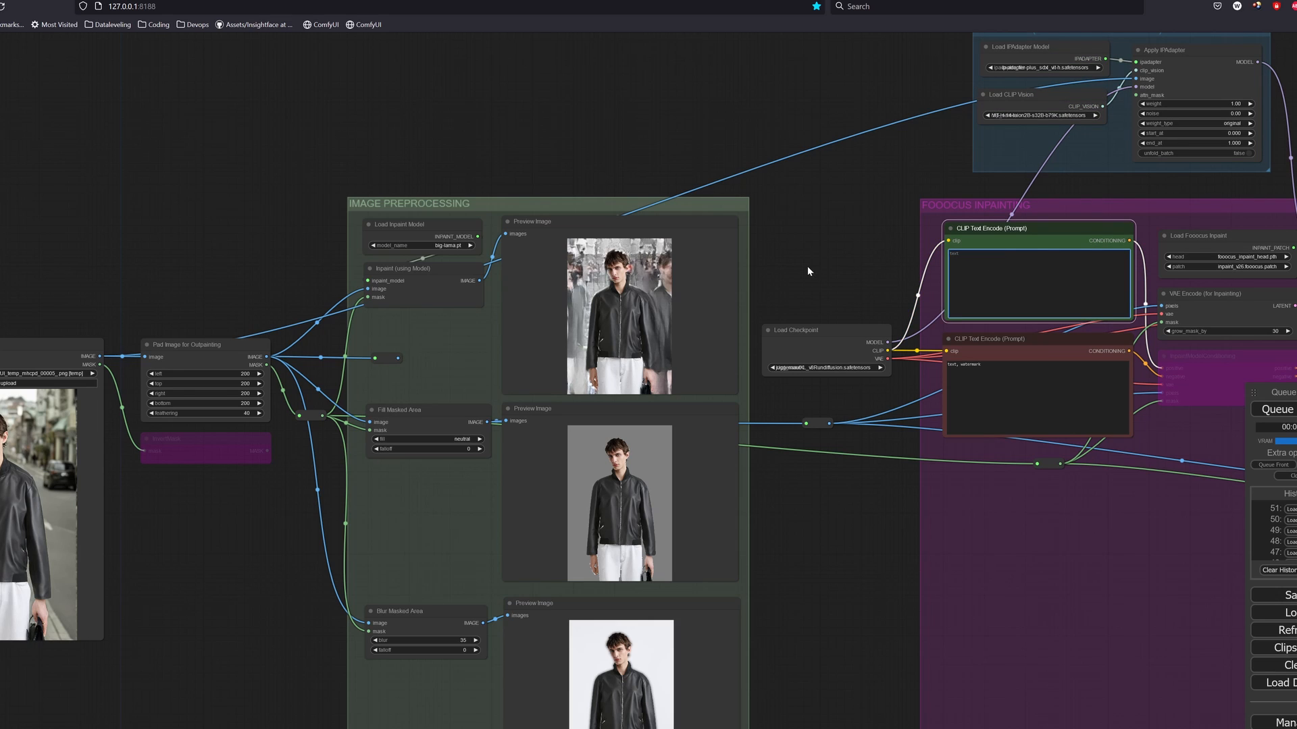
mouse_move(836, 547)
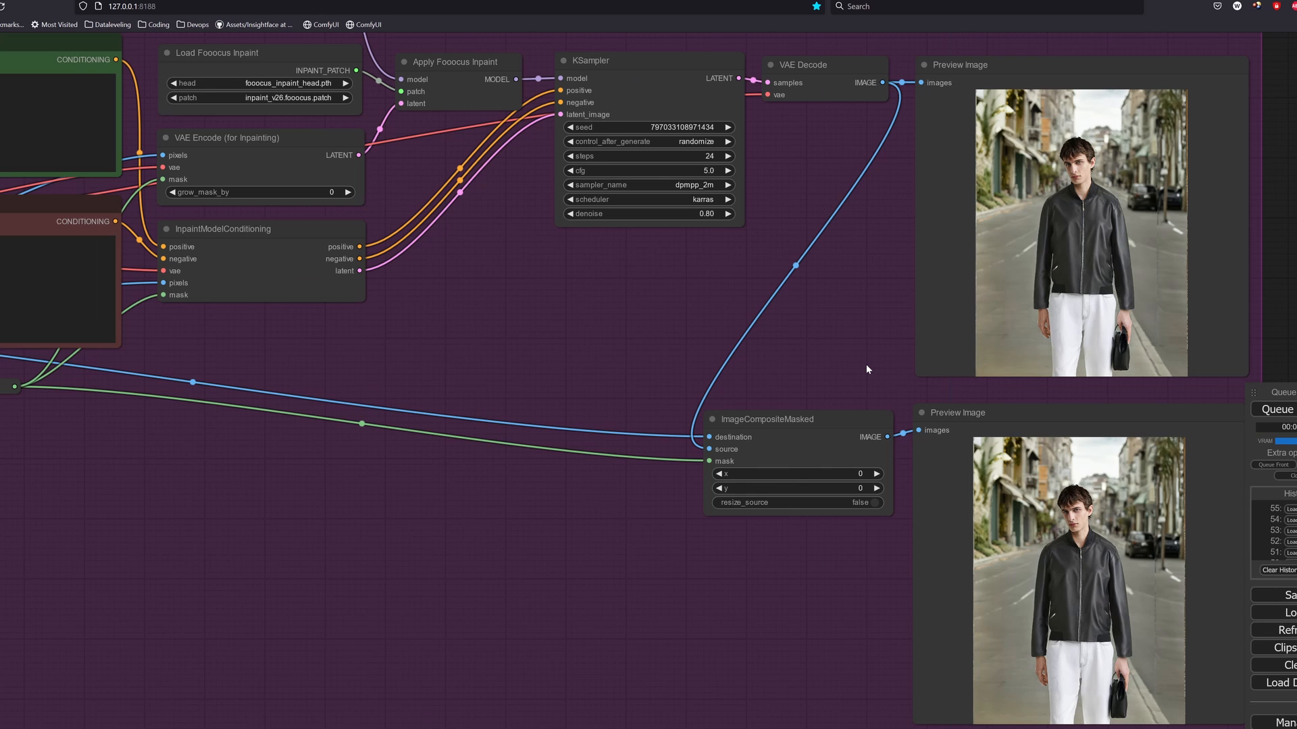
mouse_move(1111, 197)
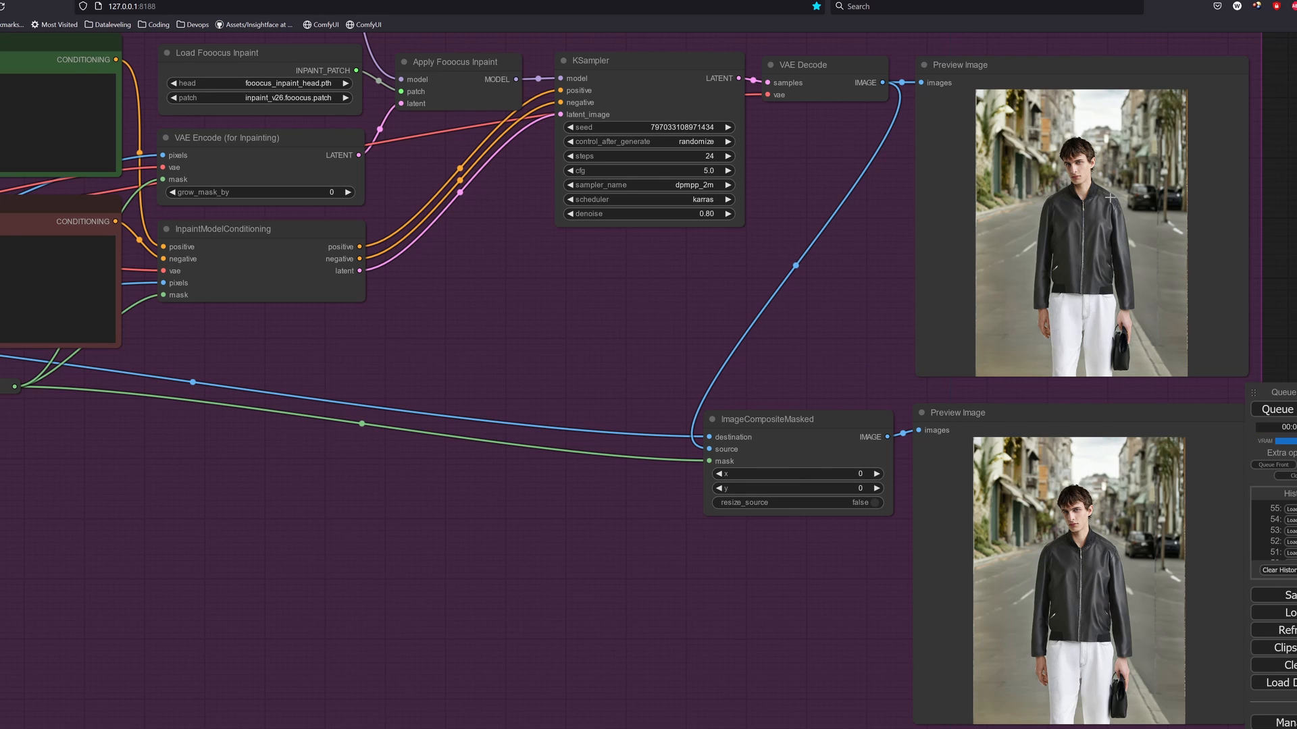
Mask a right-side strip in MaskEditor, dismiss the missing-mask error, and view the regenerated street image full size.
right_click(1075, 231)
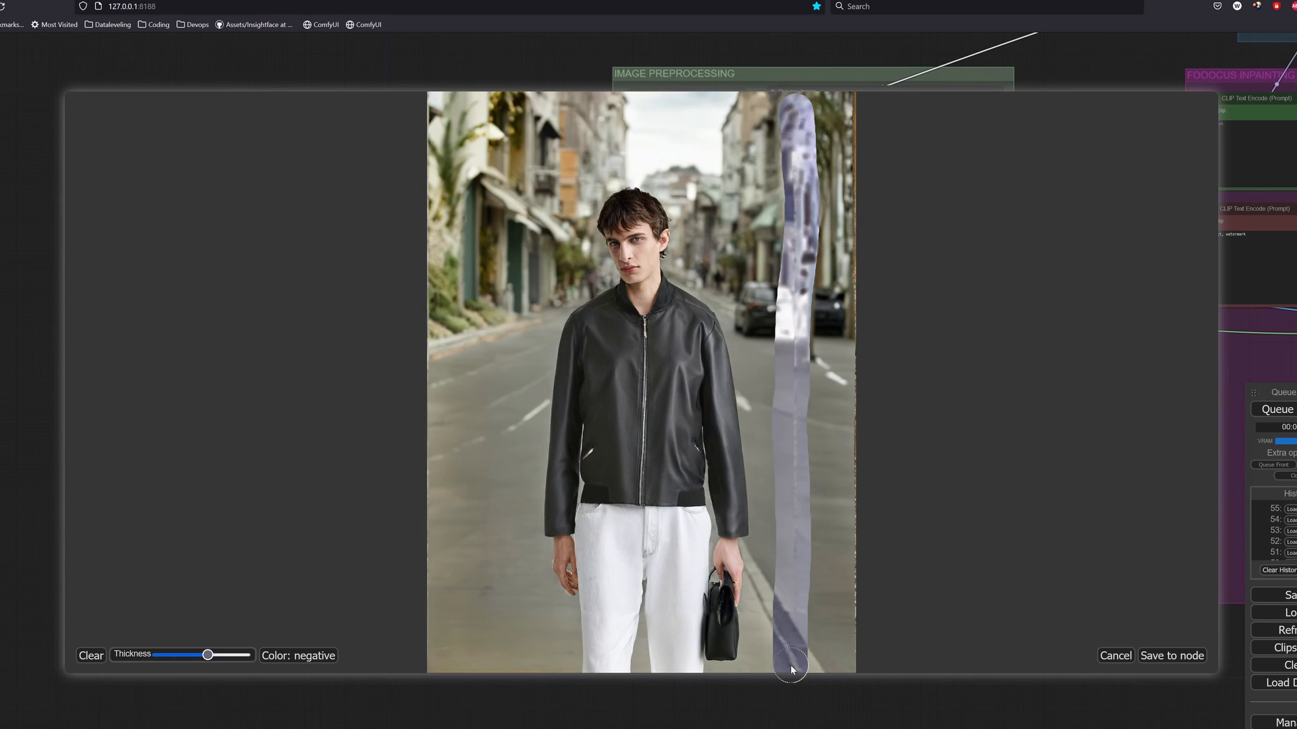
drag(790, 670, 845, 246)
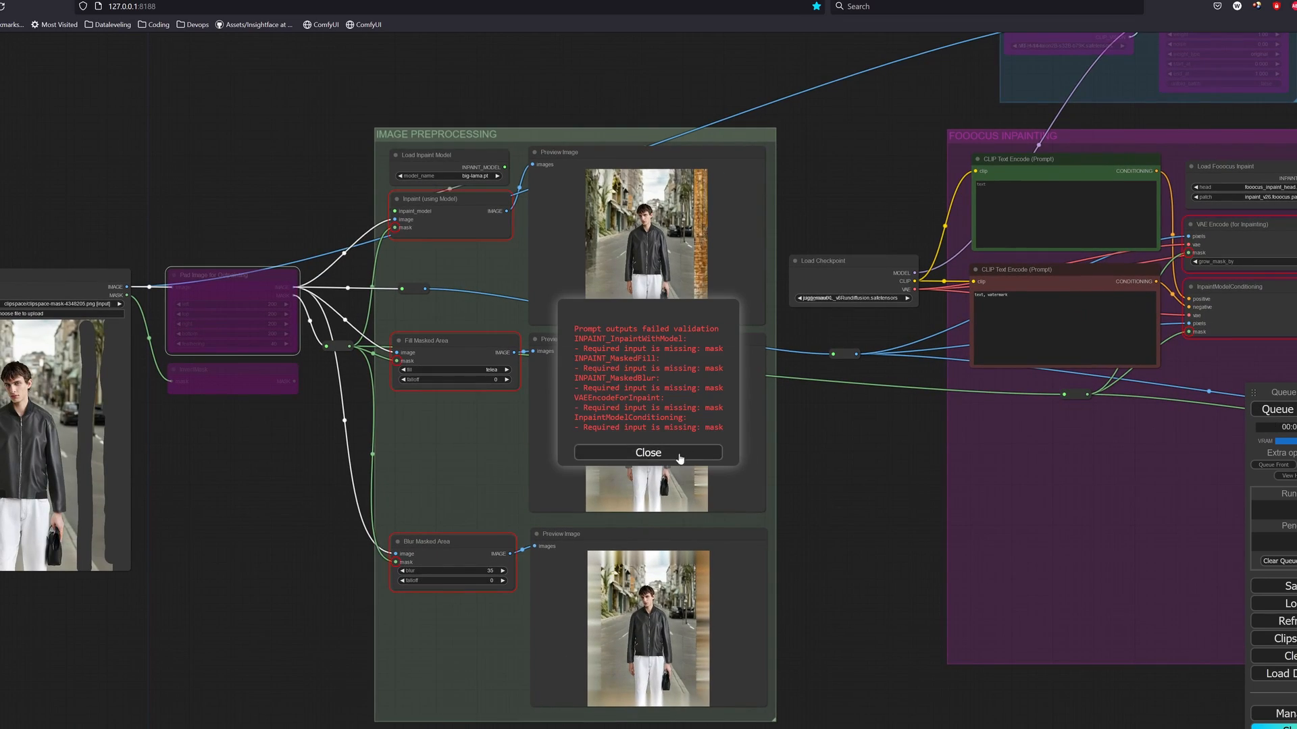
click(647, 452)
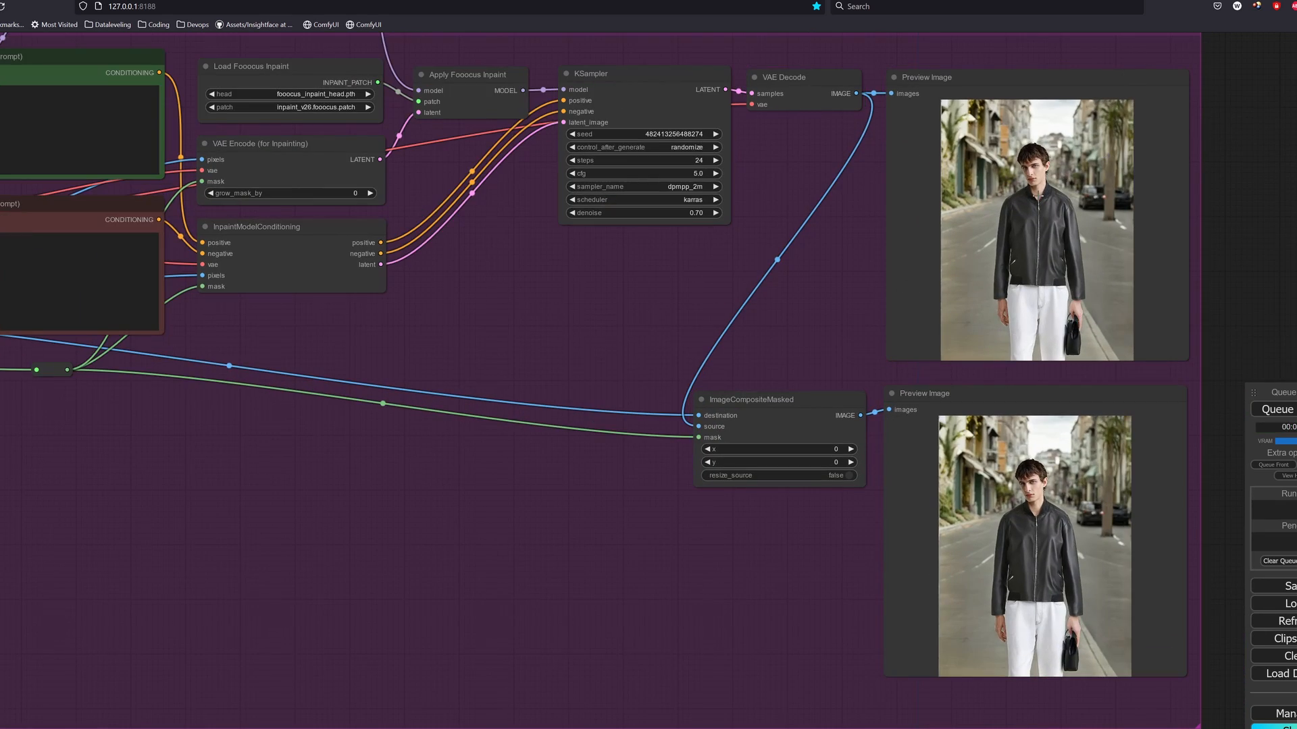
click(1036, 231)
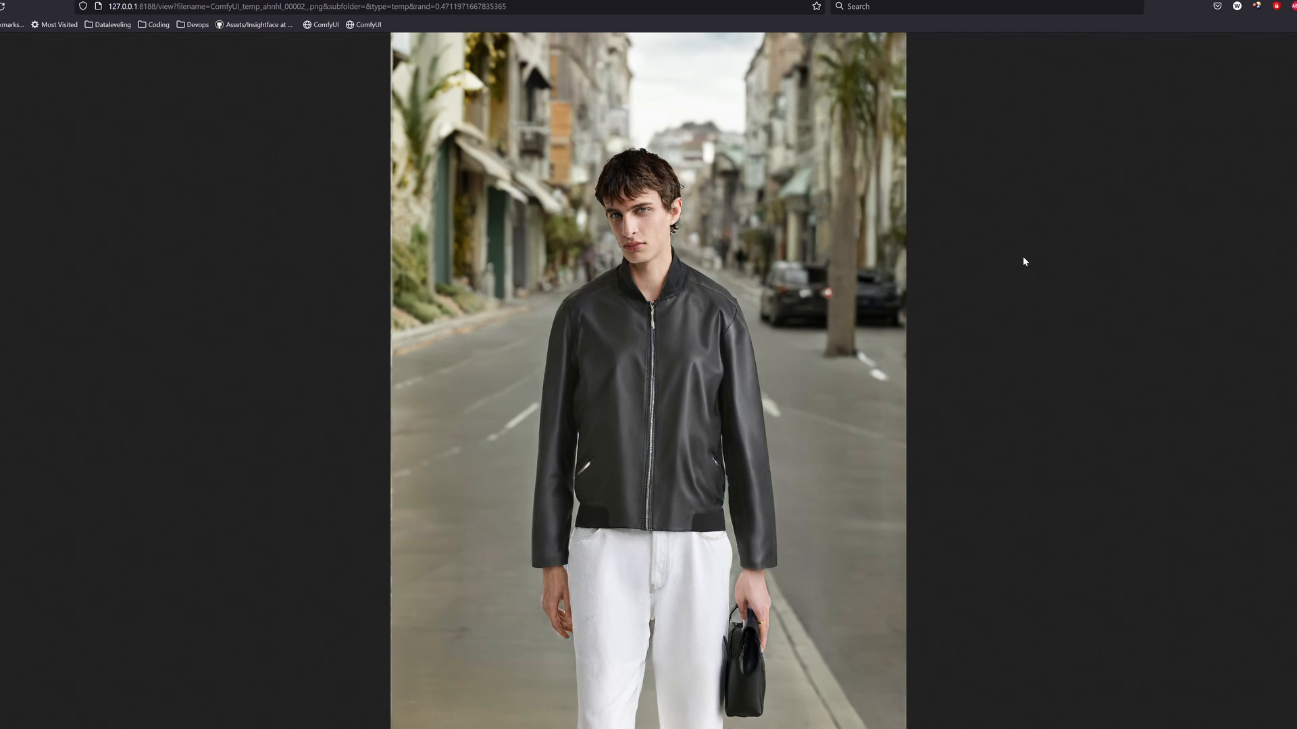
mouse_move(901, 273)
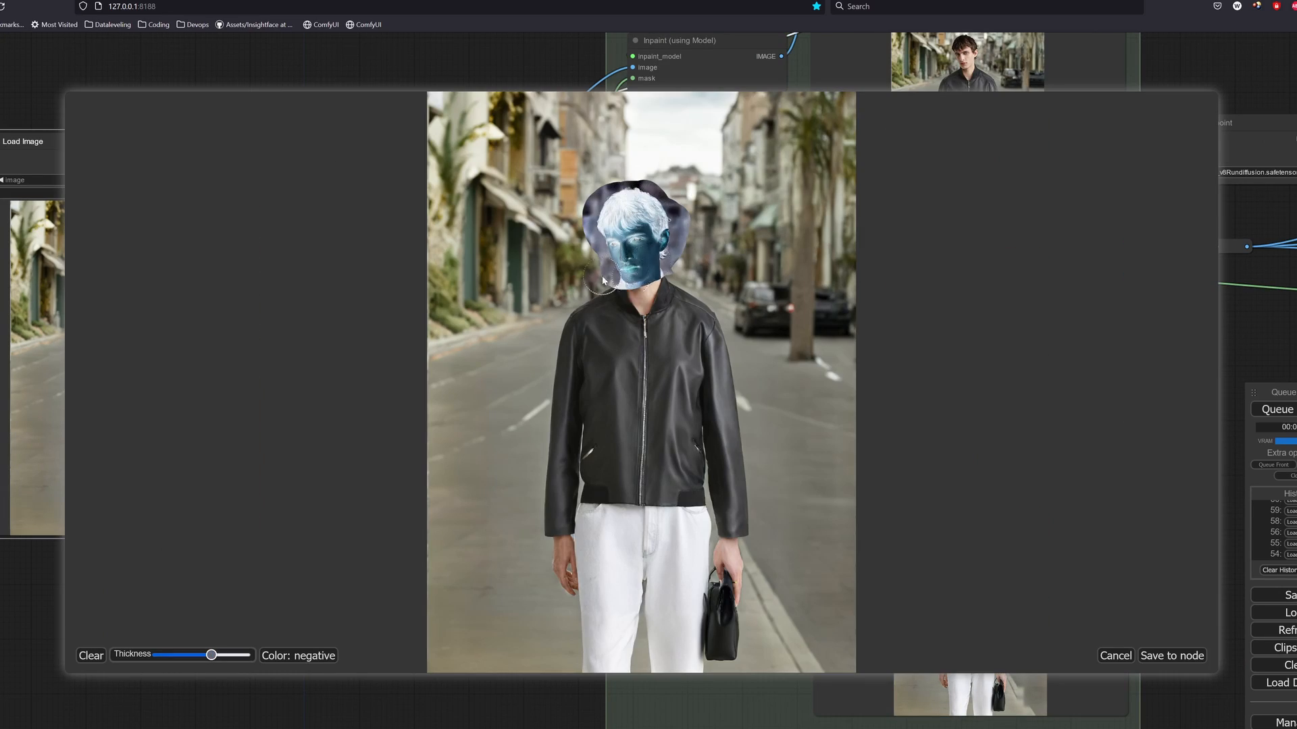
Save the painted head mask to the image for face regeneration.
click(1114, 656)
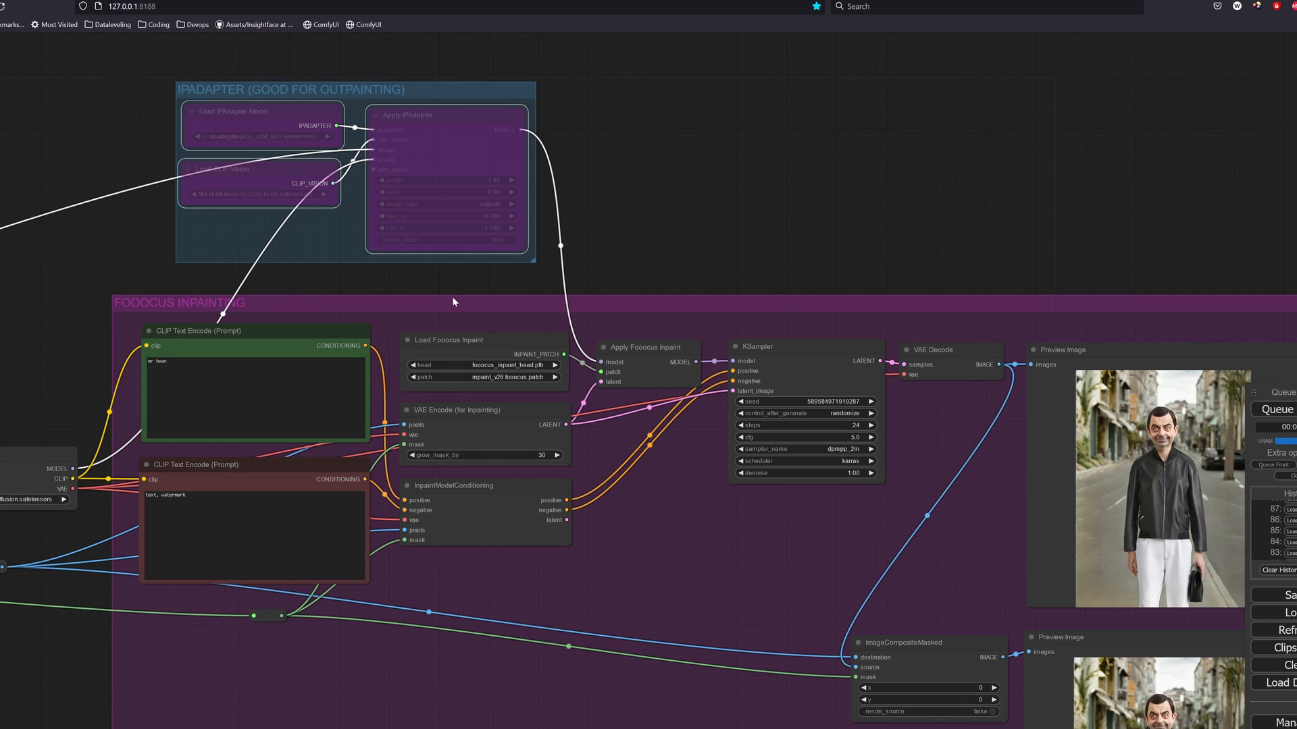
Re-enable the IPAdapter group and add an Apply IPAdapter FaceID node with its model loader.
click(742, 252)
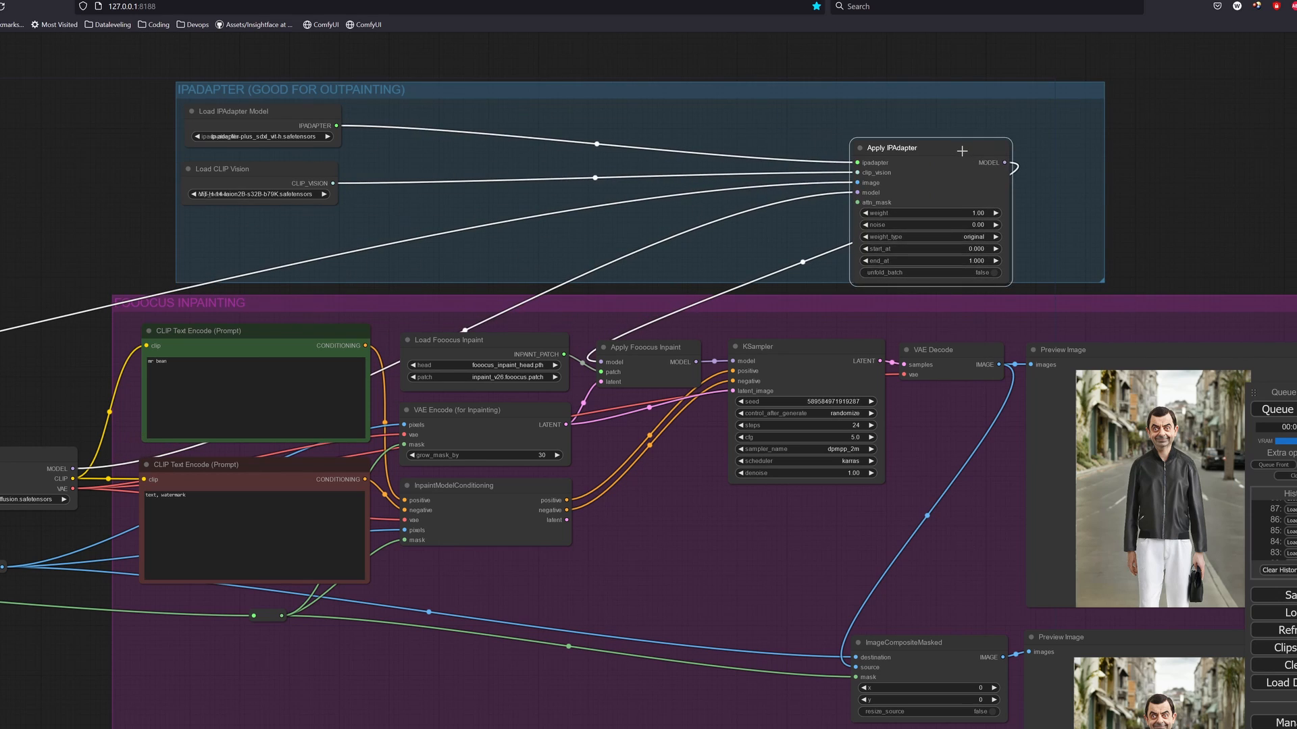
drag(897, 149, 897, 136)
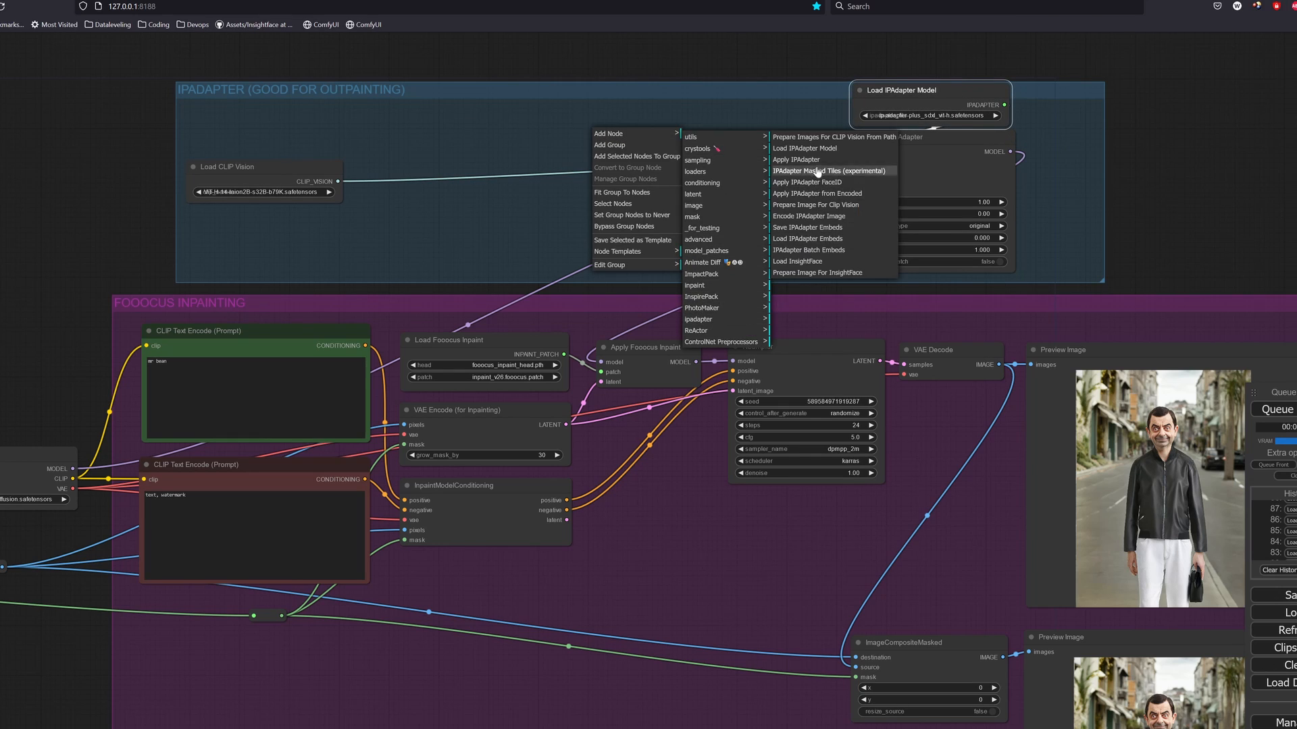
click(807, 193)
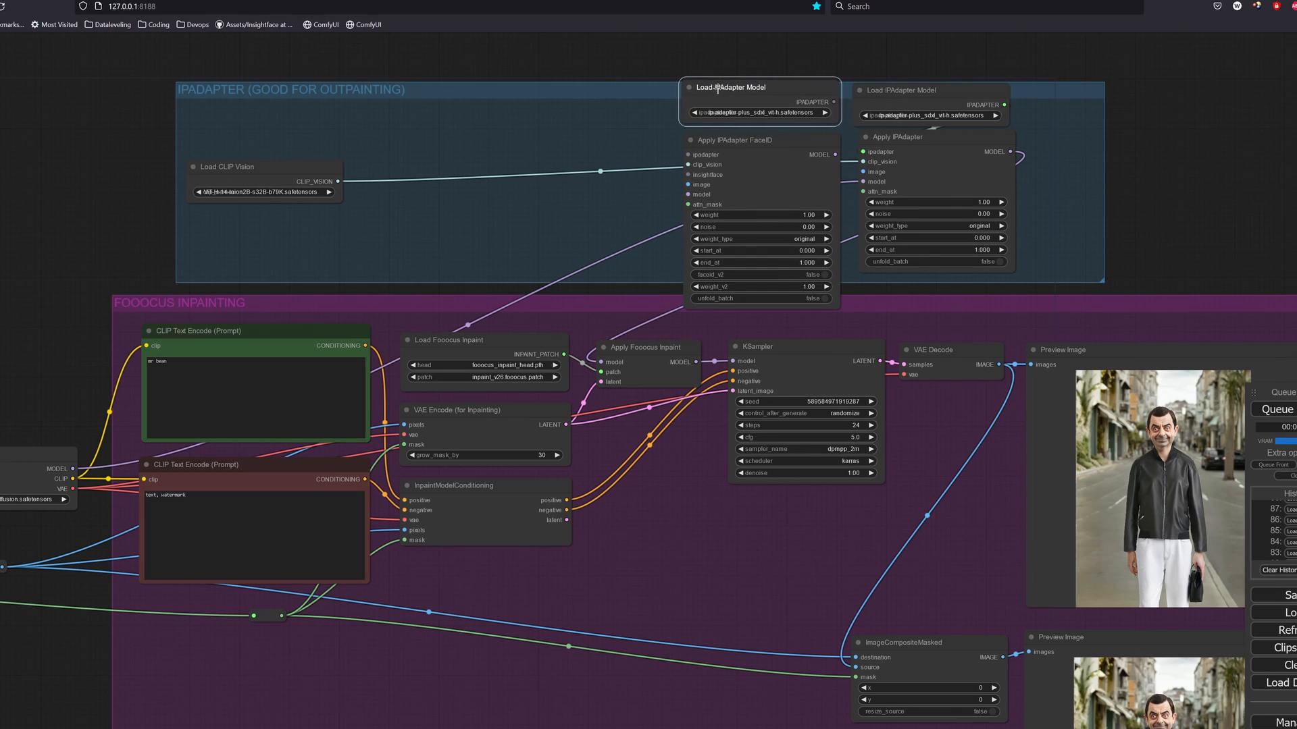
click(759, 113)
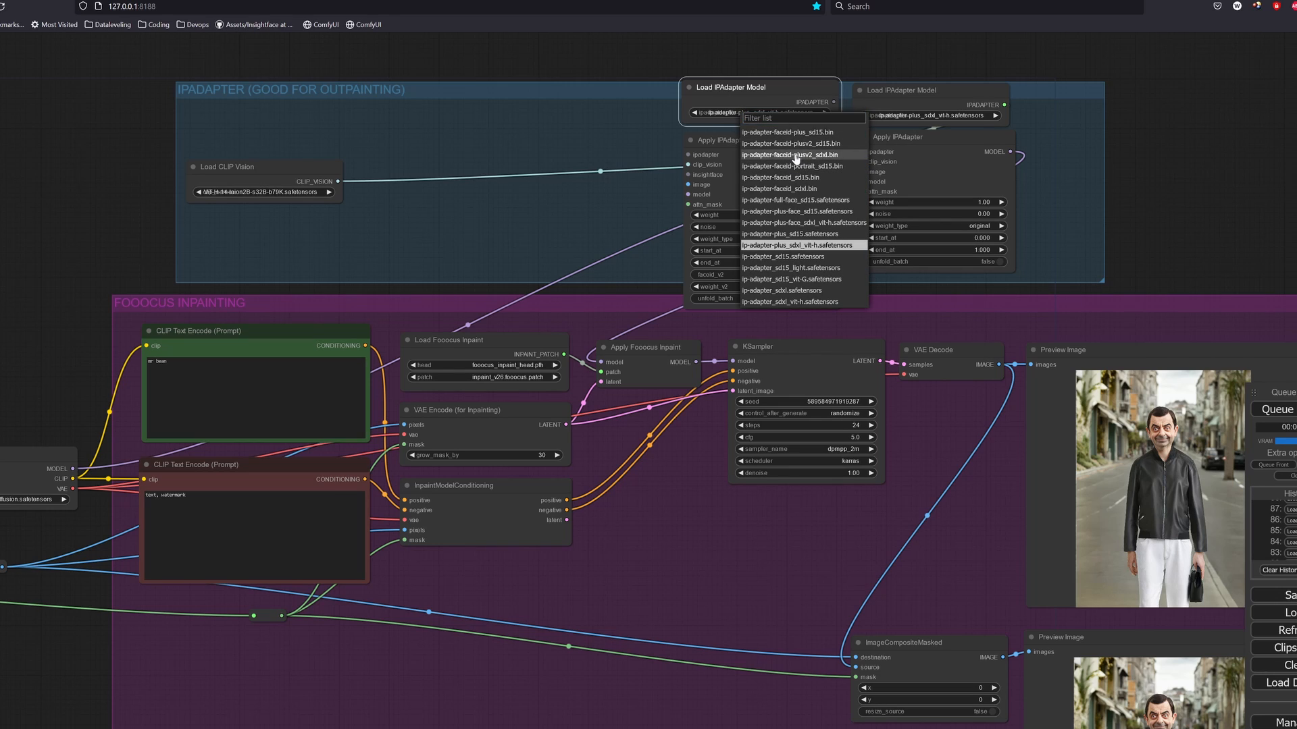
Load ip-adapter-faceid-plusv2_sdxl.bin in one loader and ip-adapter-plus-face_sdxl_vit-h in the other.
click(788, 154)
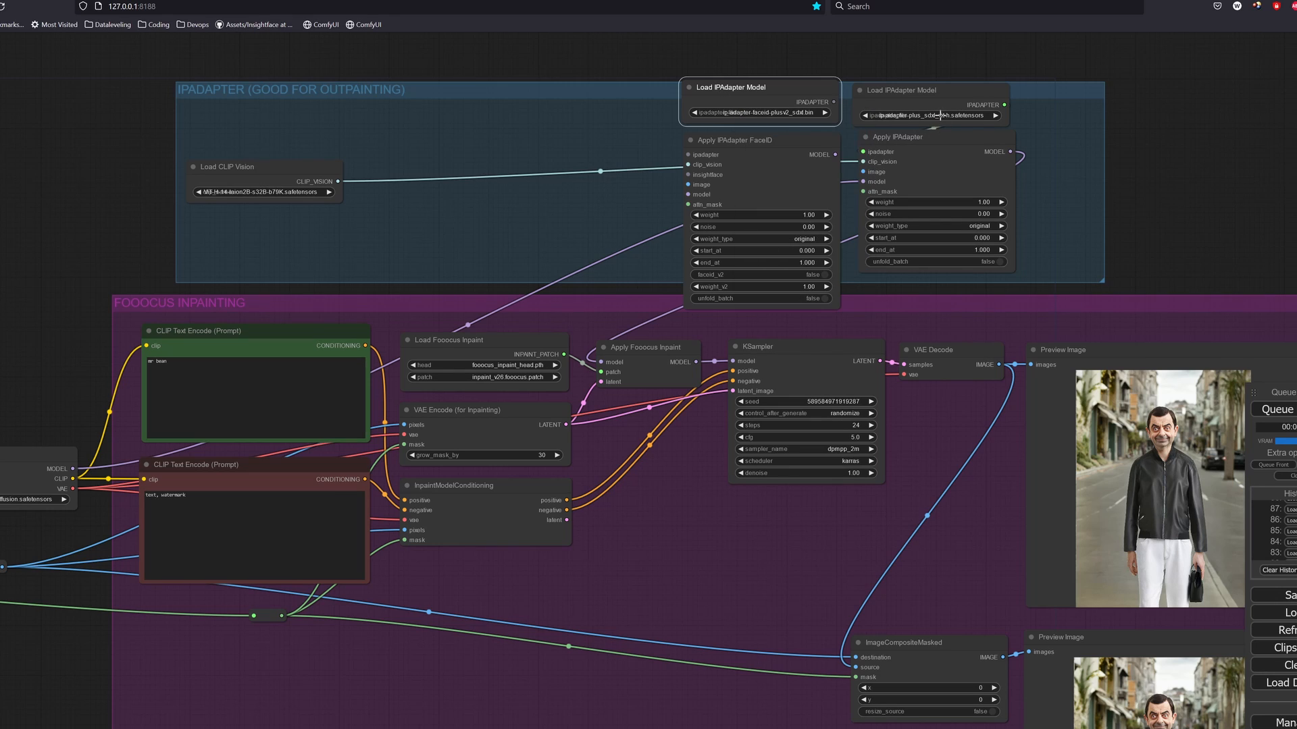
click(934, 116)
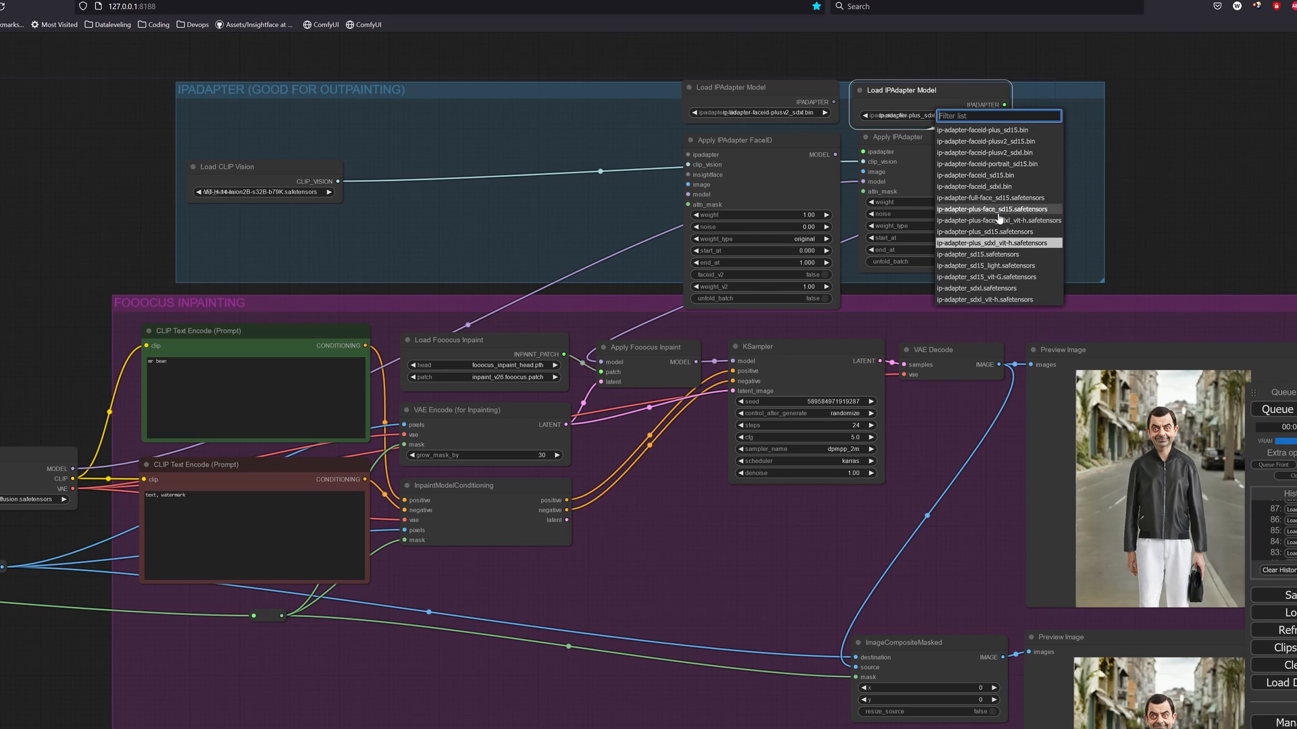
mouse_move(1000, 220)
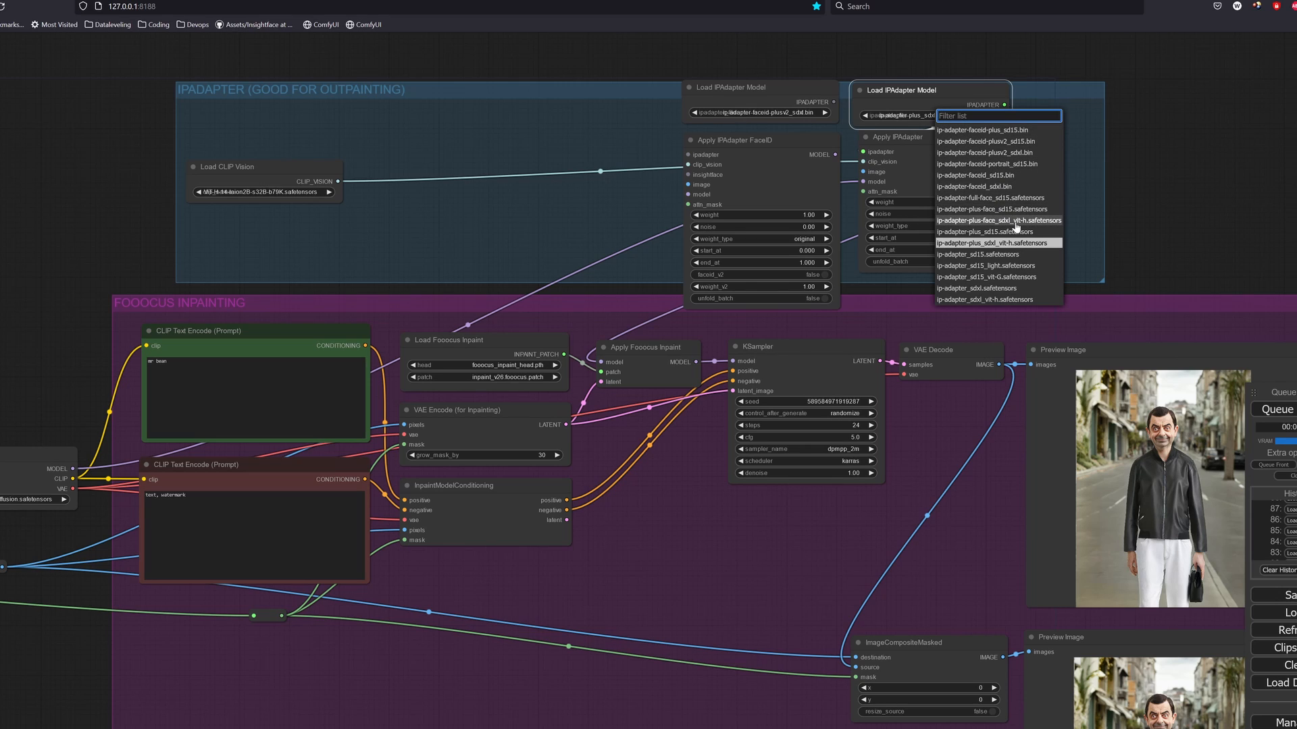
click(999, 220)
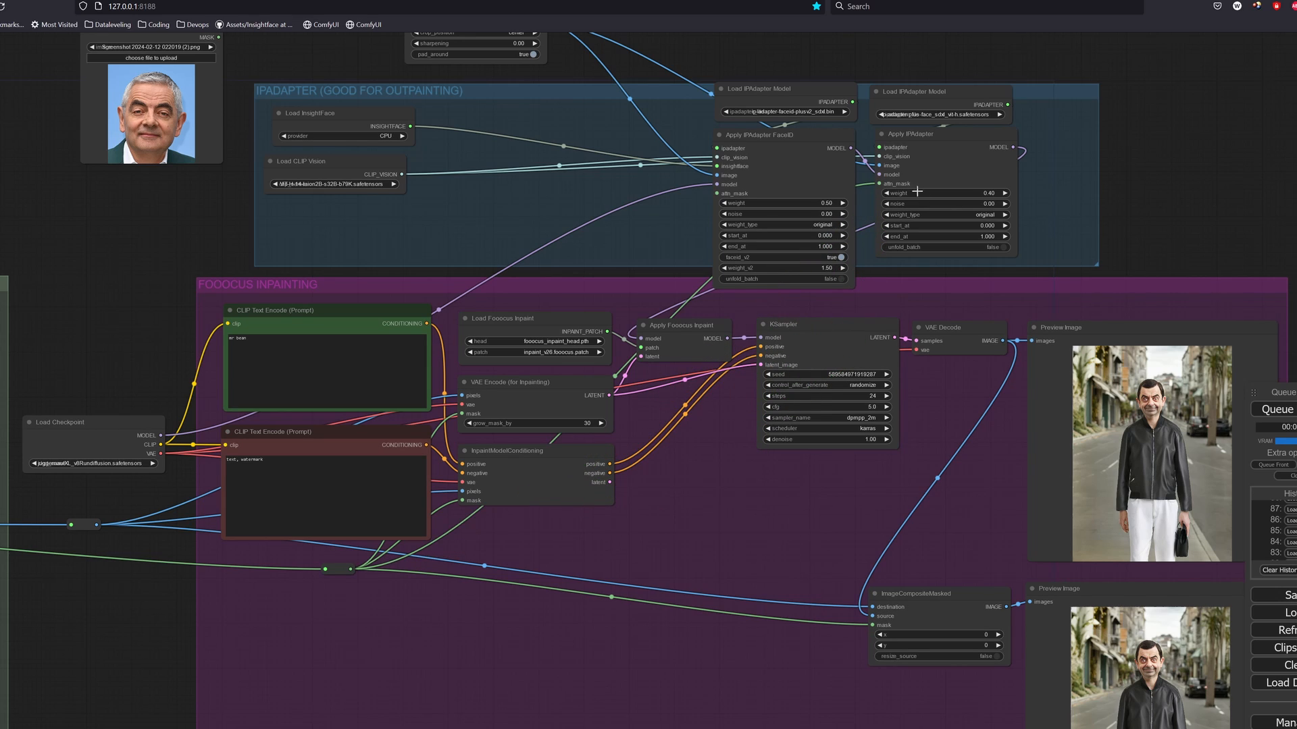
mouse_move(901, 255)
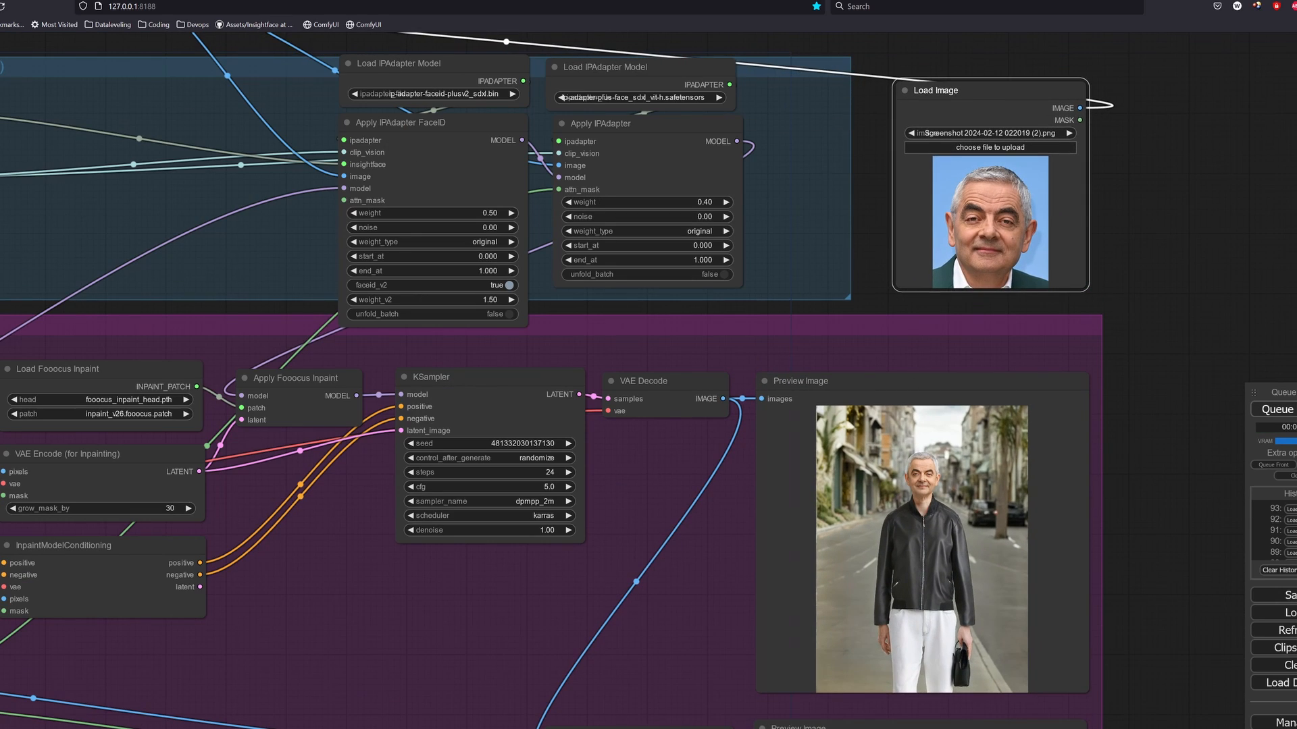
click(1276, 409)
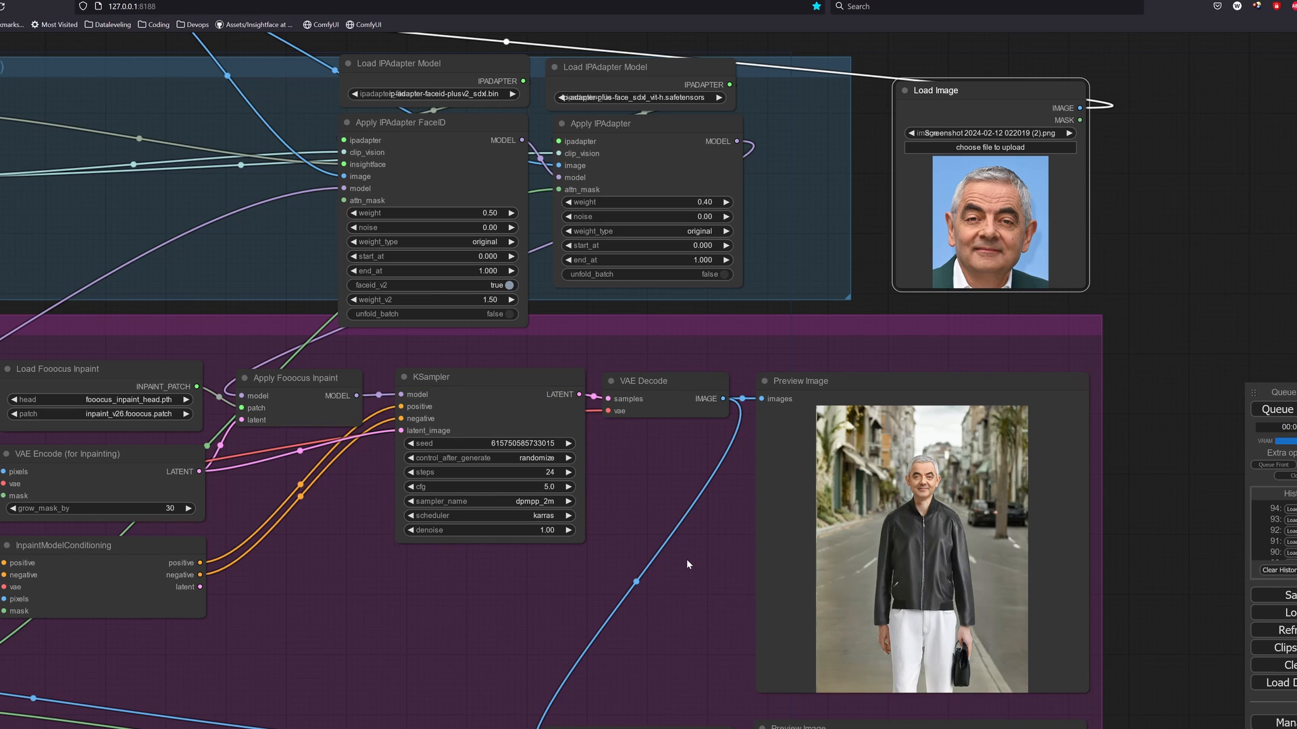
mouse_move(702, 553)
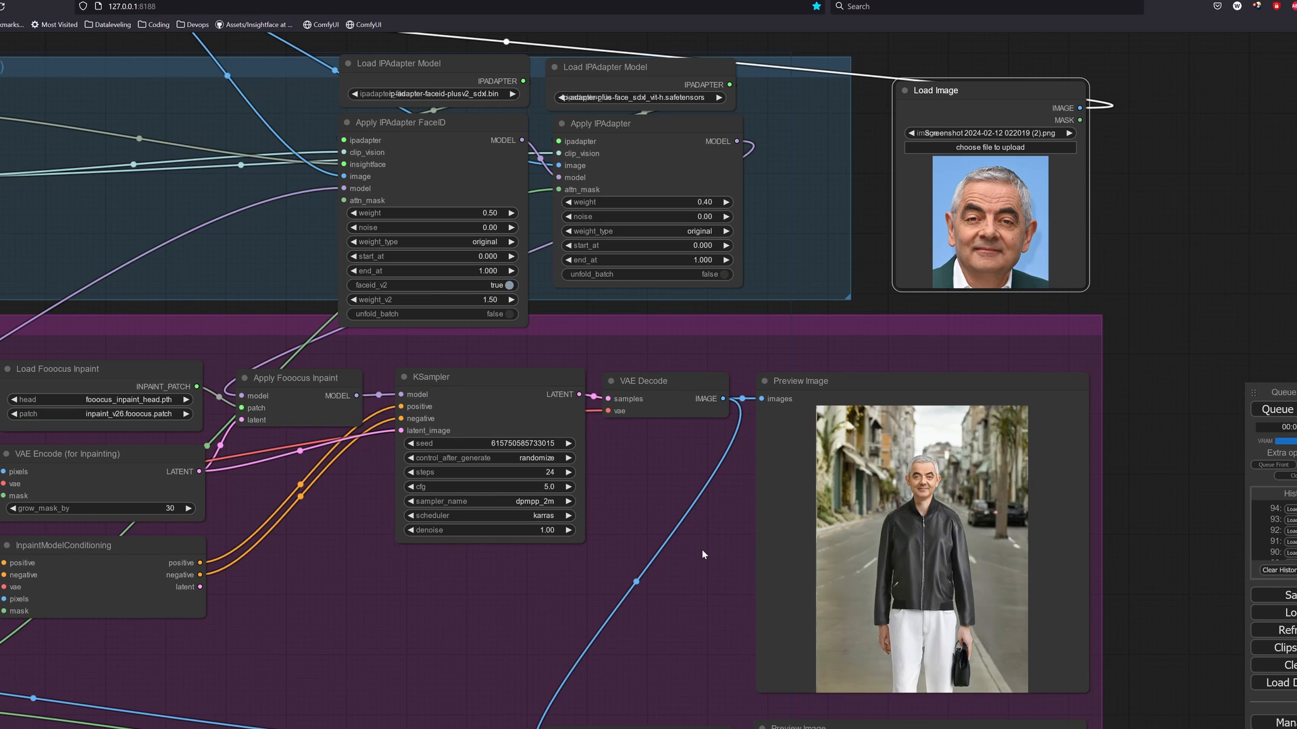